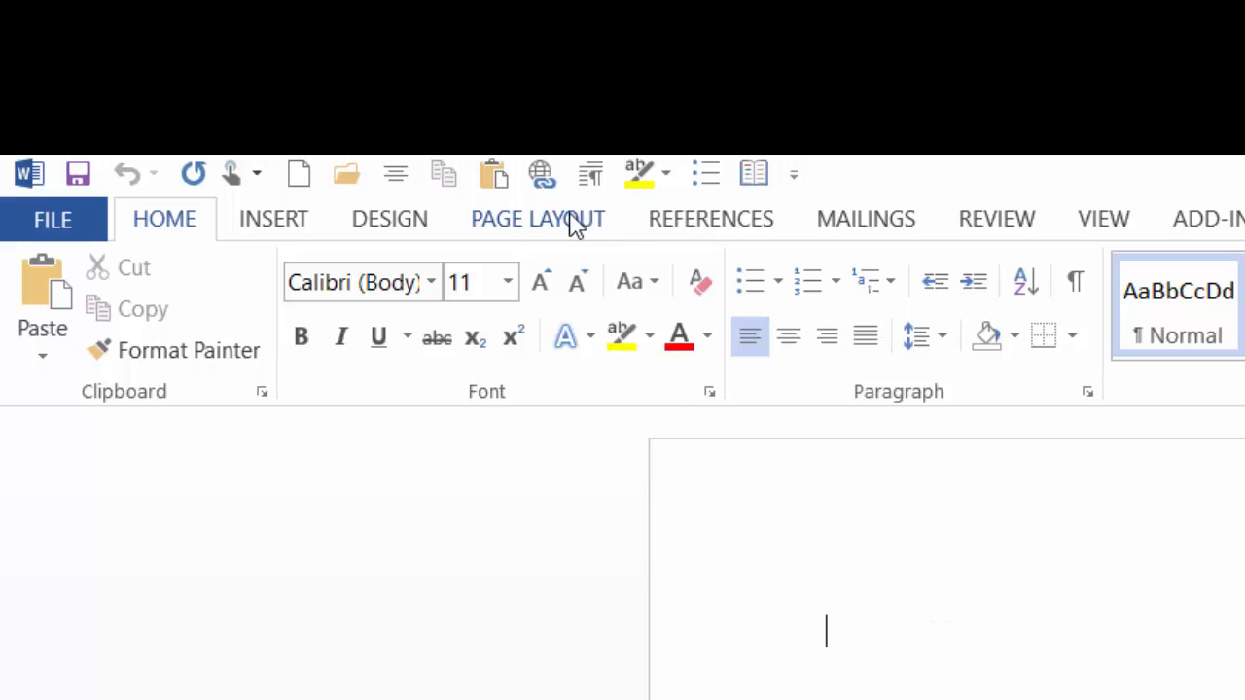
Set the page orientation to Landscape.
left_click(537, 217)
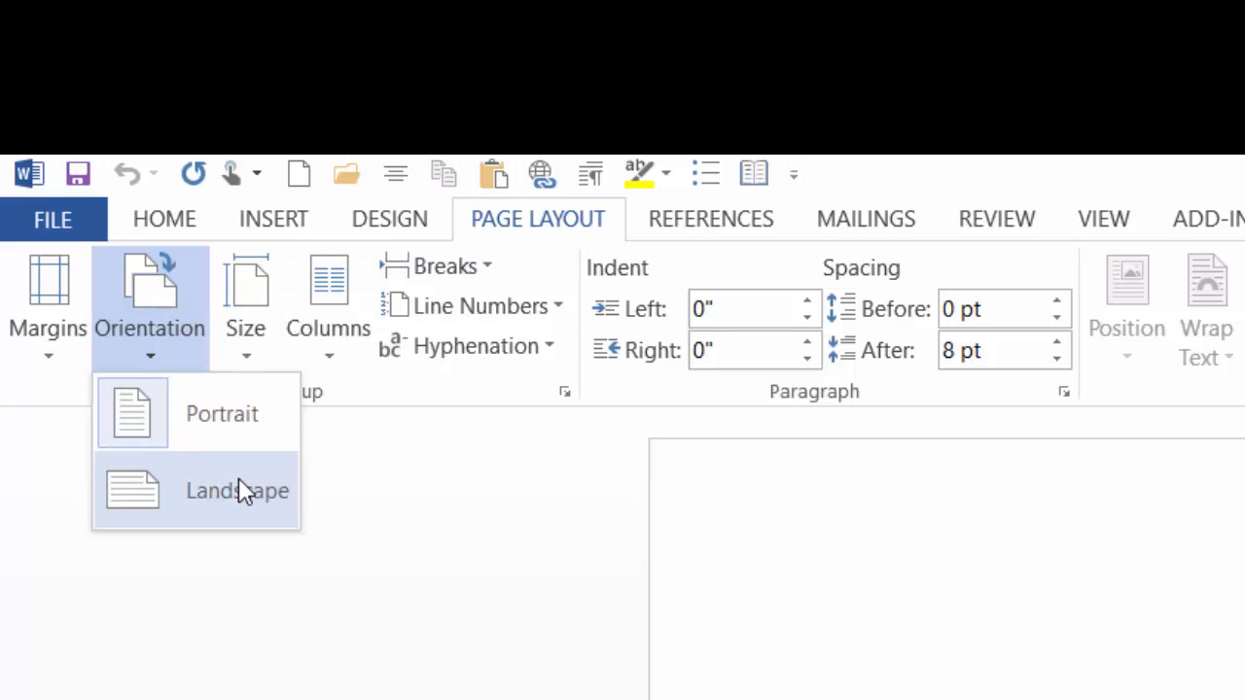
left_click(237, 490)
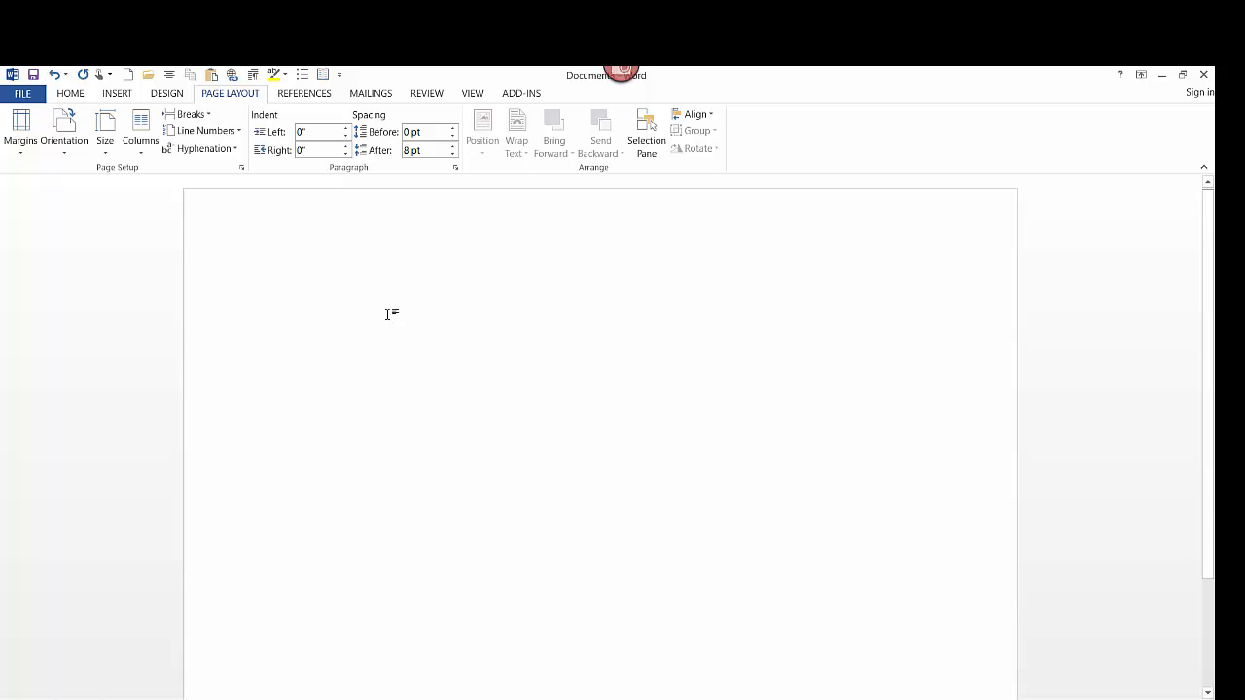
mouse_move(418, 296)
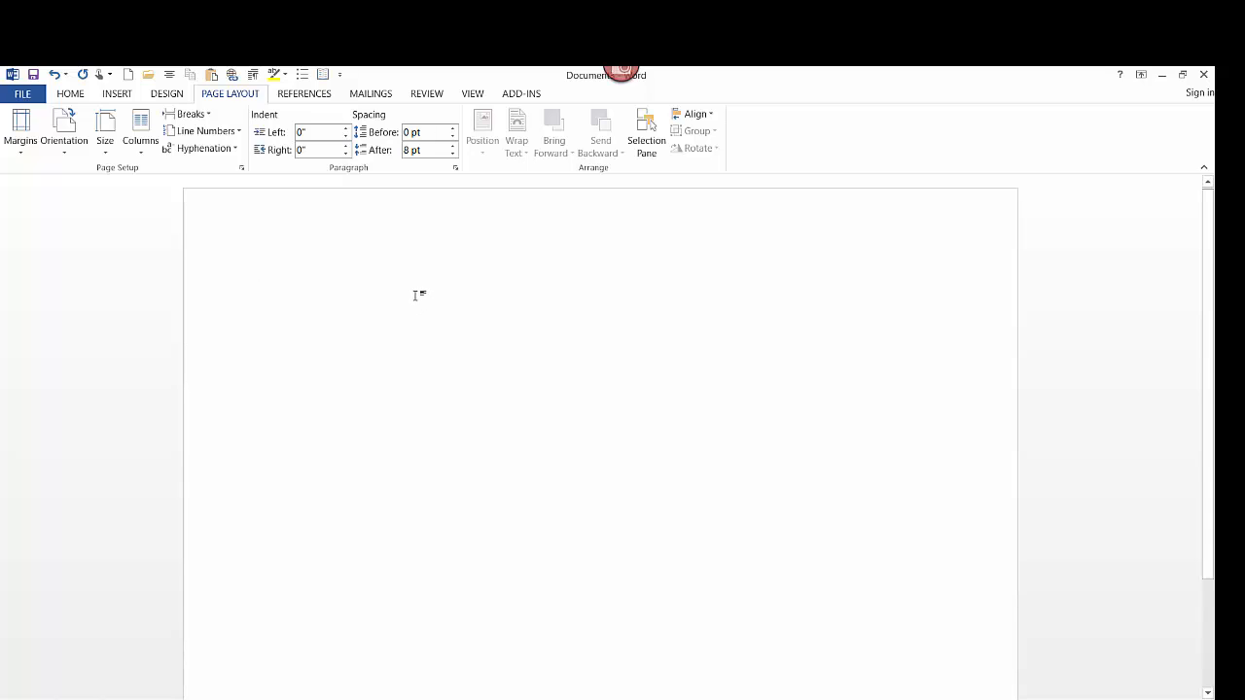
mouse_move(311, 249)
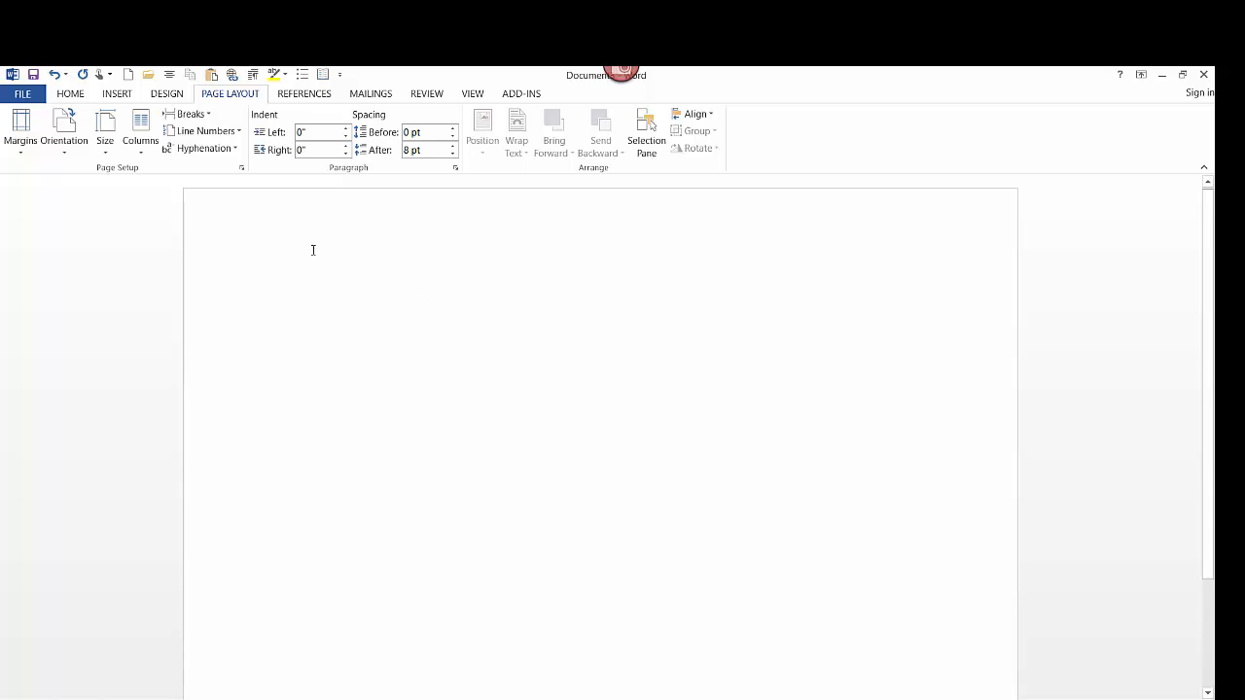
Add the title 'IGASP' at the top of the page.
left_click(258, 270)
type("IG")
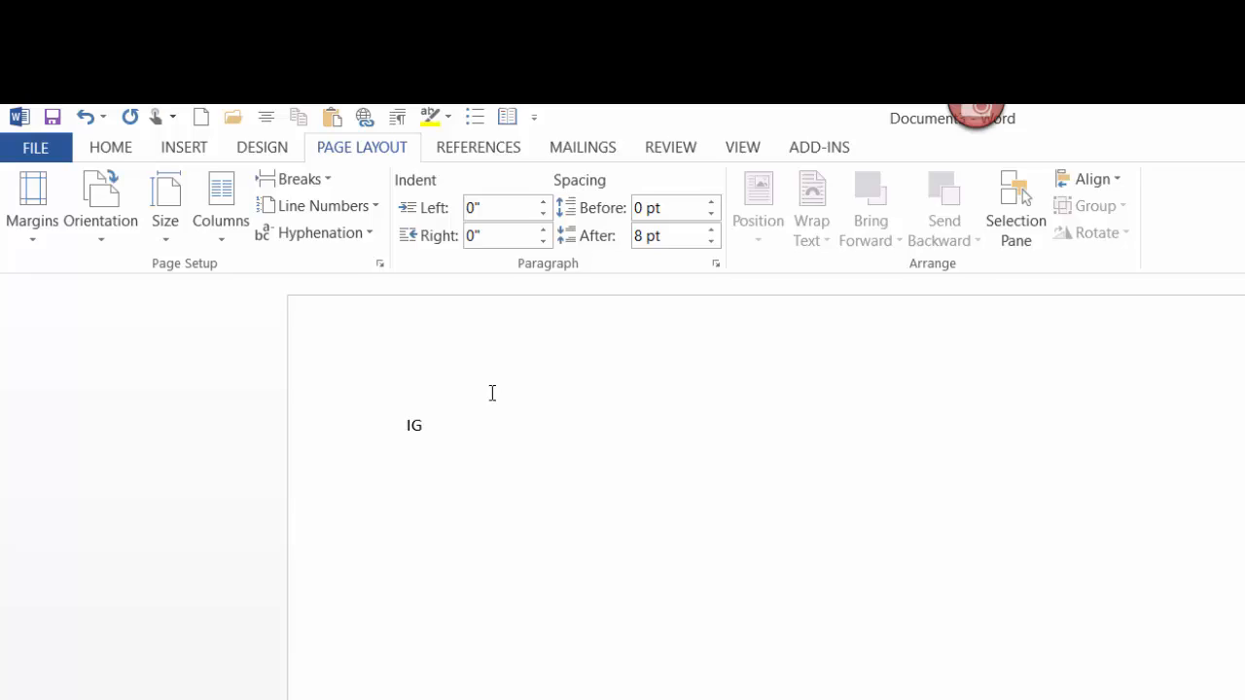
type("ASP")
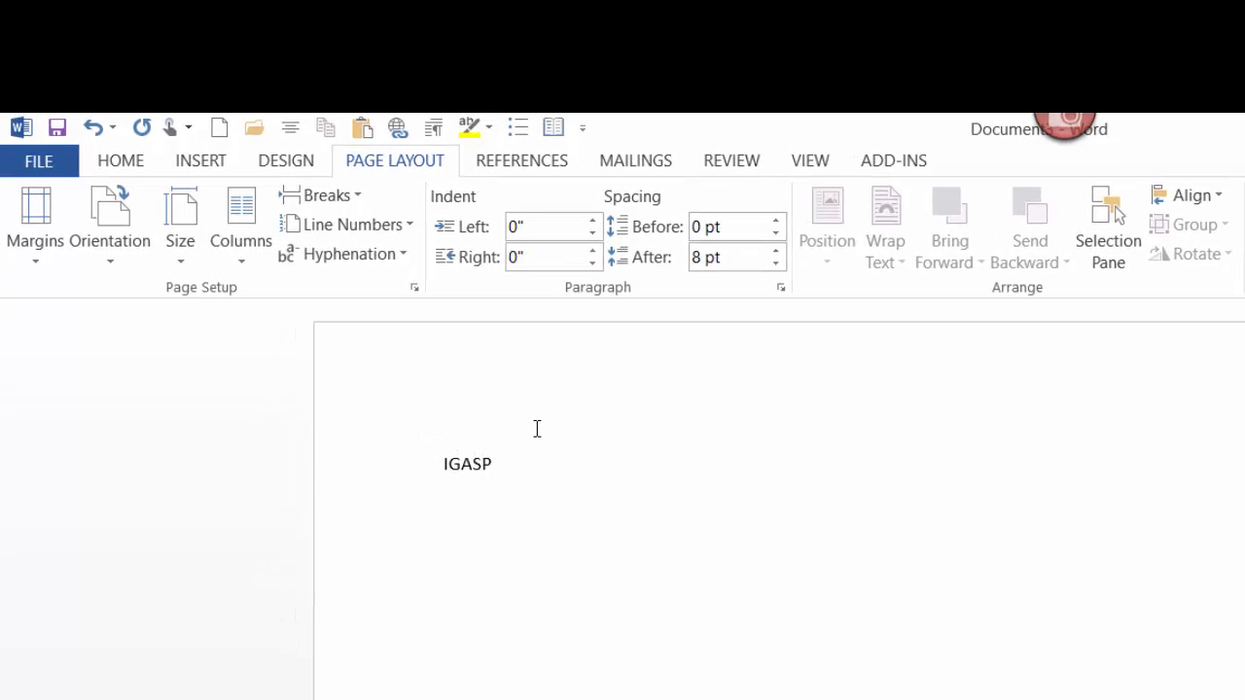
type("\" \"")
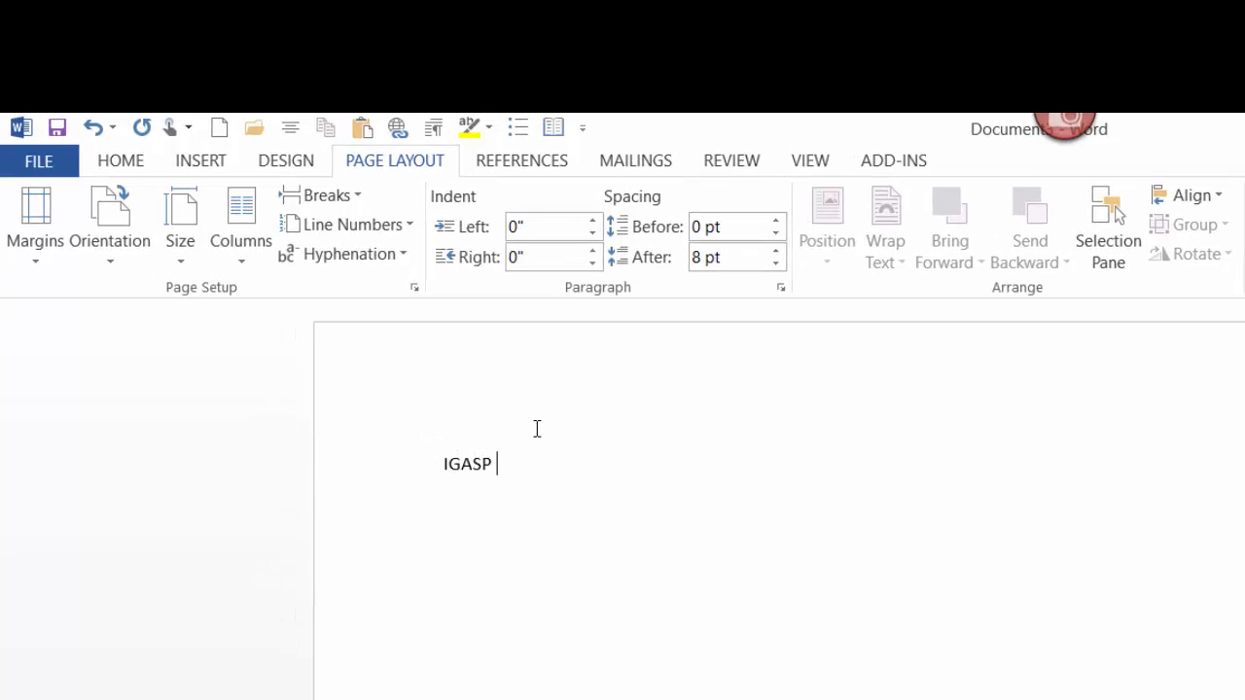
key("enter")
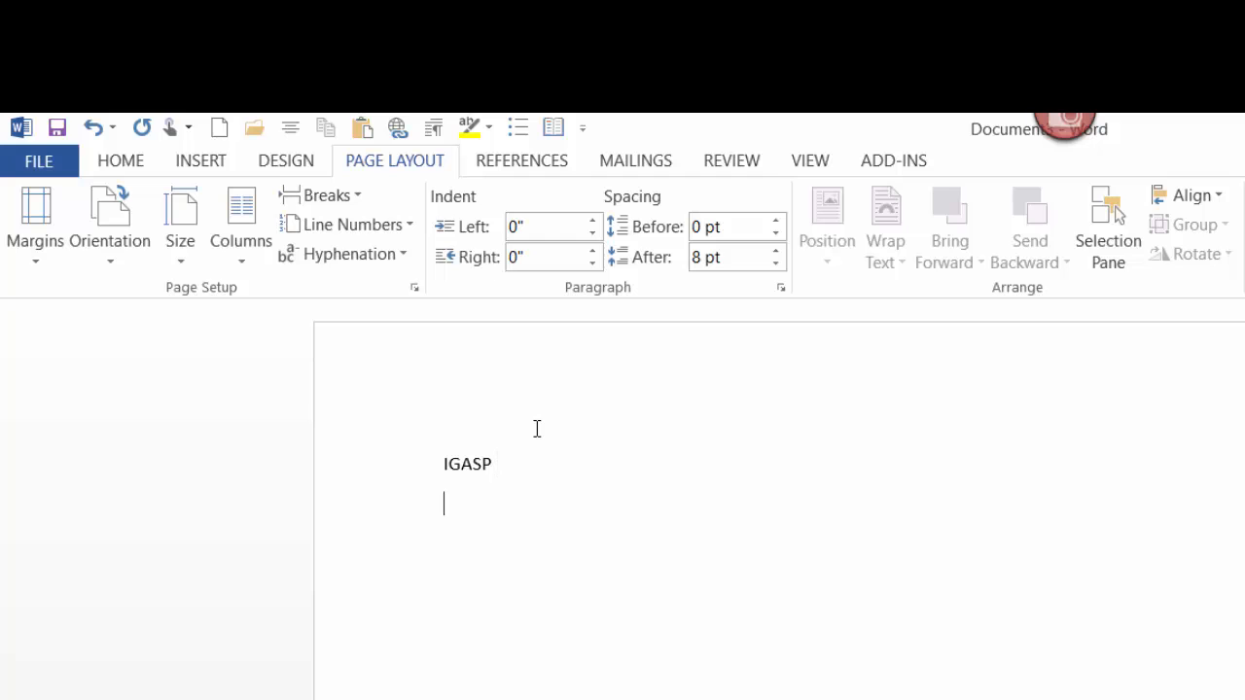
Write the 'Problem:' statement that grantwriting skills are not evenly distributed across nonprofits.
type("Probl")
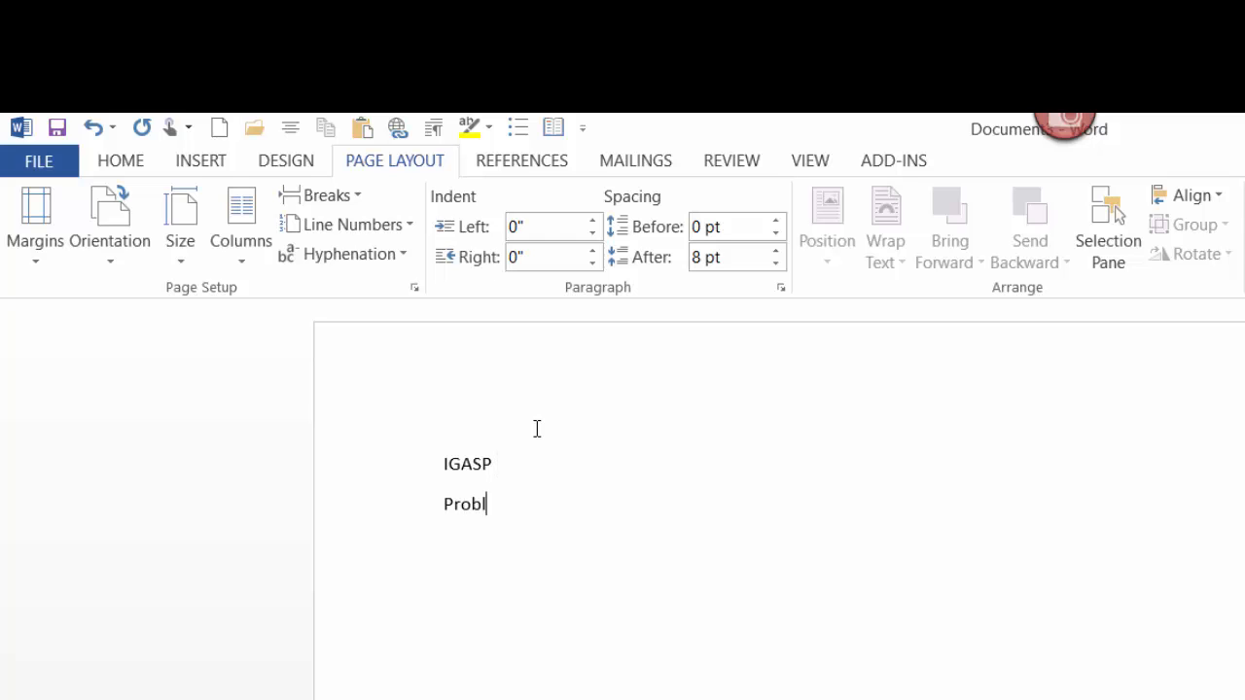
type("em:")
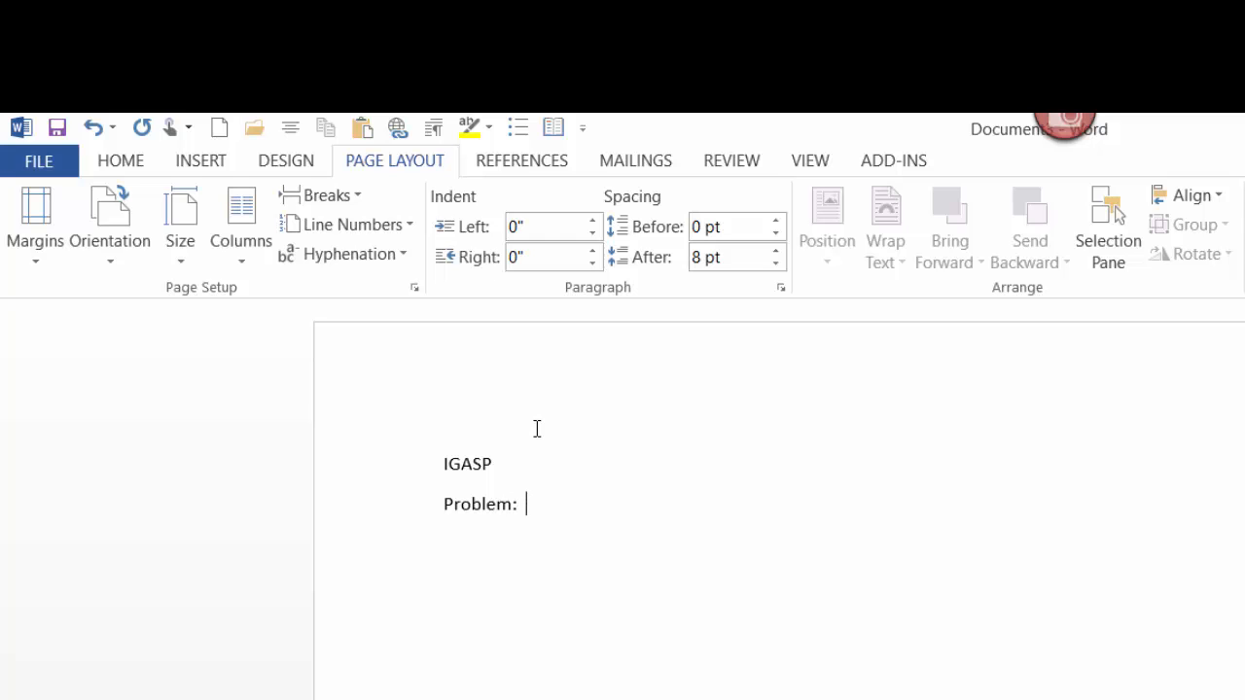
type("Grantwr")
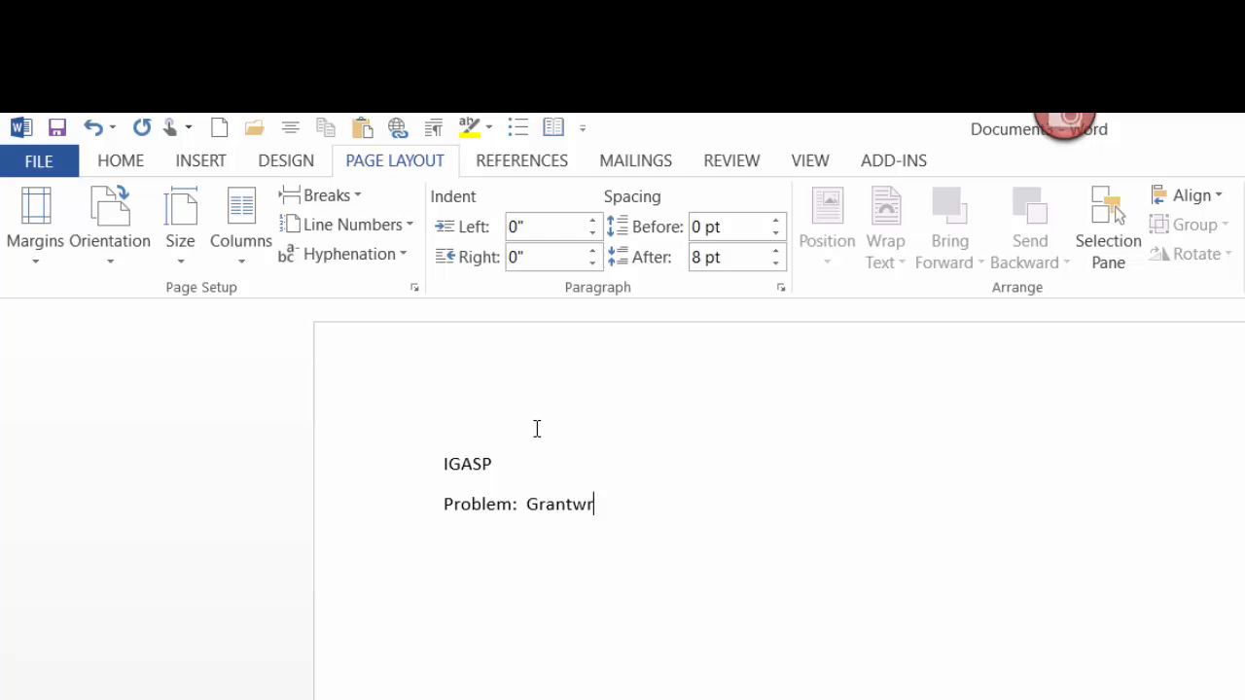
type("iting")
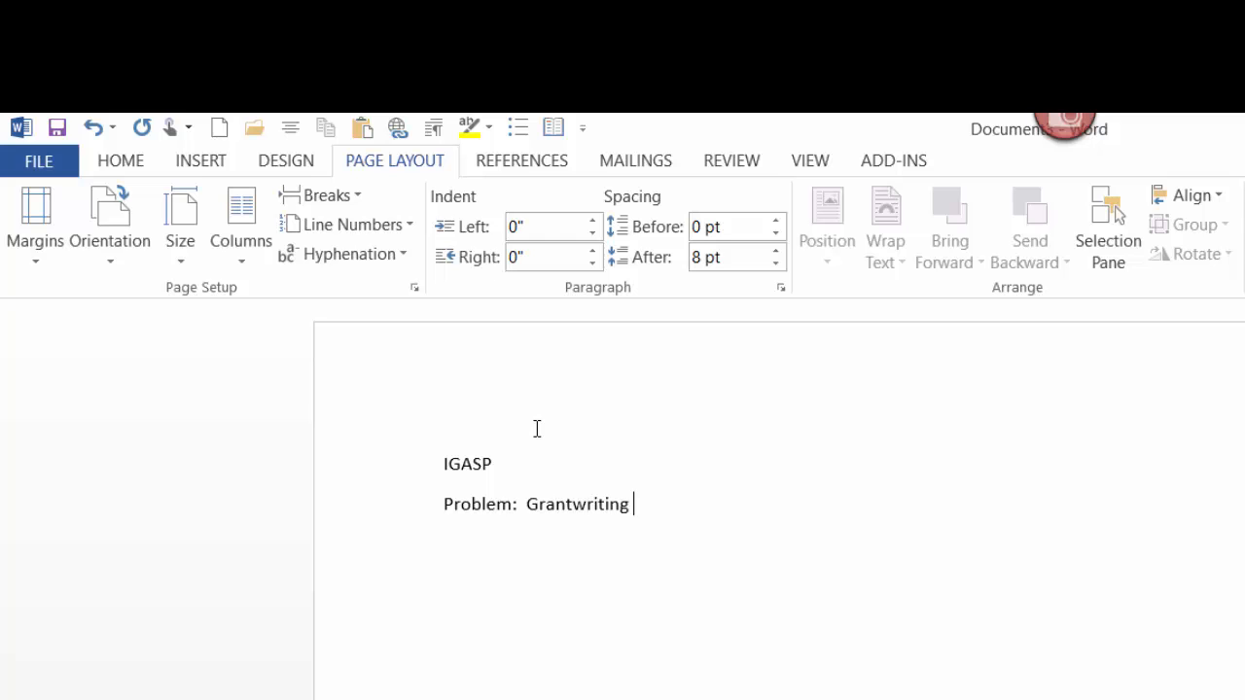
type("skills are not evenly")
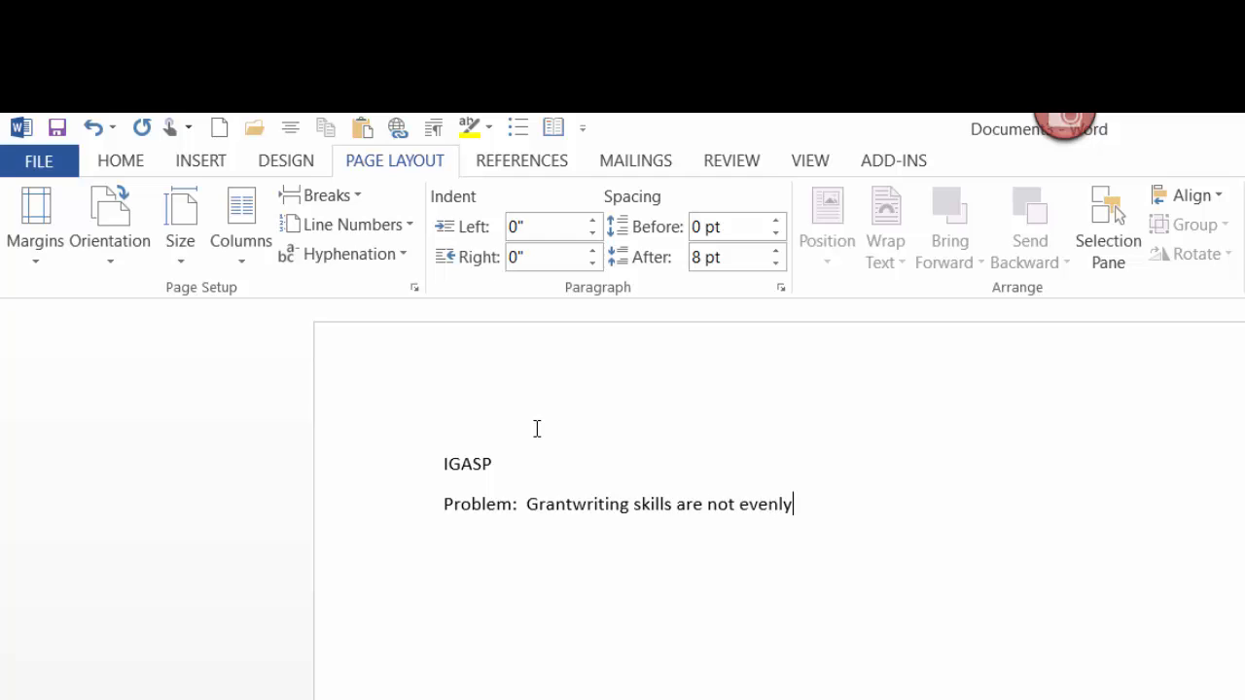
type("distributed")
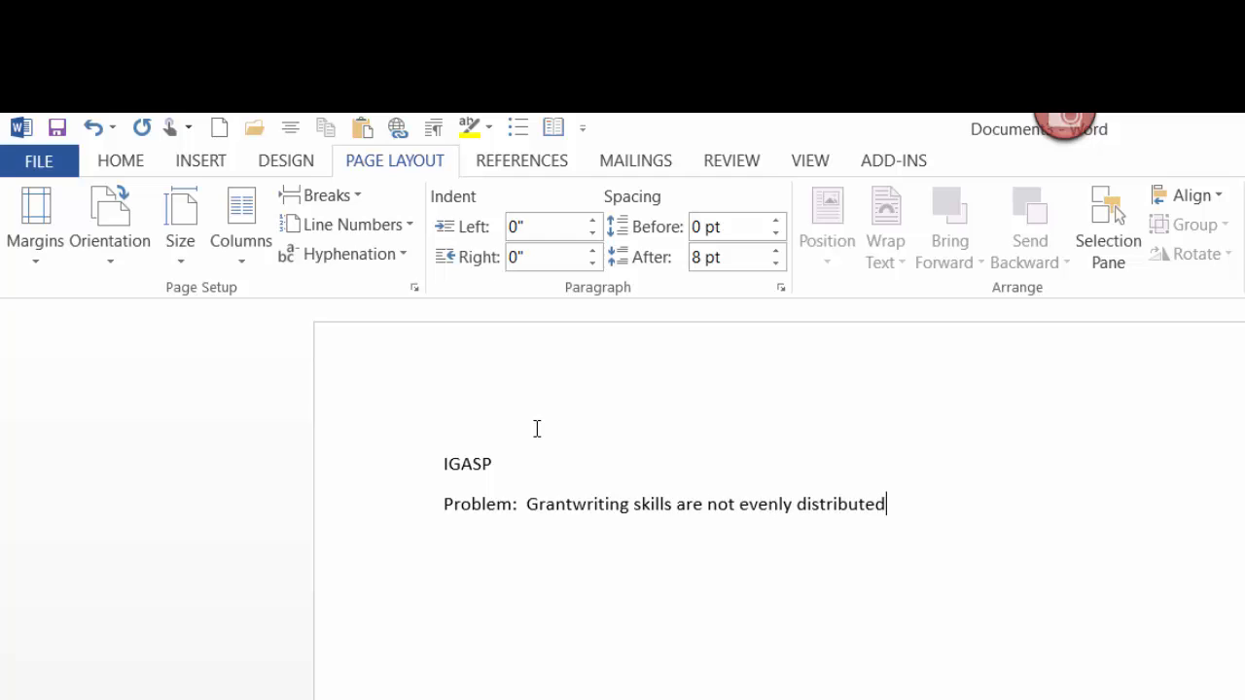
type("across")
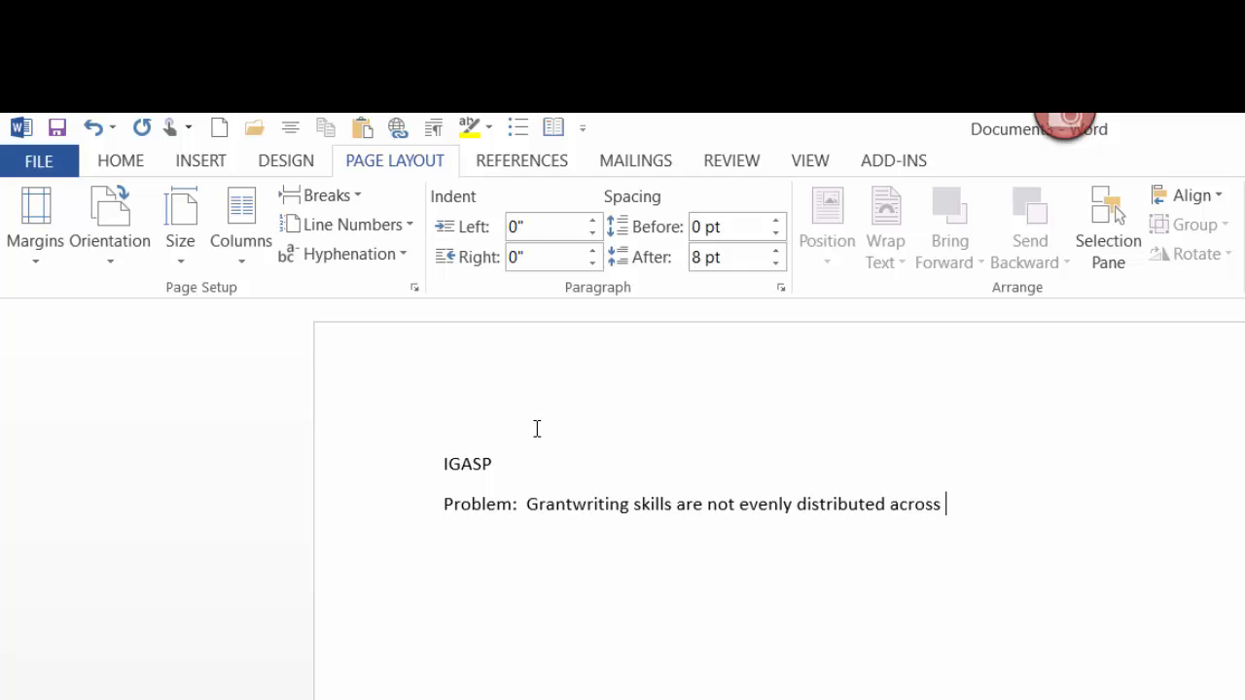
type("nonprog")
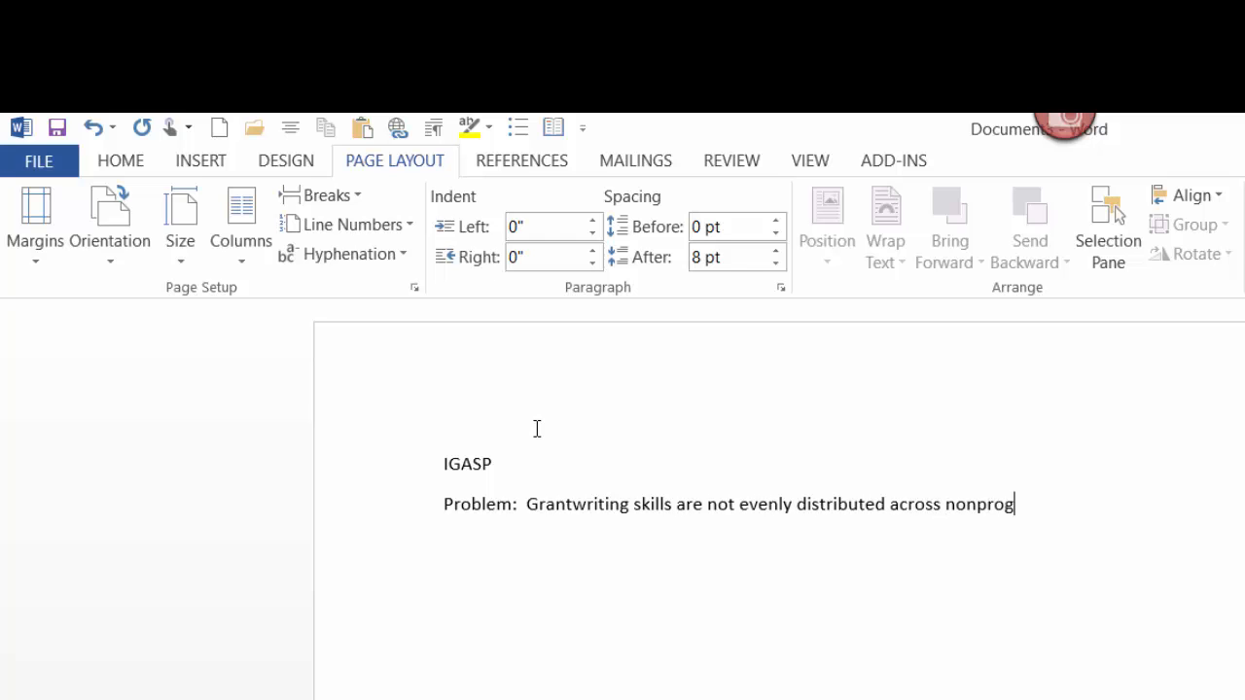
type("its so")
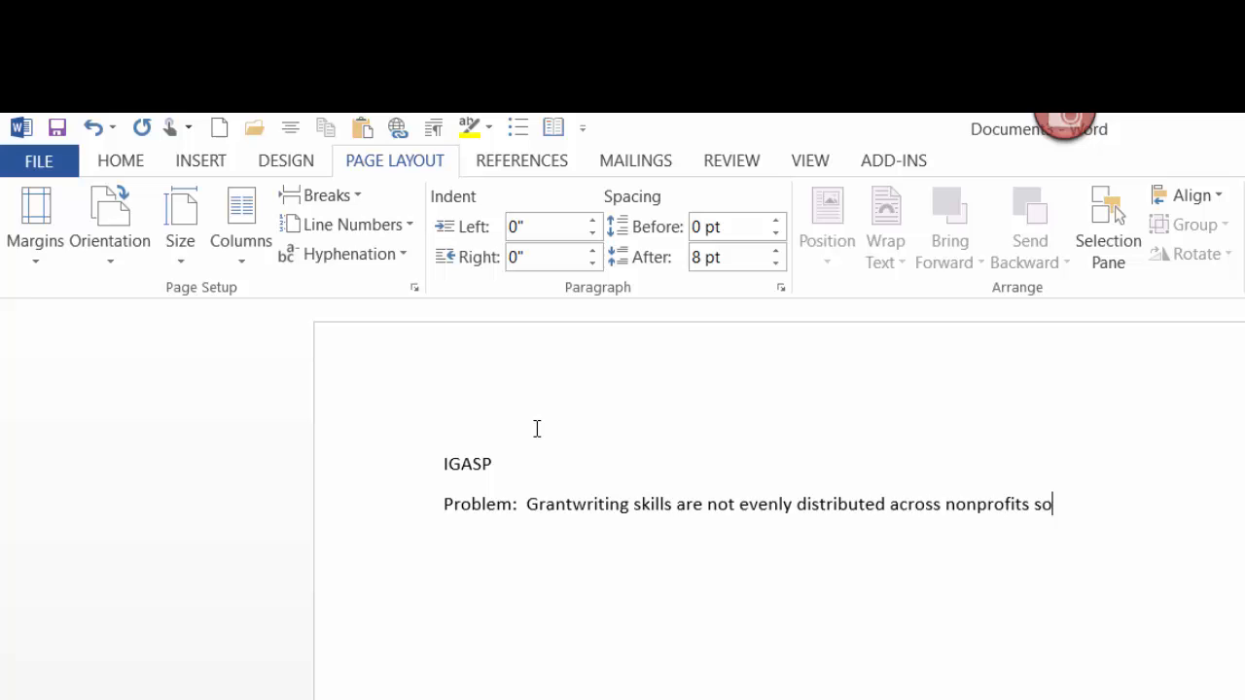
type("the same nonprofits get")
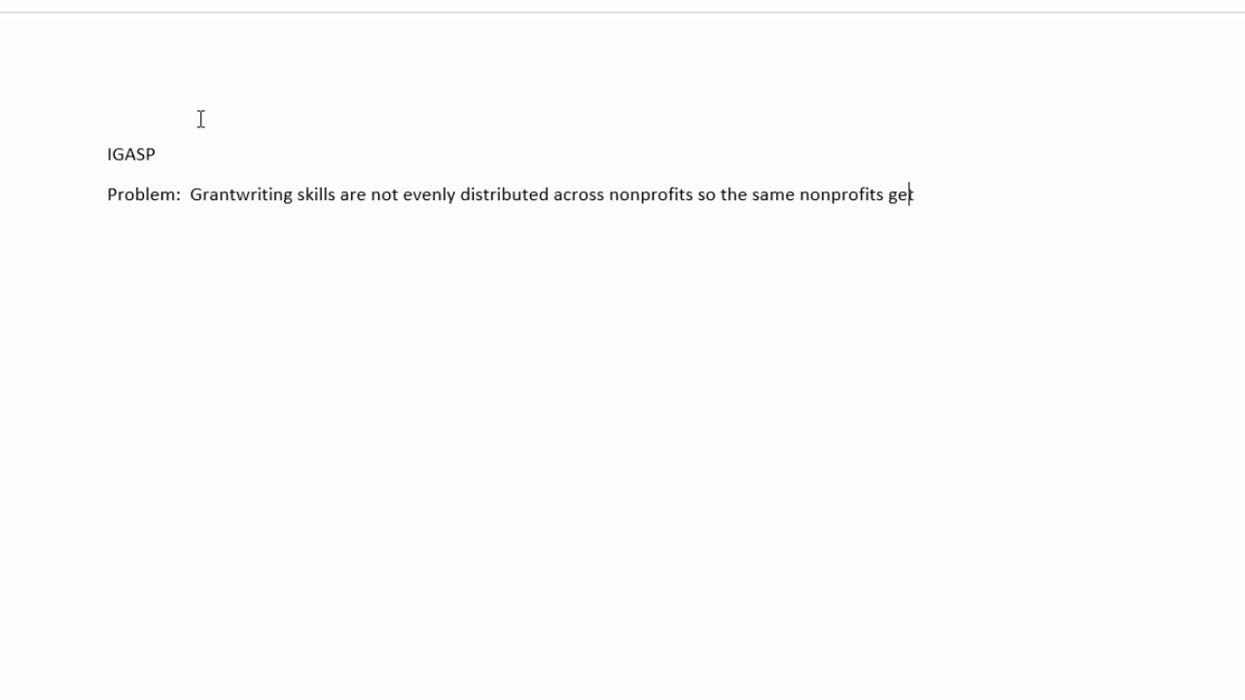
type("all the big gr")
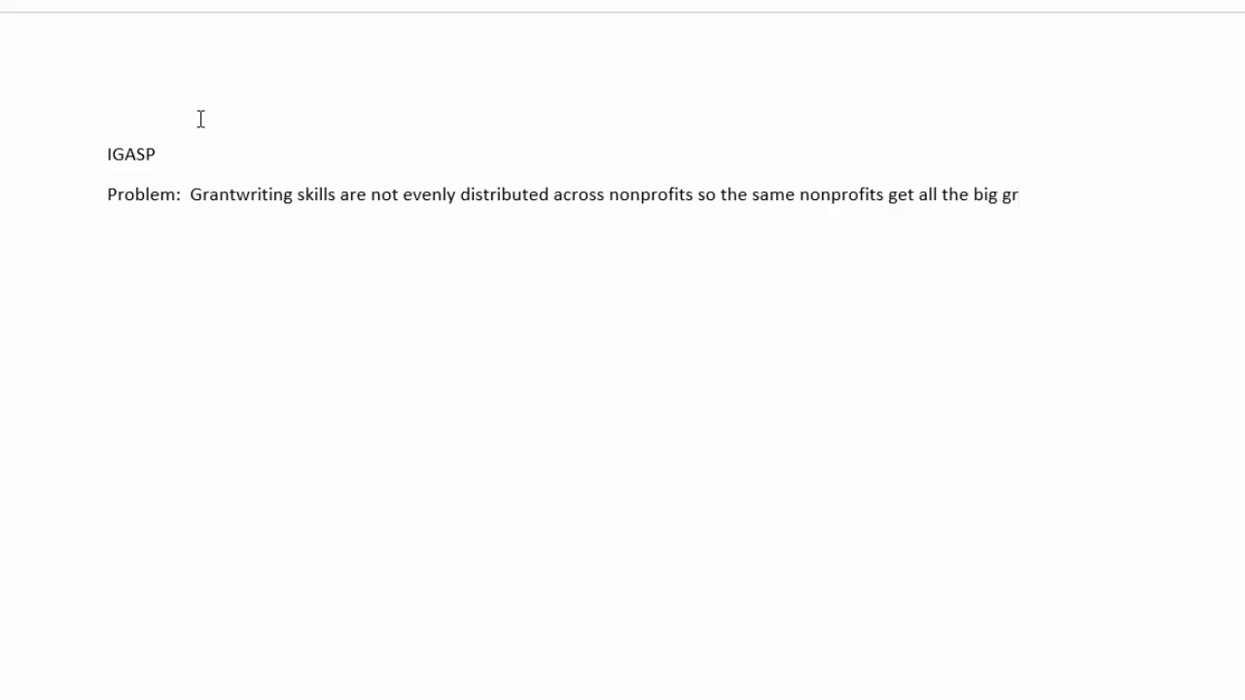
type("ants.")
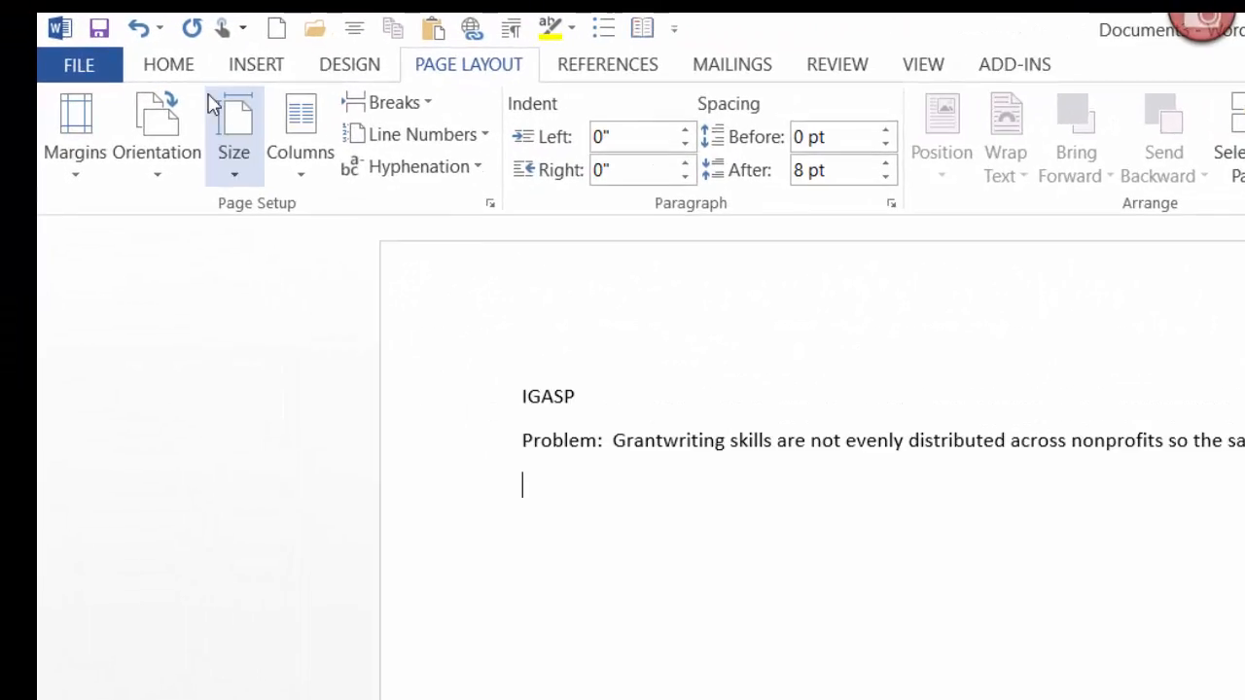
Insert a text box labelled 'Resources' and shrink it to fit the label.
left_click(256, 65)
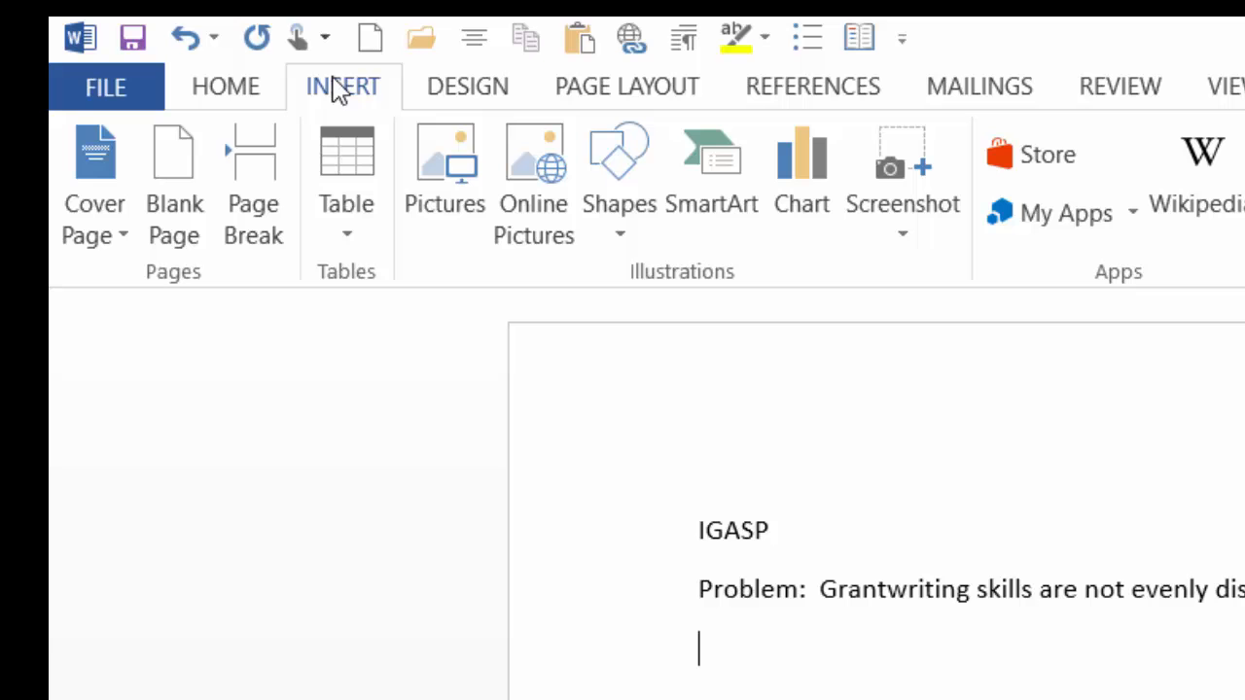
left_click(343, 85)
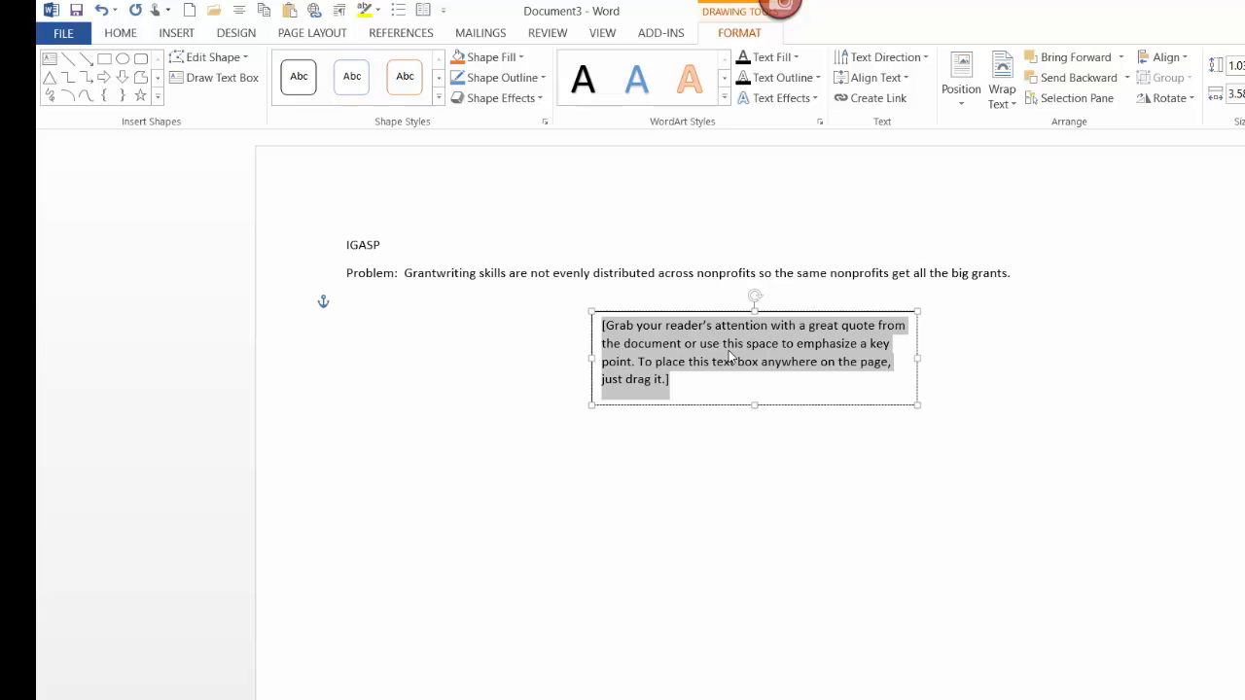
type("Resourc")
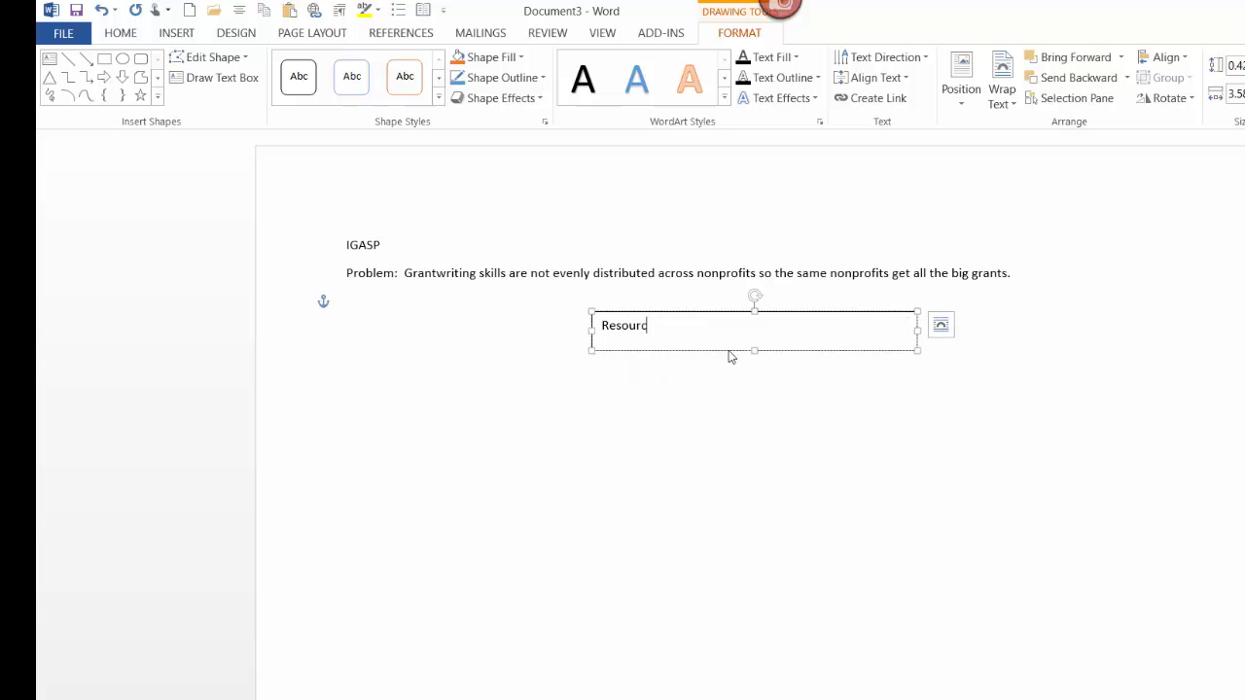
key("Backspace")
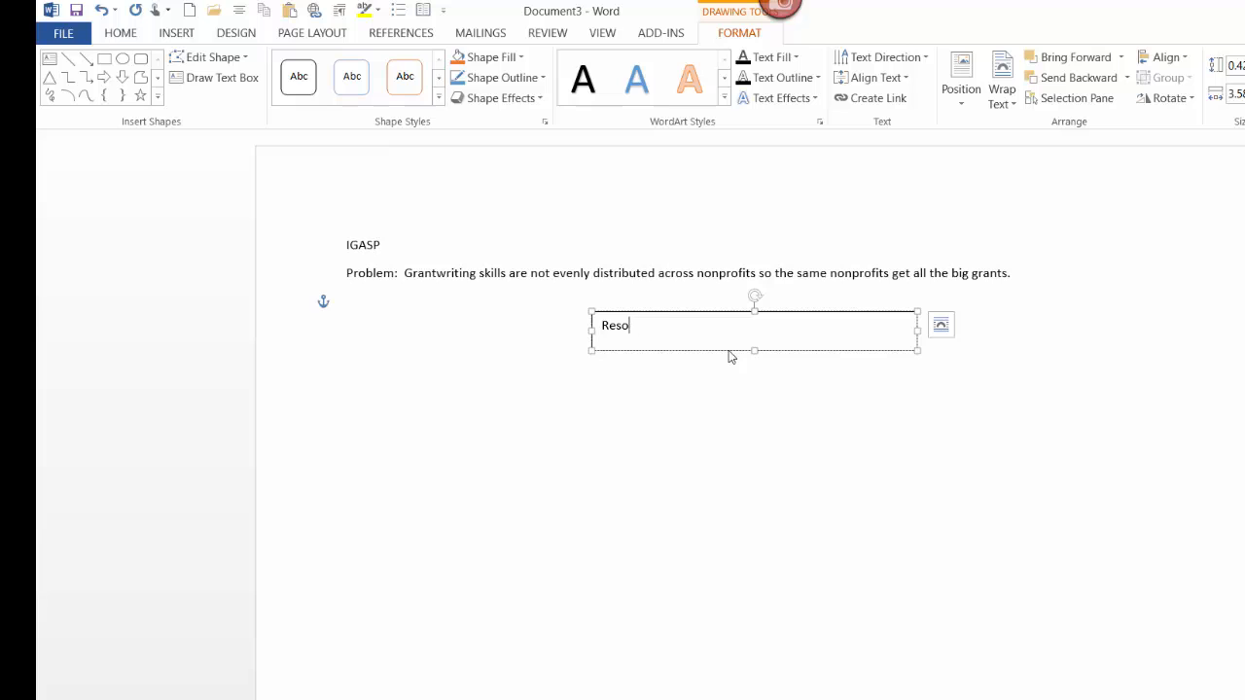
type("urces")
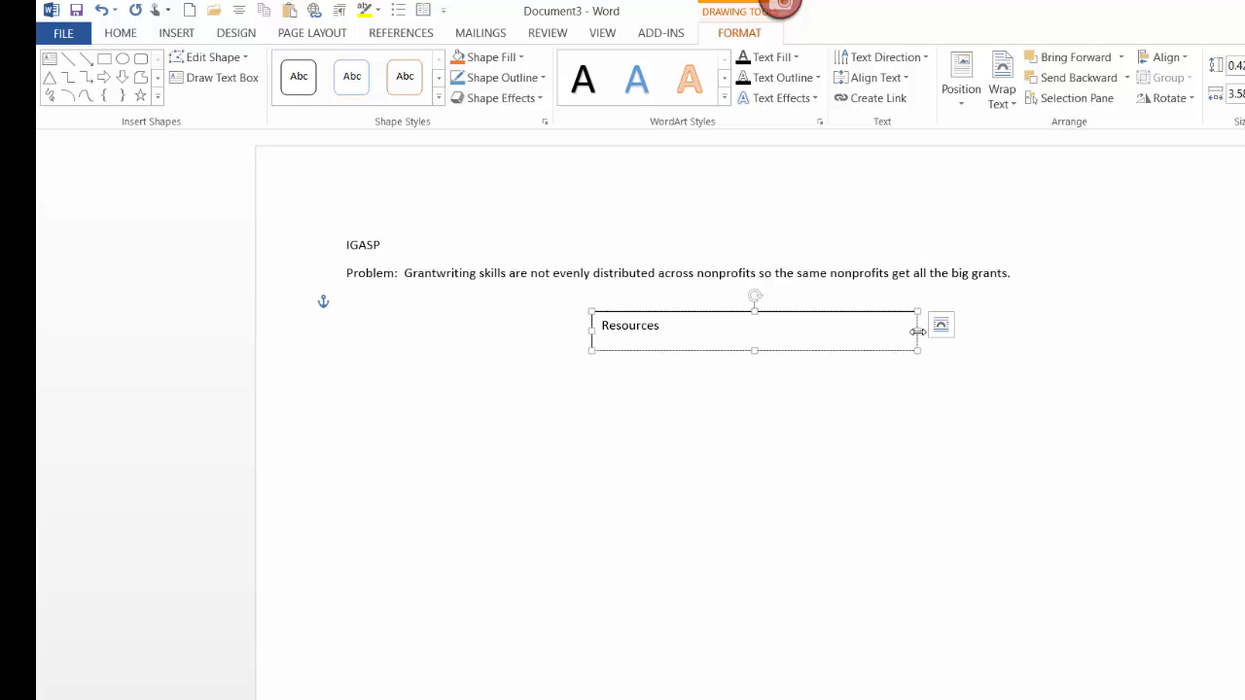
left_click_drag(914, 330, 673, 335)
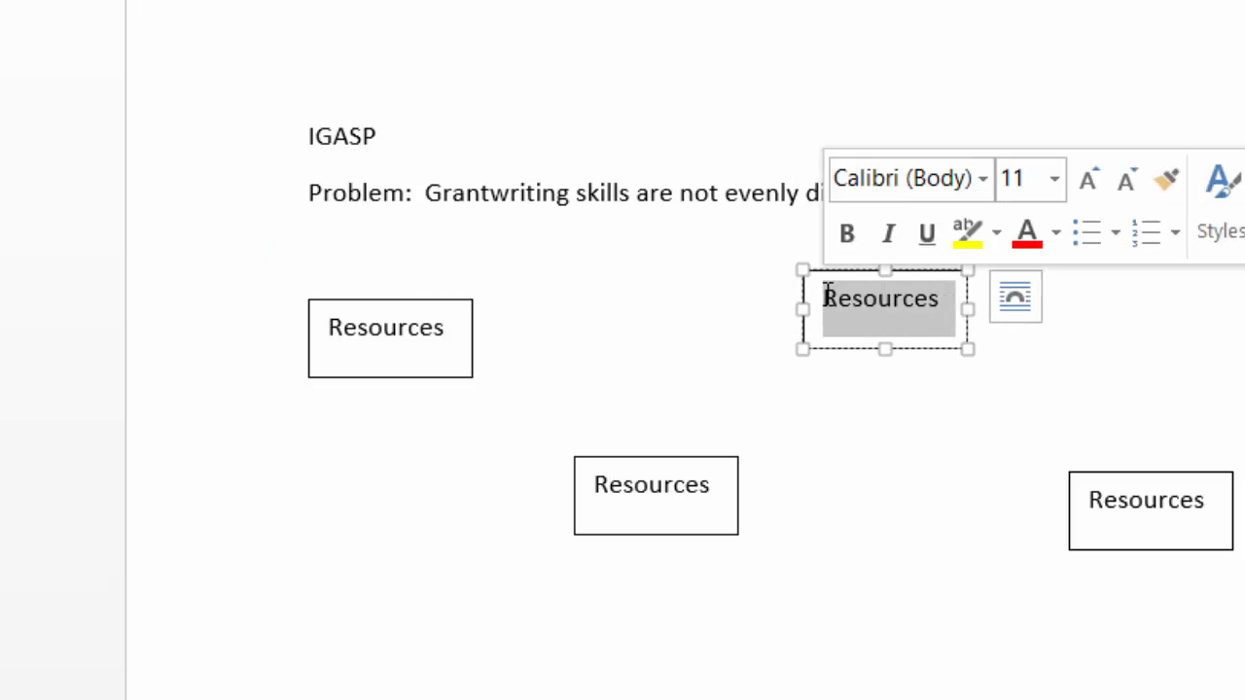
Relabel the copied boxes as 'Activities', 'Outputs' and 'Short-term Outcomes'.
type("Acttivities")
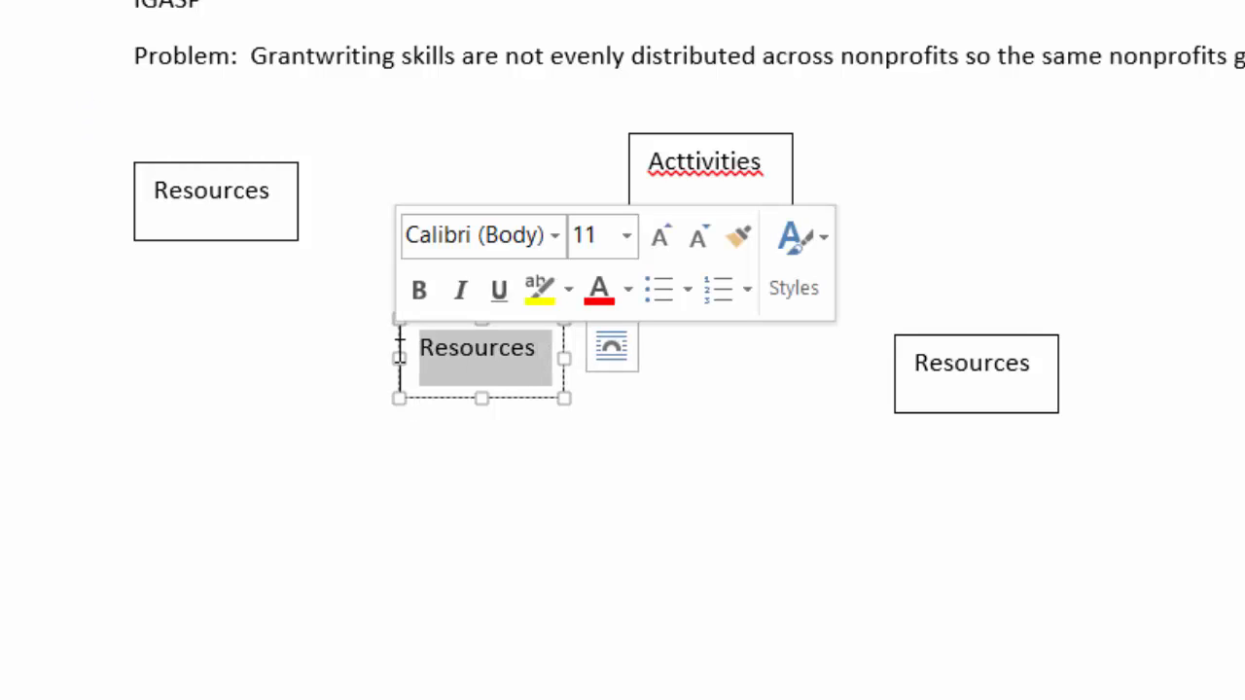
type("Outp")
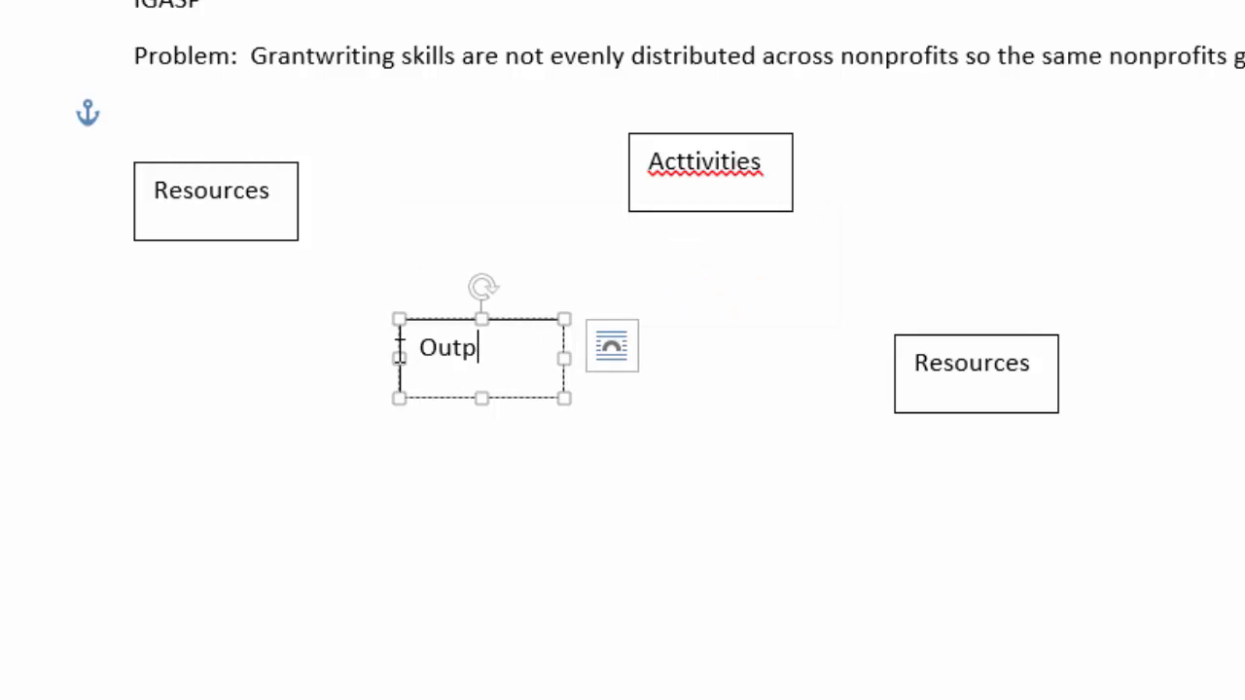
type("uts")
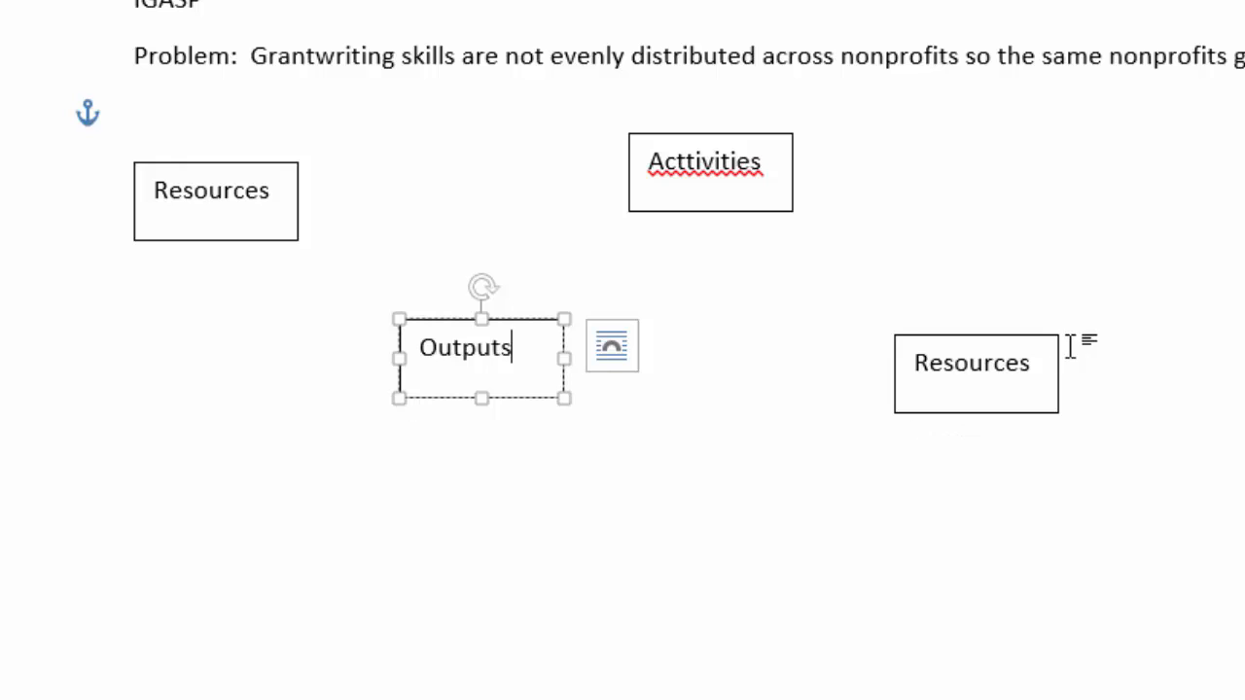
triple_click(971, 361)
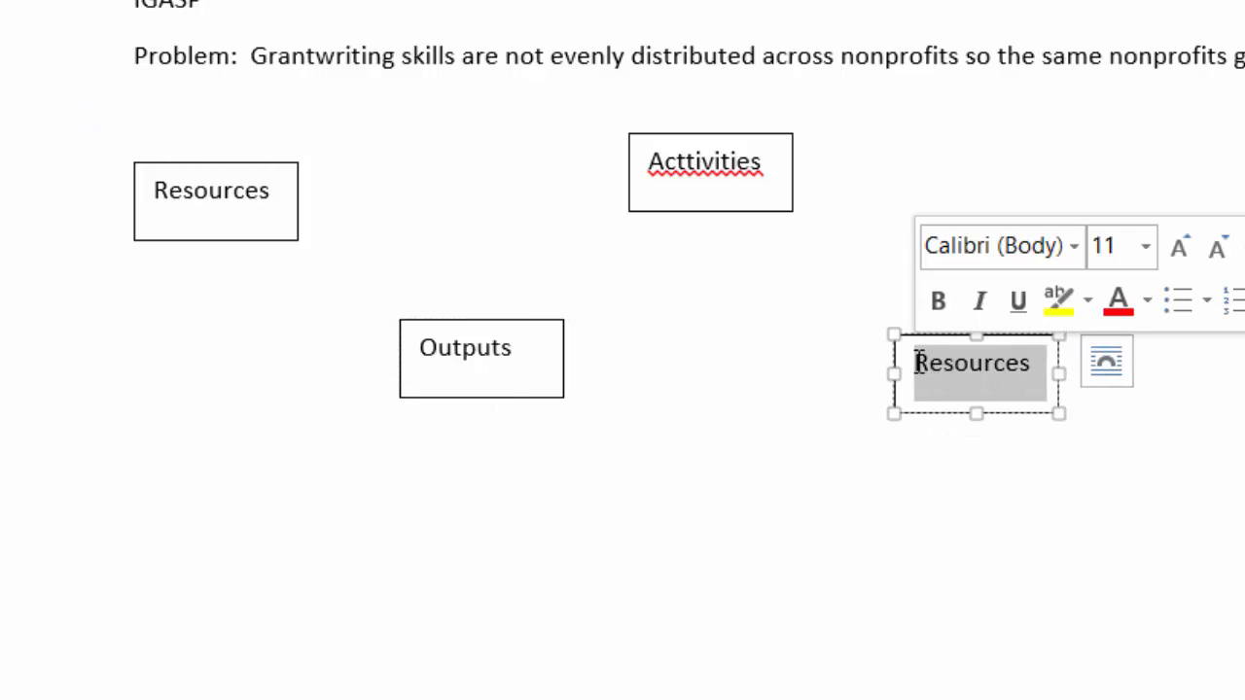
type("Short-term")
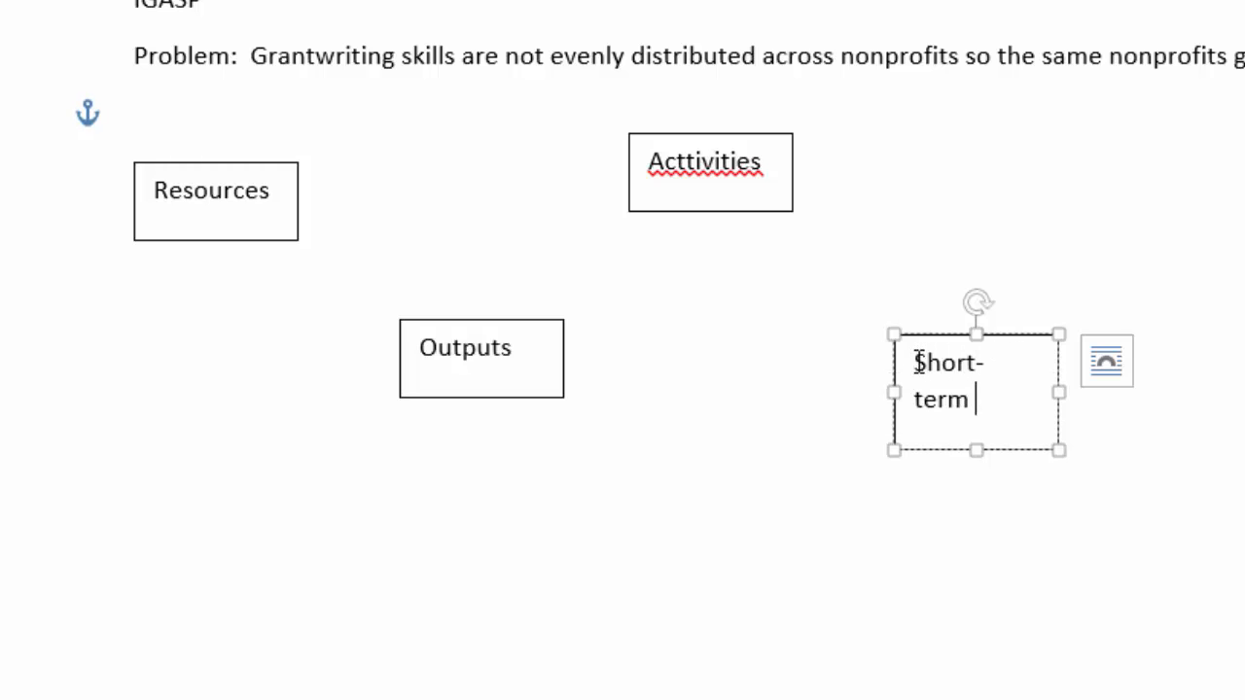
type("Outcome")
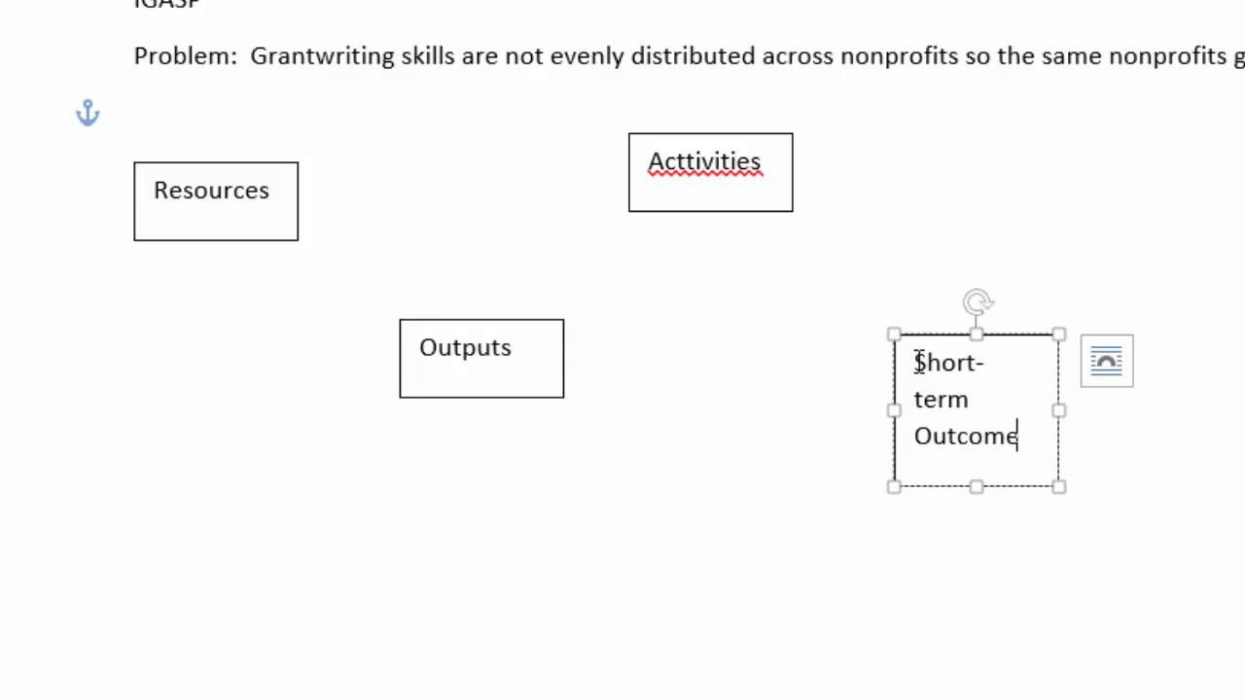
type("s")
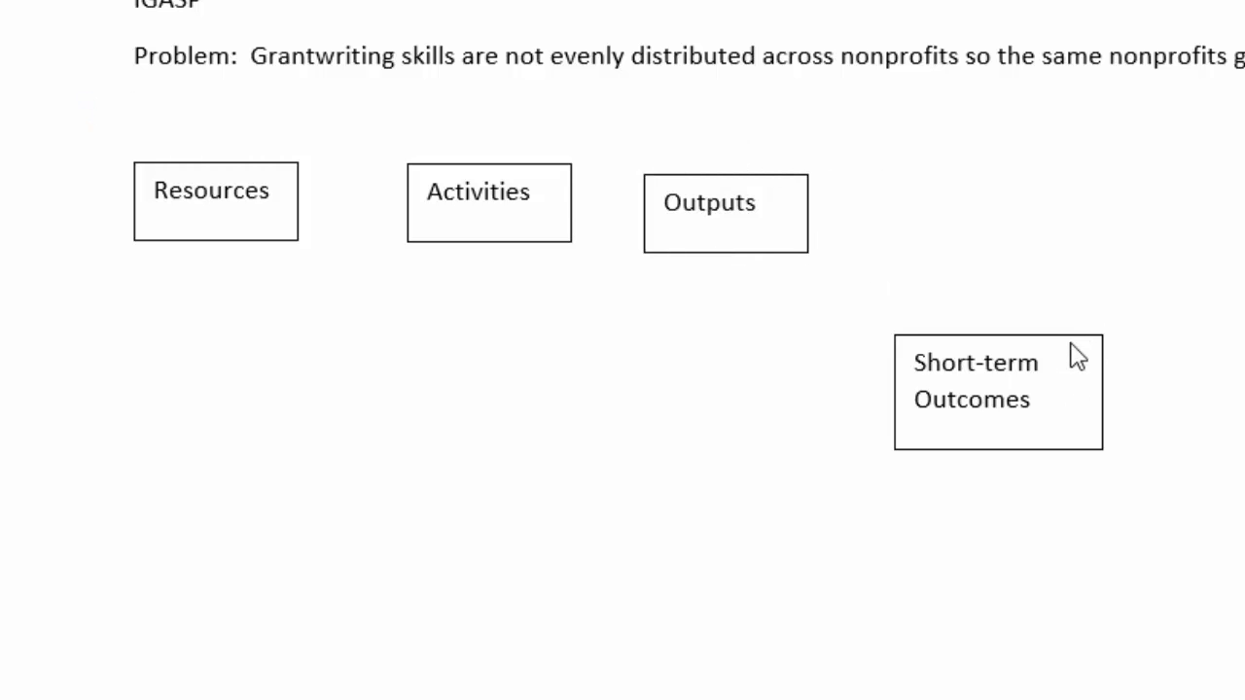
left_click(996, 389)
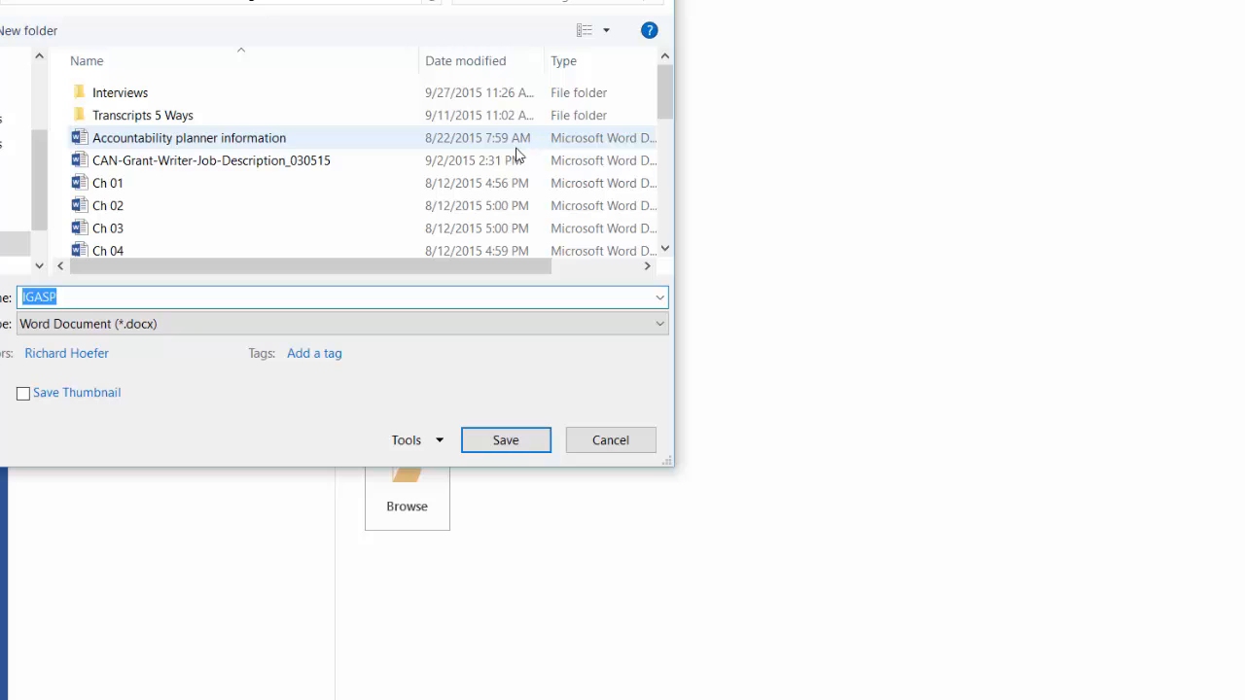
Save the document as 'demo of logic model creation'.
type("demo of")
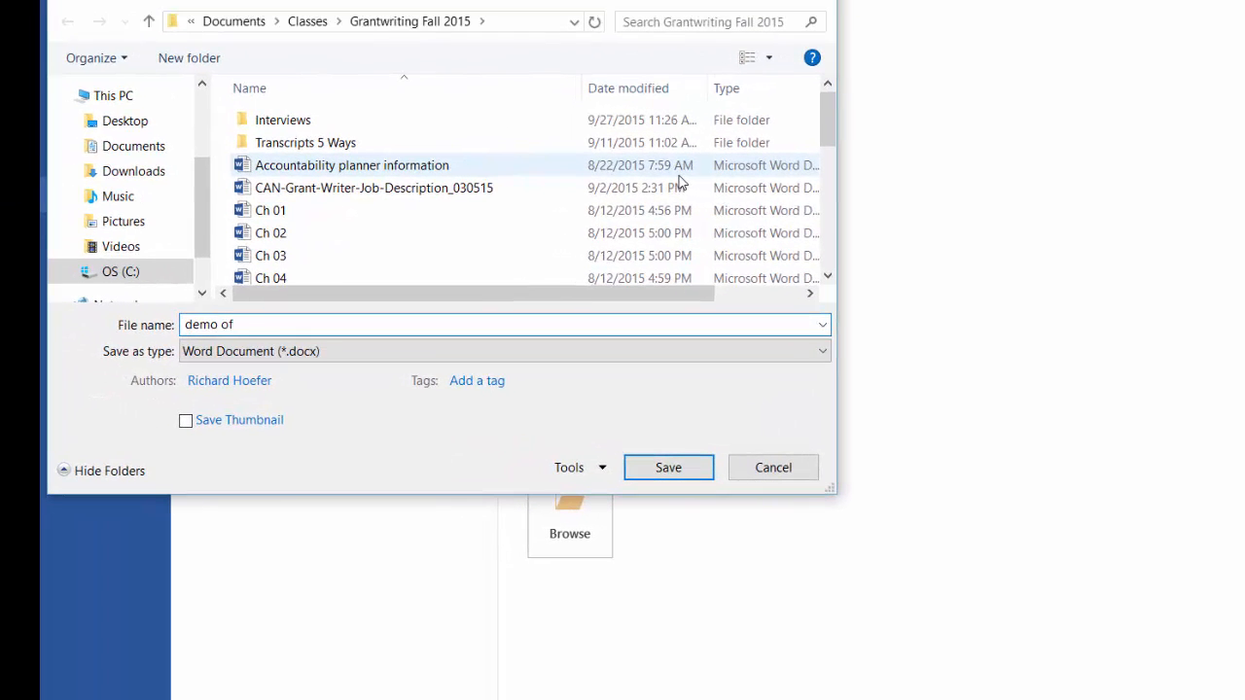
type("logic mo")
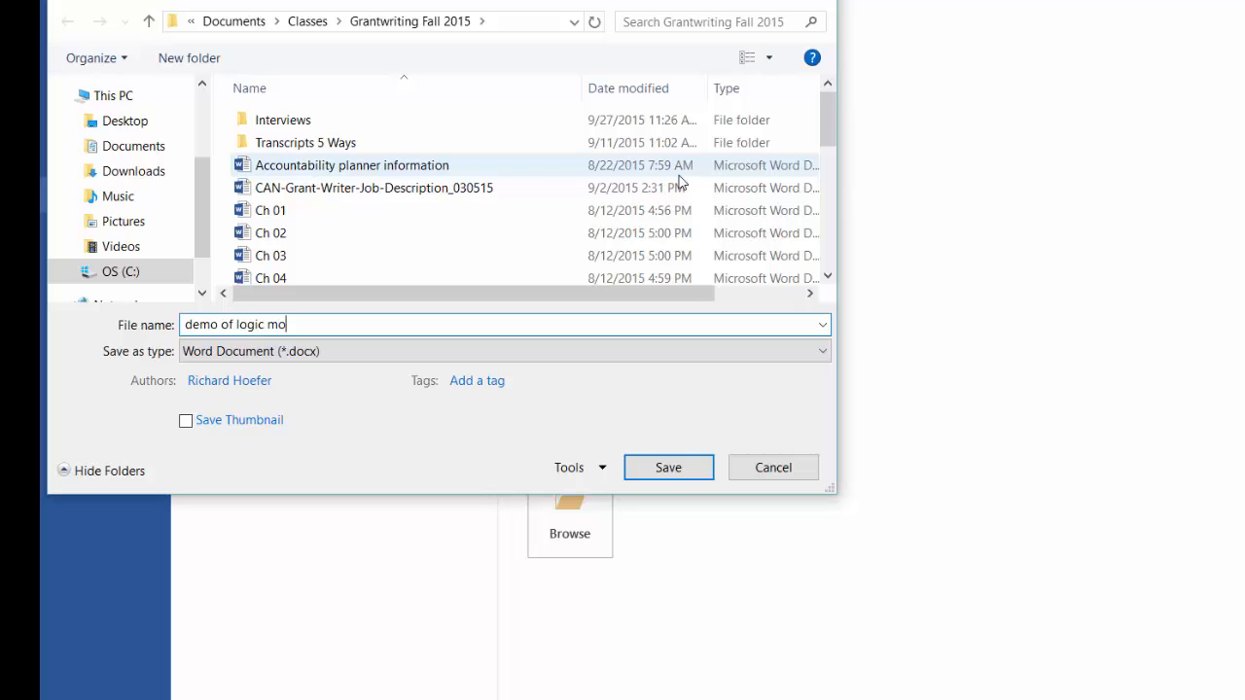
type("del crea")
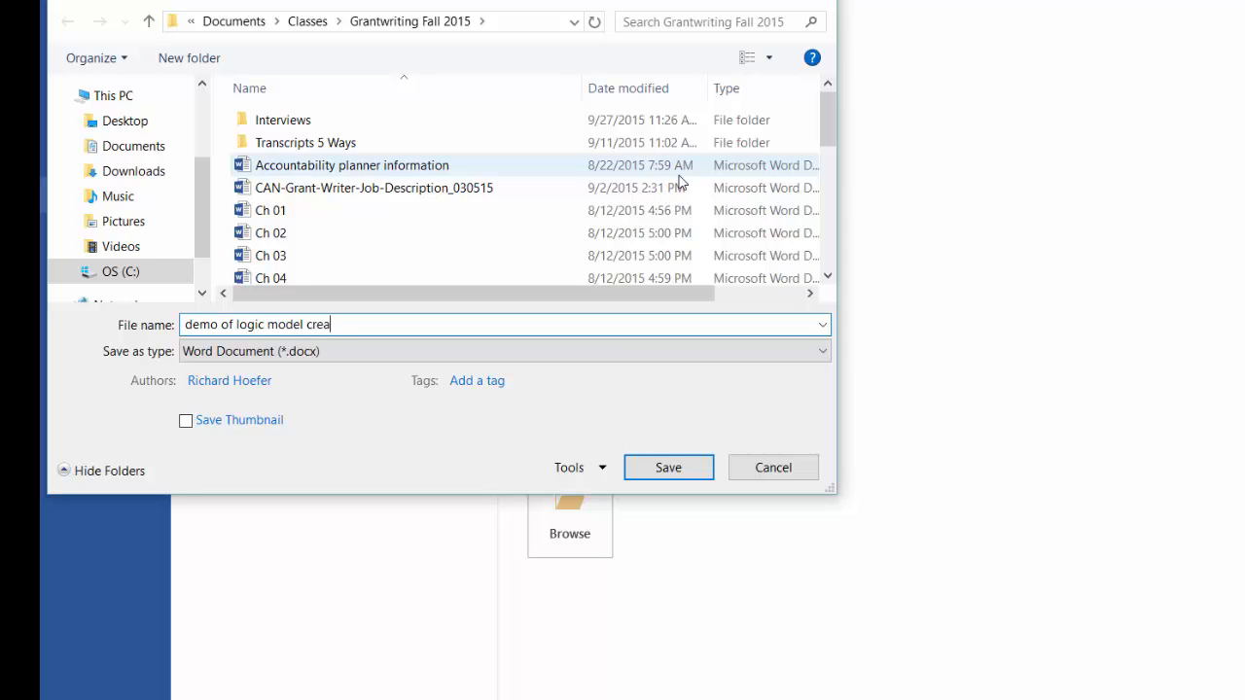
type("tion")
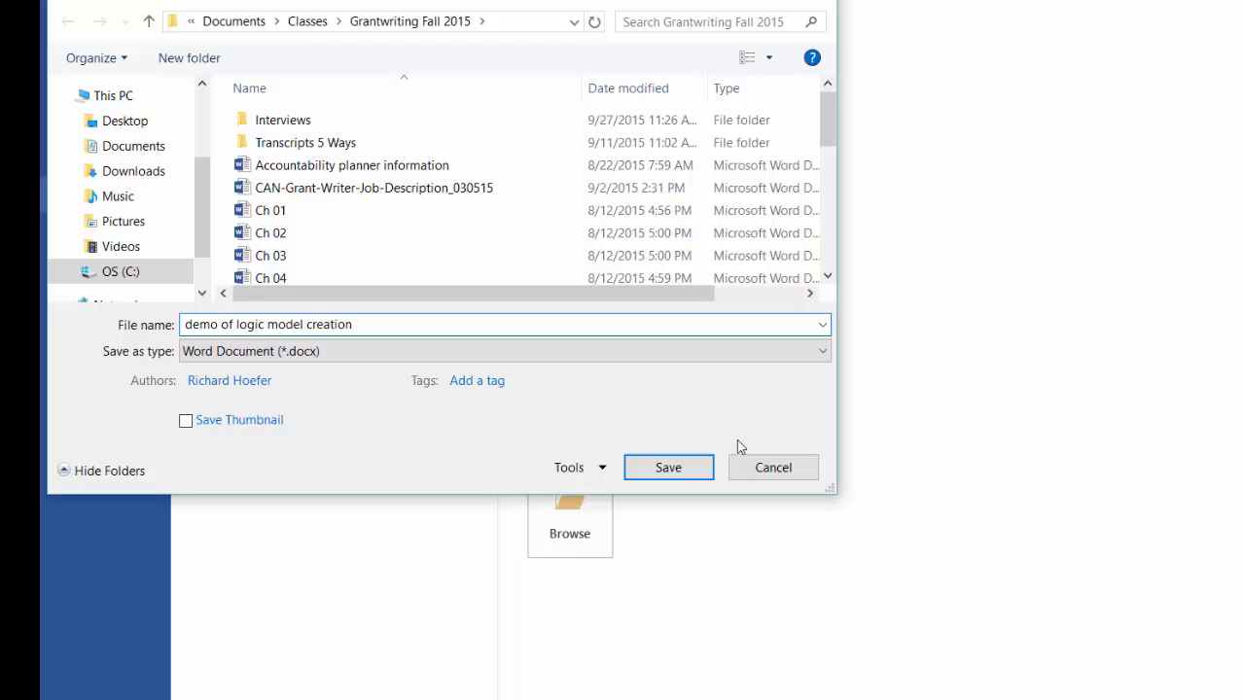
left_click(669, 466)
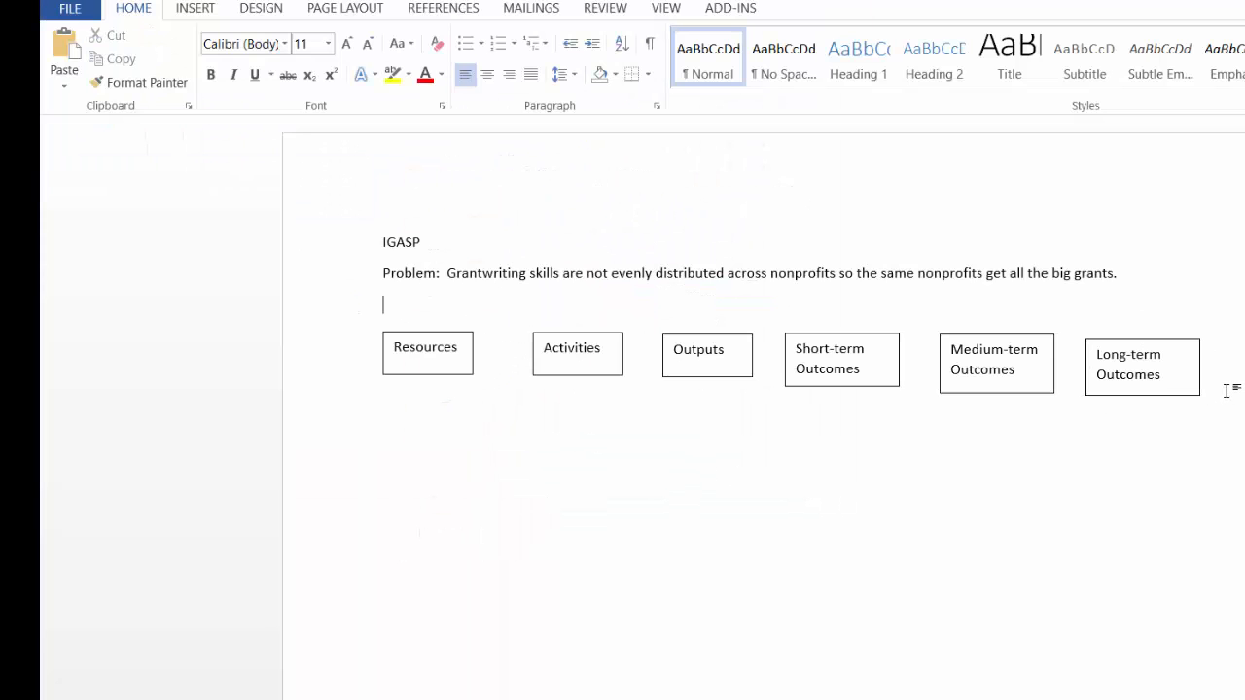
mouse_move(483, 541)
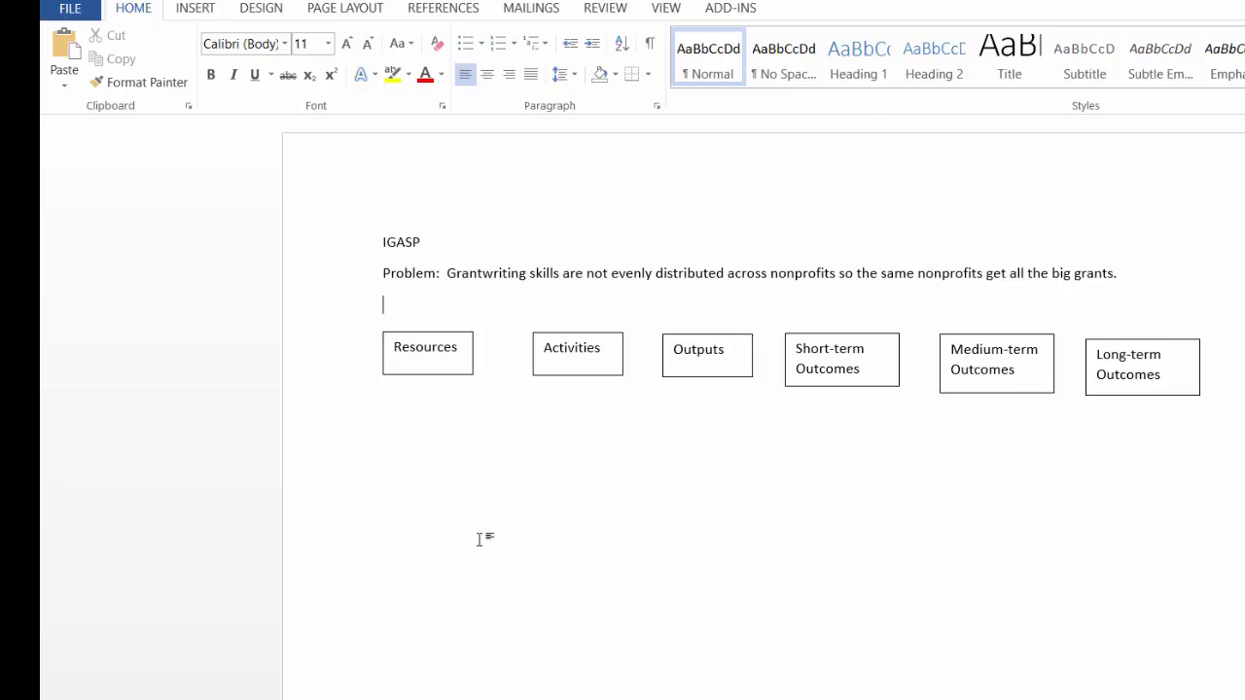
mouse_move(424, 513)
type("S")
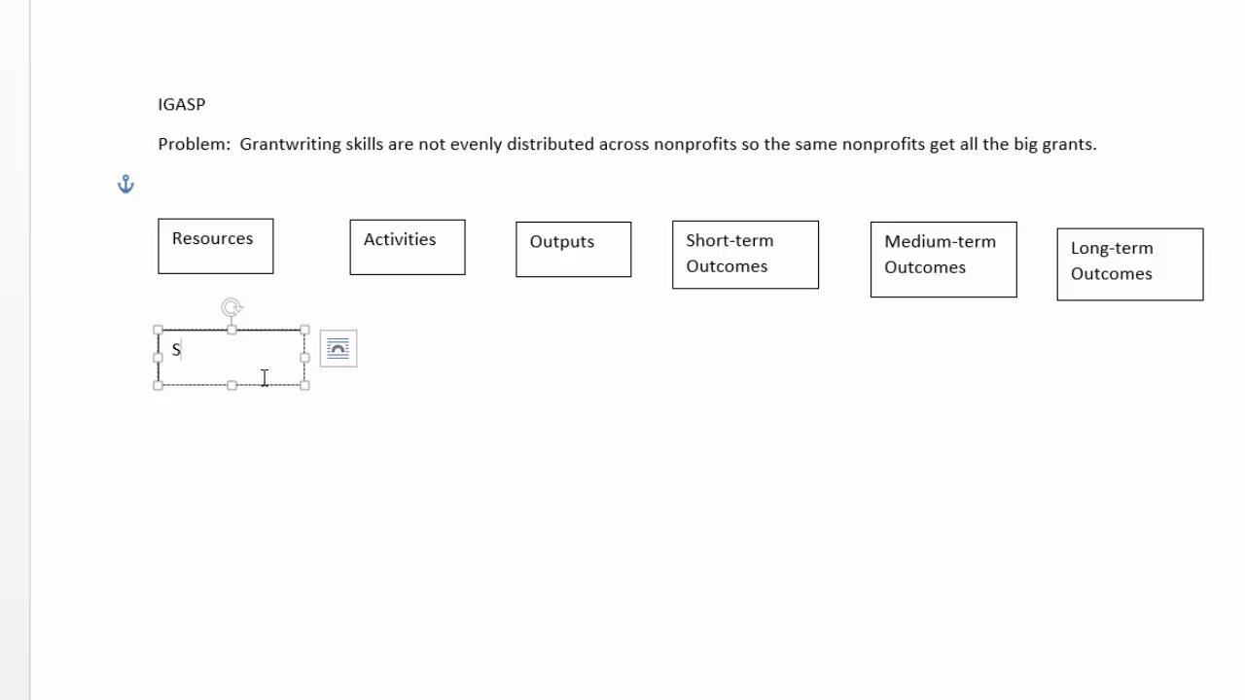
Fill the Resources box with Students, Staff, Space, Money and Materials on separate lines.
type("tudents")
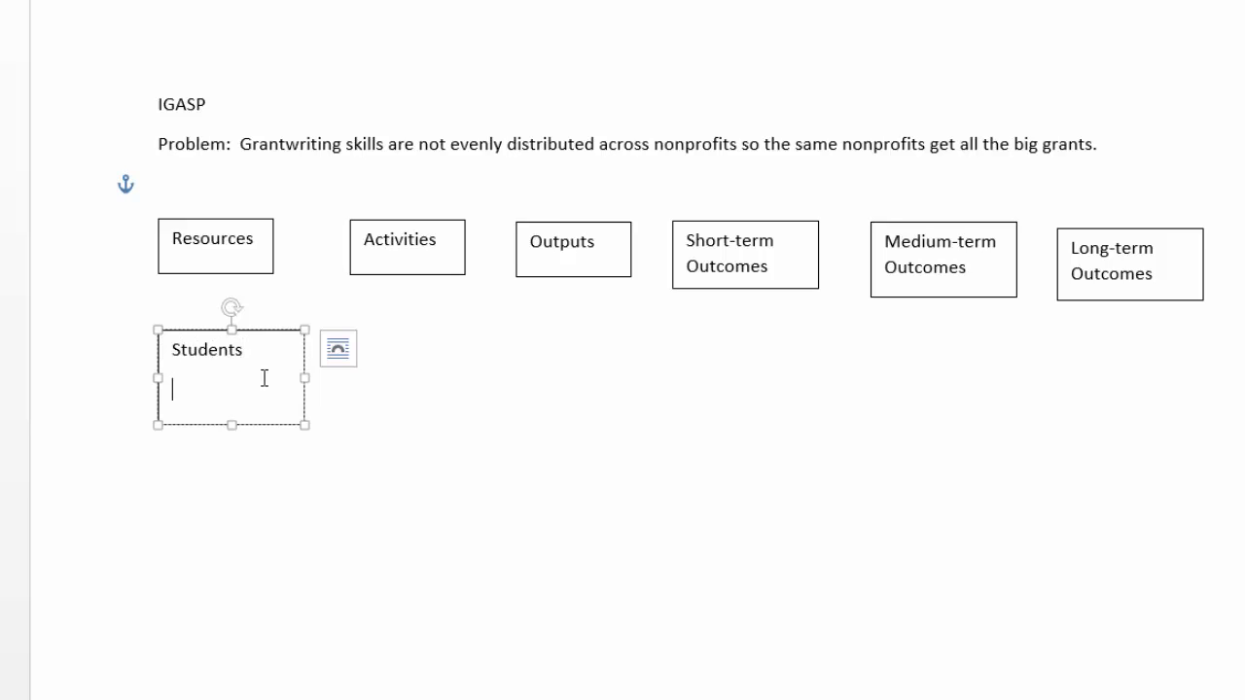
type("Staff")
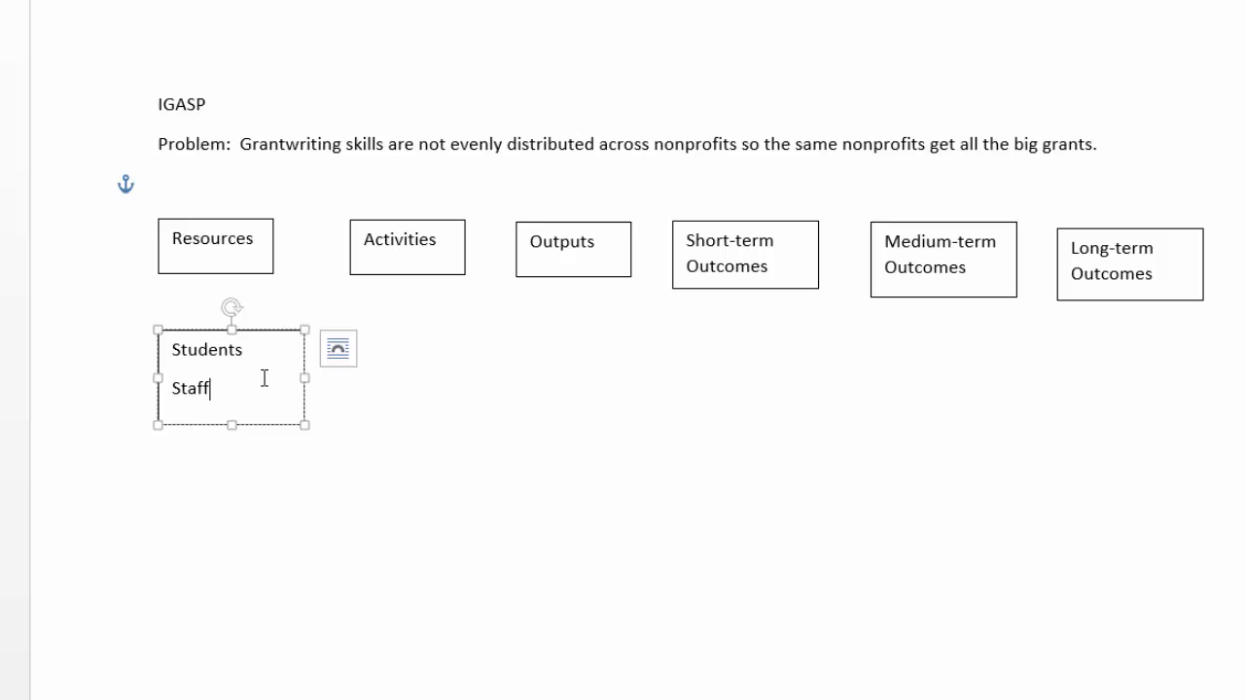
type("Space")
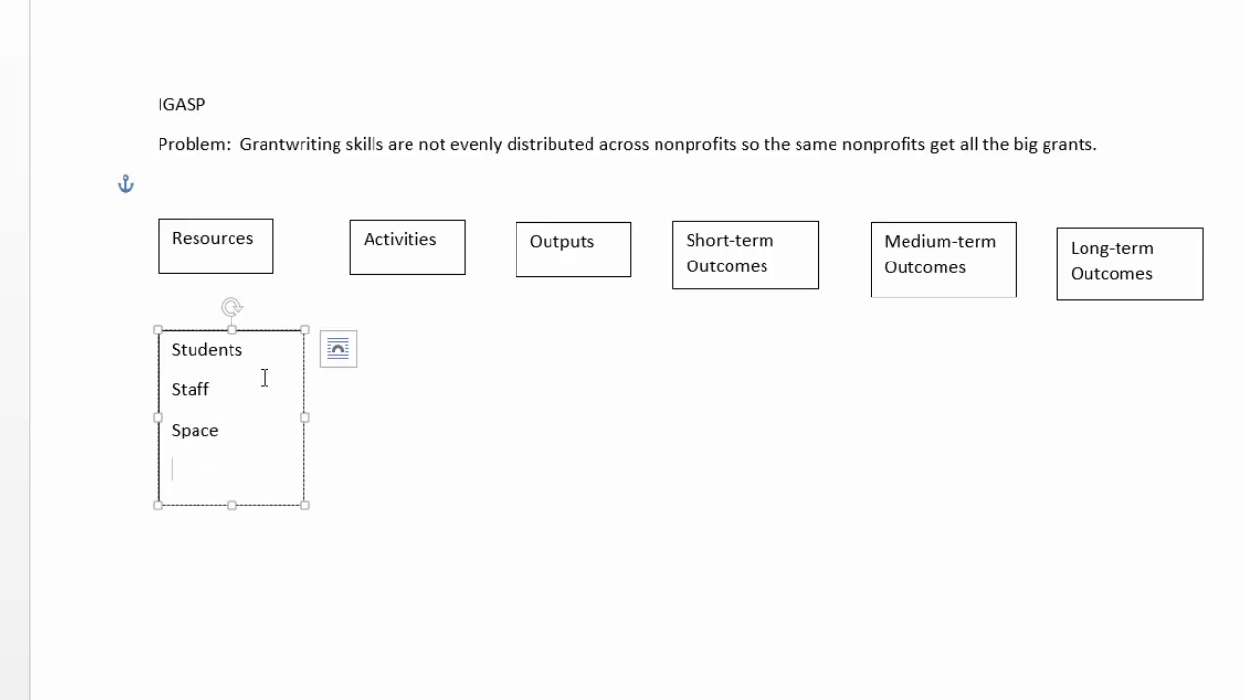
type("Resources")
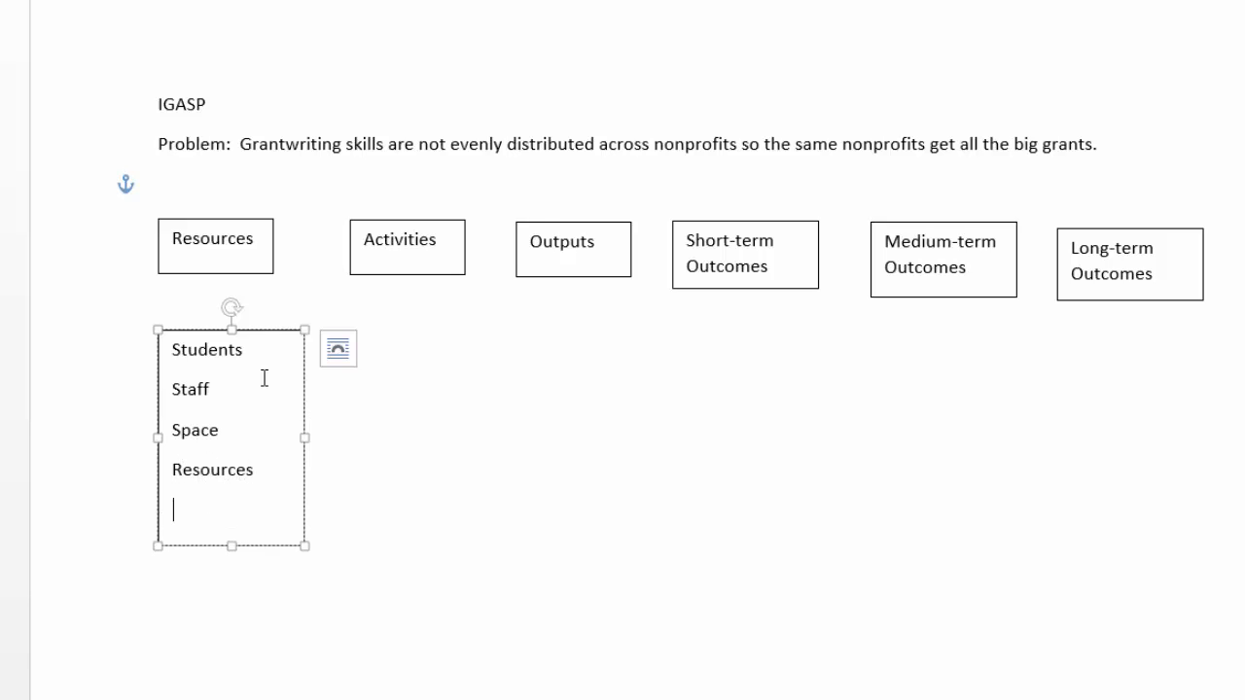
type("Materials")
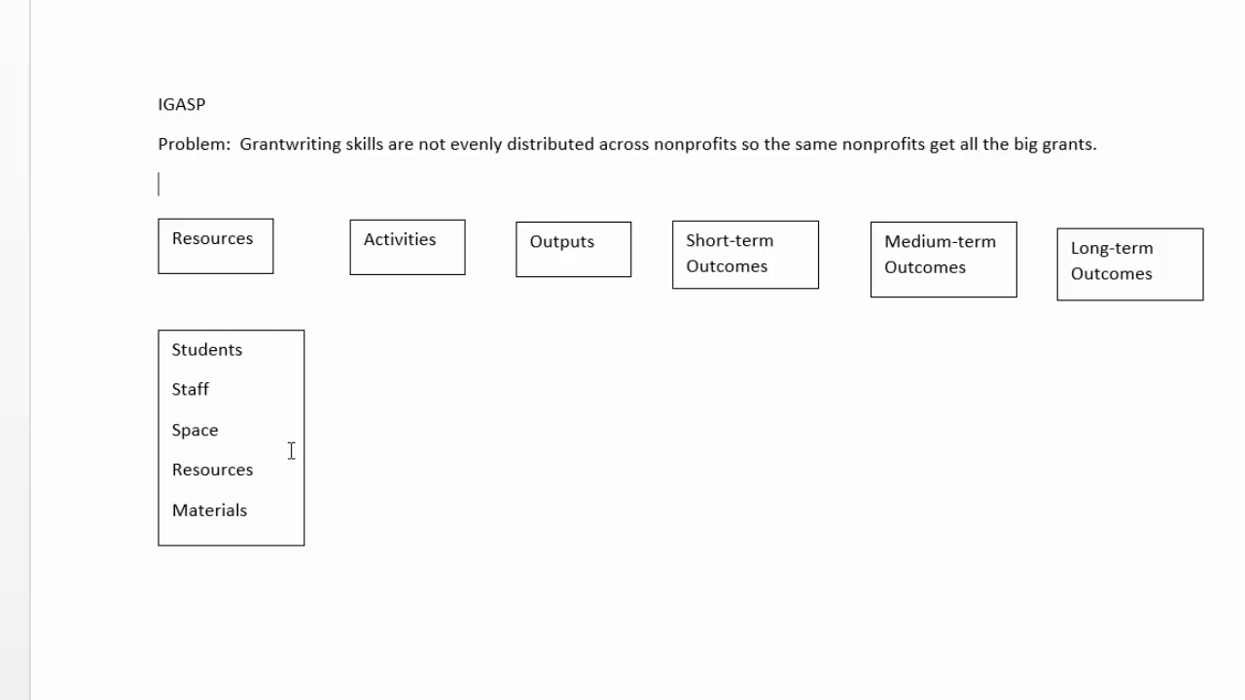
mouse_move(237, 490)
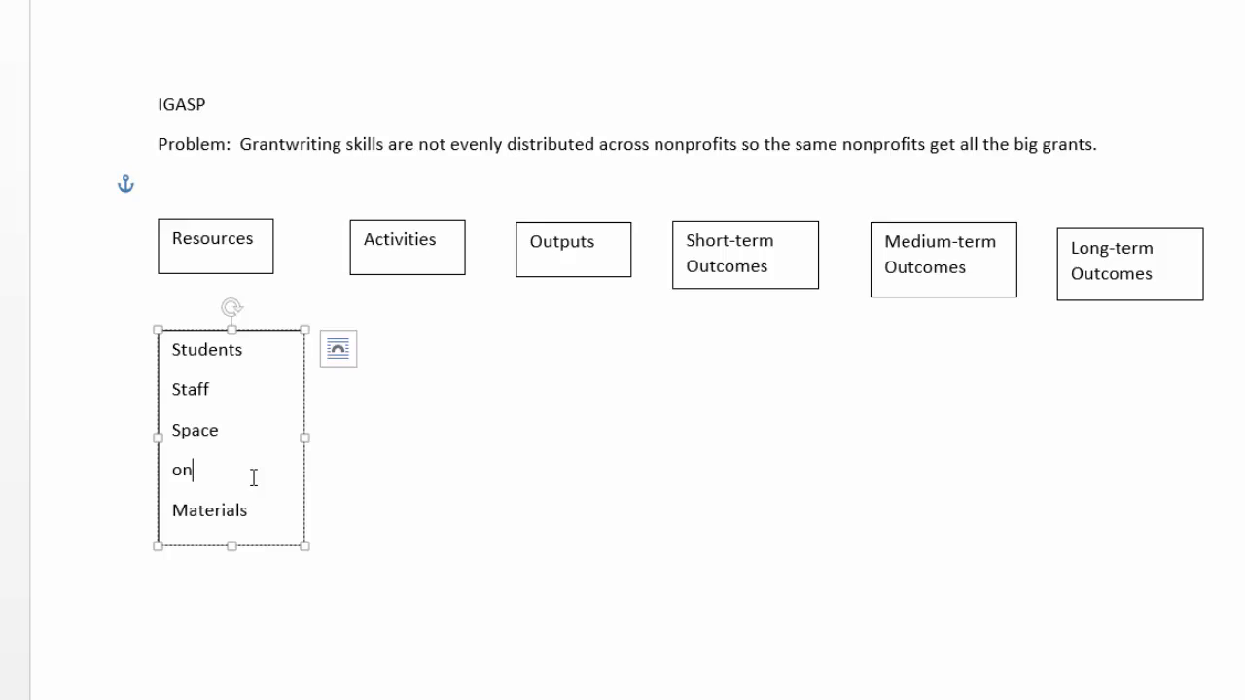
type("Money")
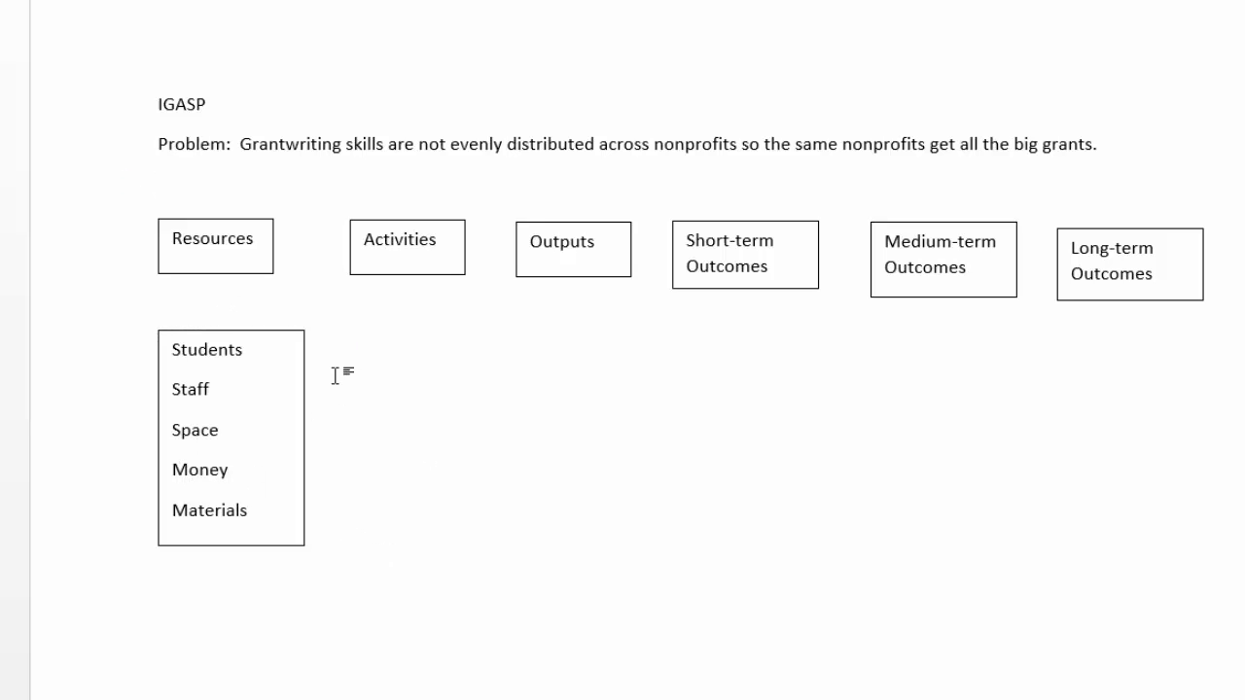
mouse_move(303, 427)
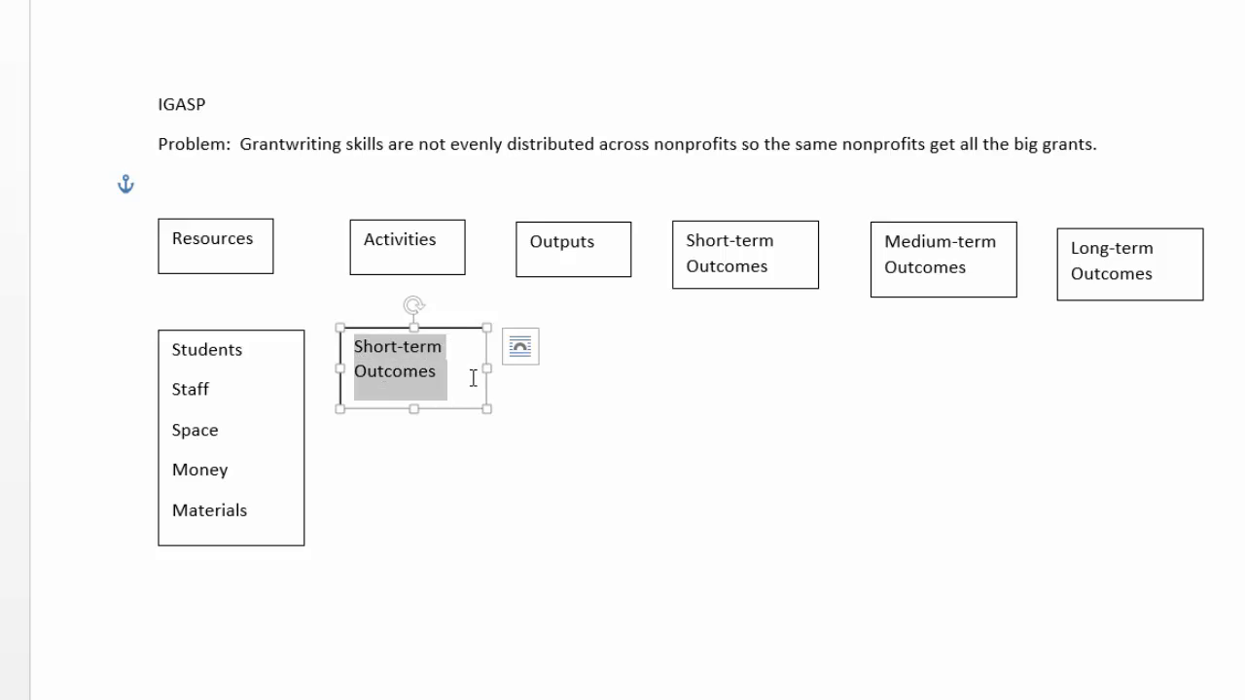
Write the activity boxes 'Teach course face to face' and 'Teach course online for CEUs'.
type("Teach o")
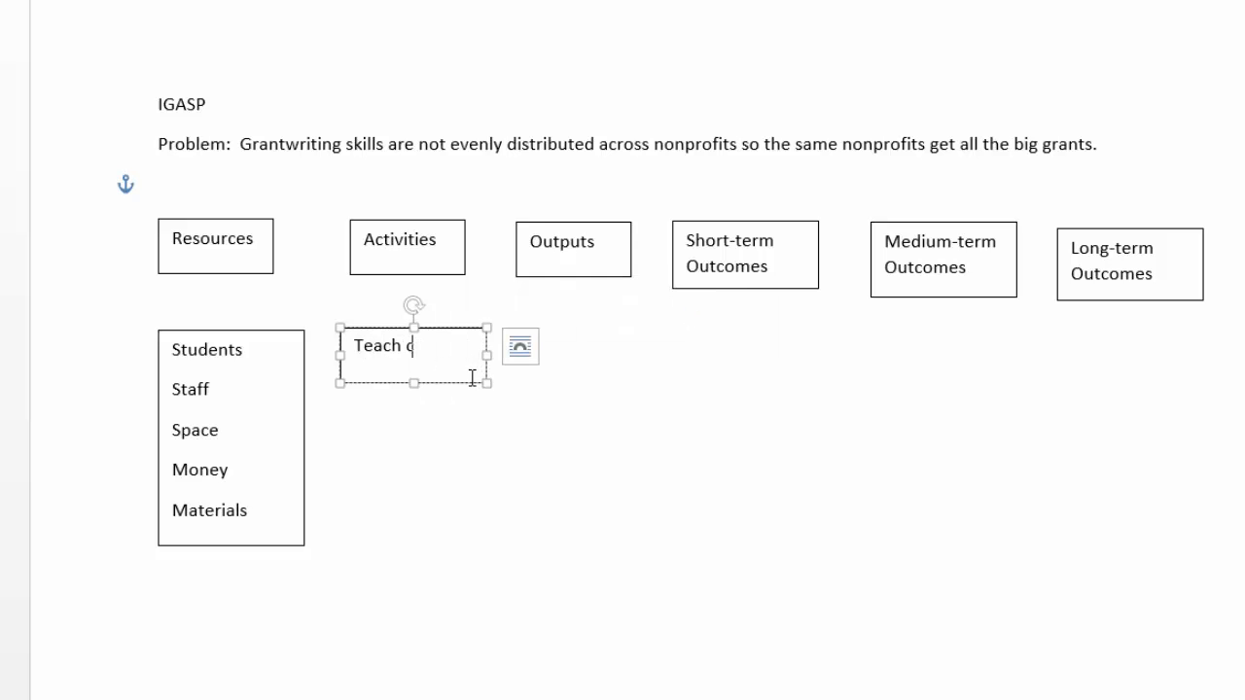
type("ourse")
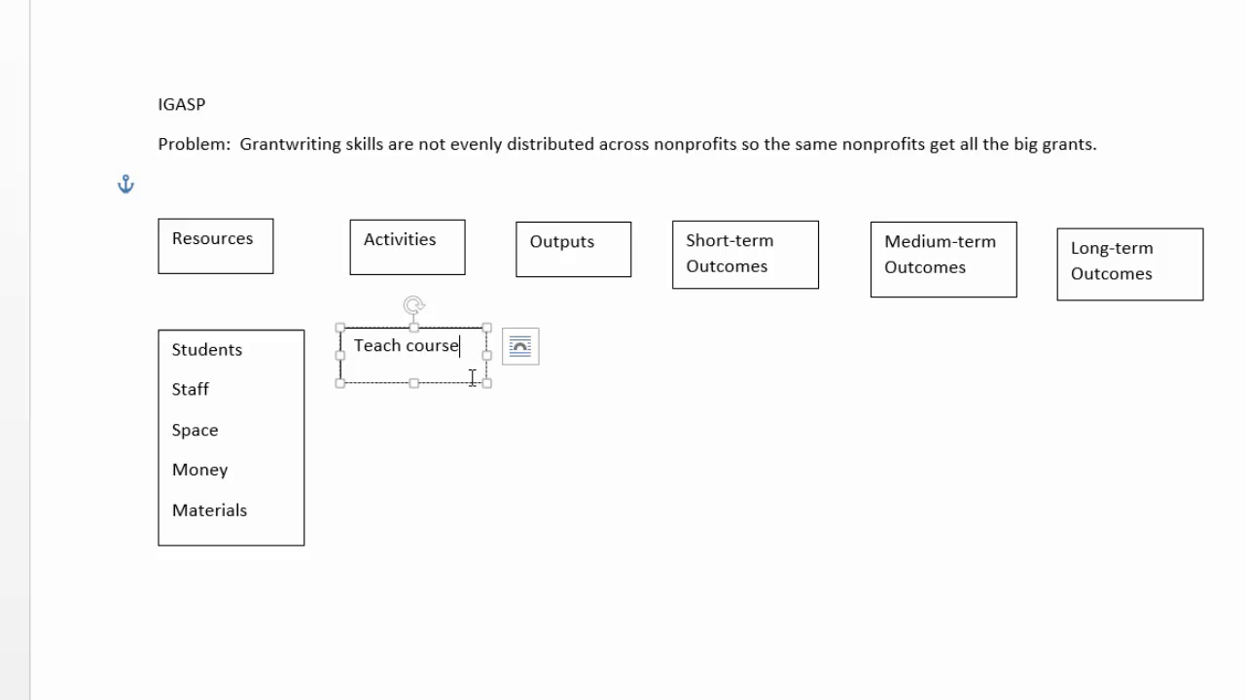
type("face")
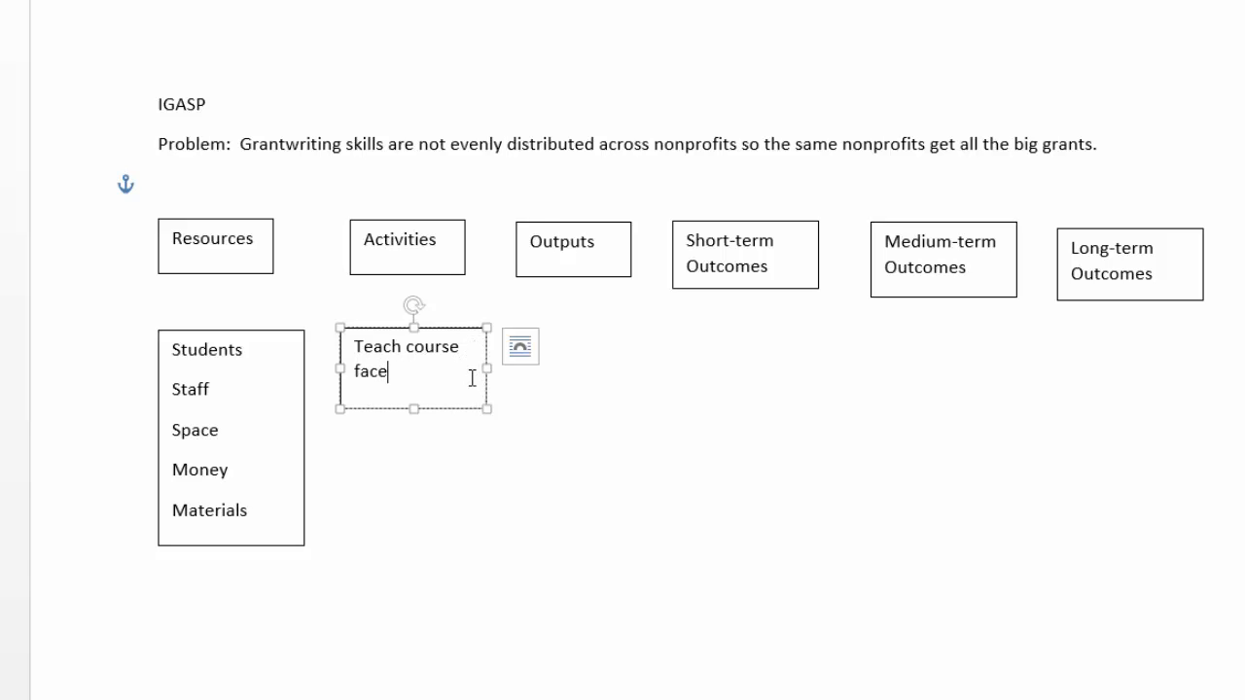
type("to face")
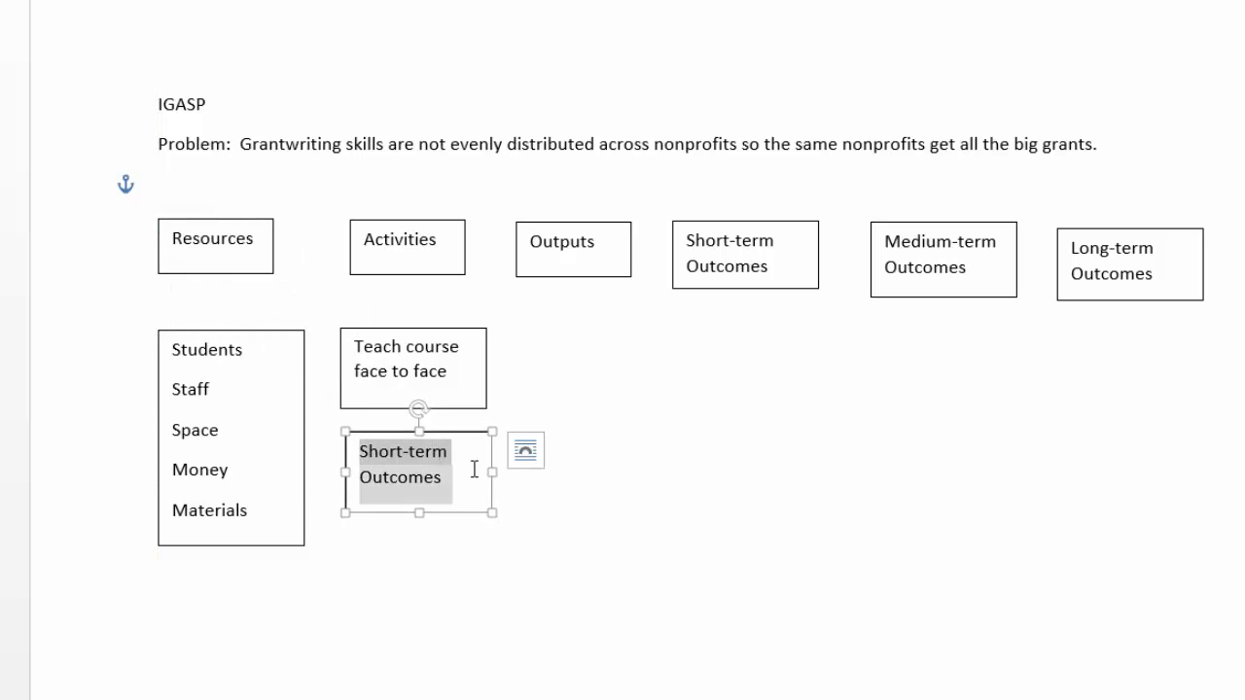
type("Teach course")
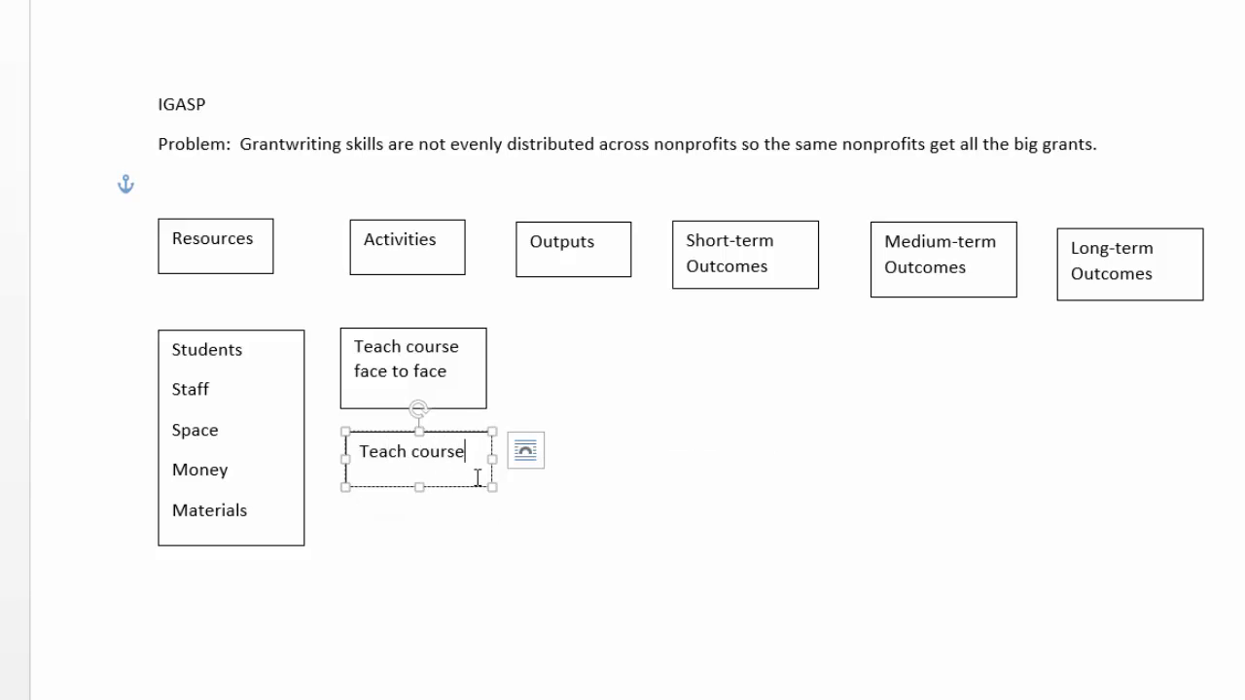
type("online")
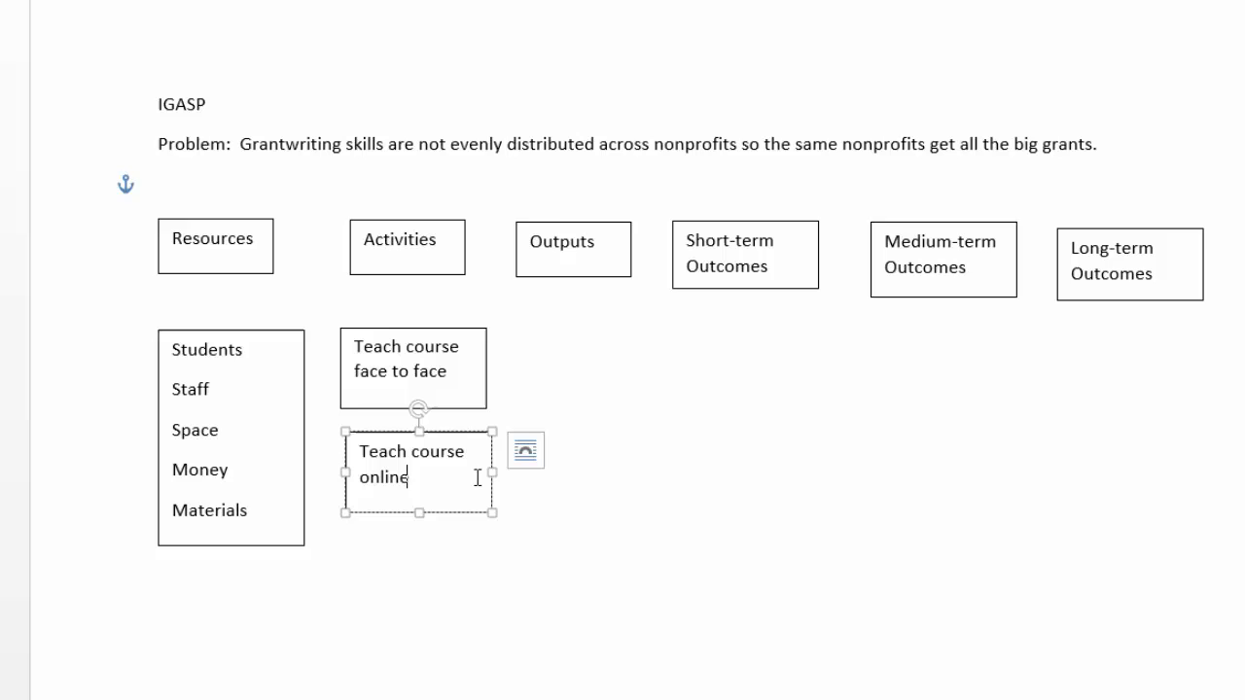
type("for CEU")
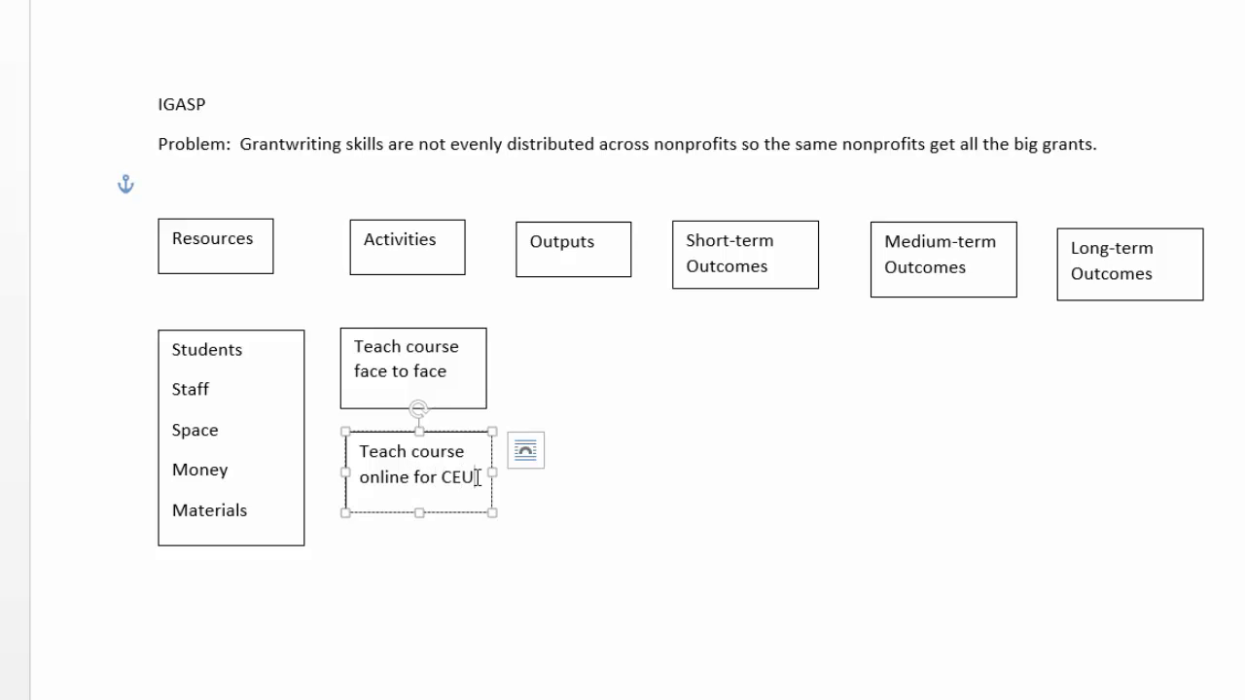
type("s")
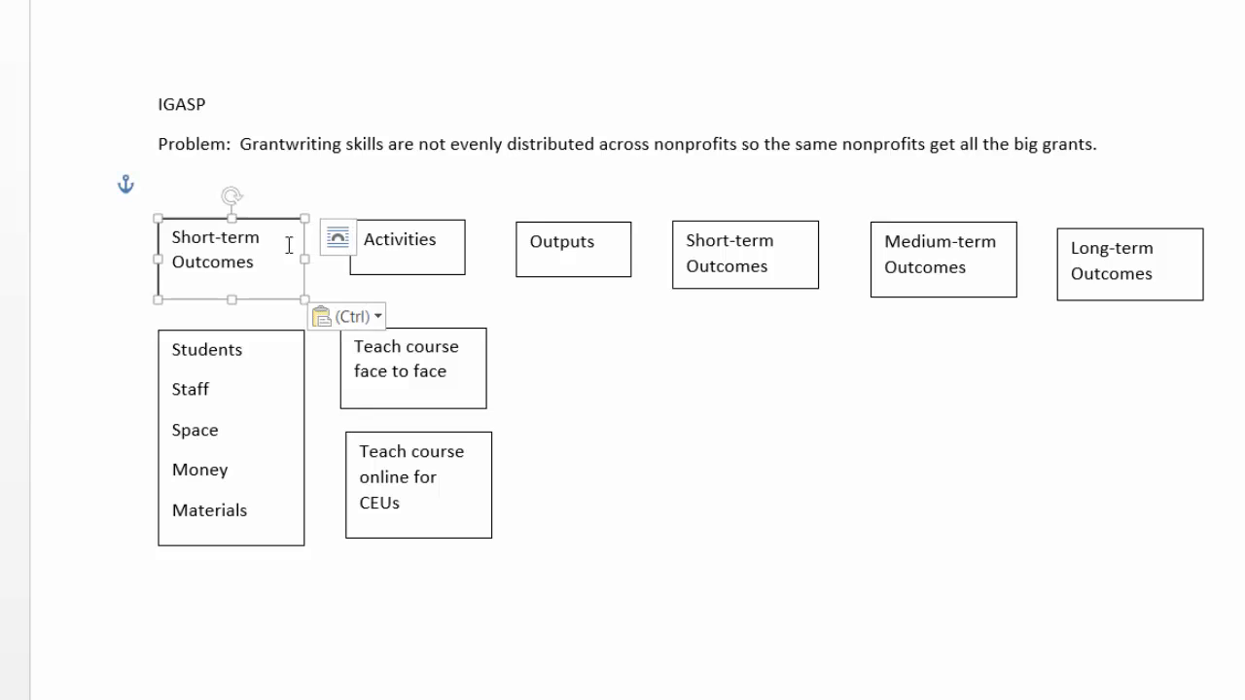
Add a third box 'Teach course online for anyone' and insert 'Social Work' before CEUs.
left_click_drag(231, 257, 426, 630)
type("Teach course online for")
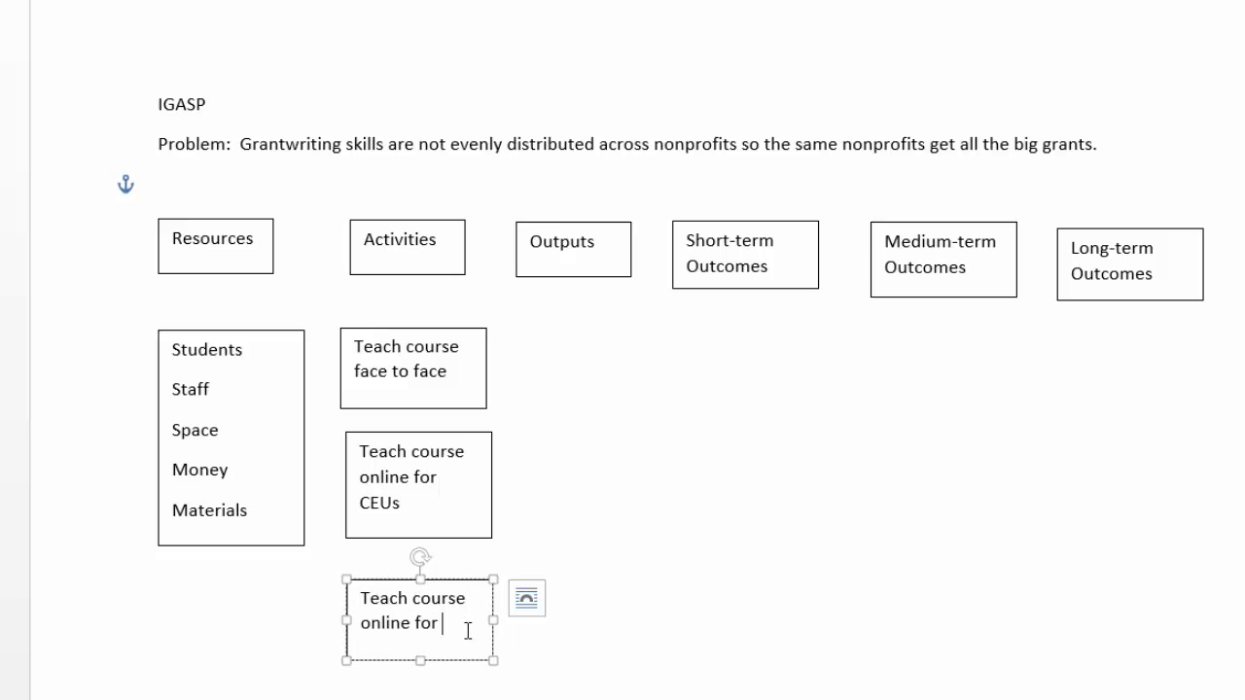
type("anyone")
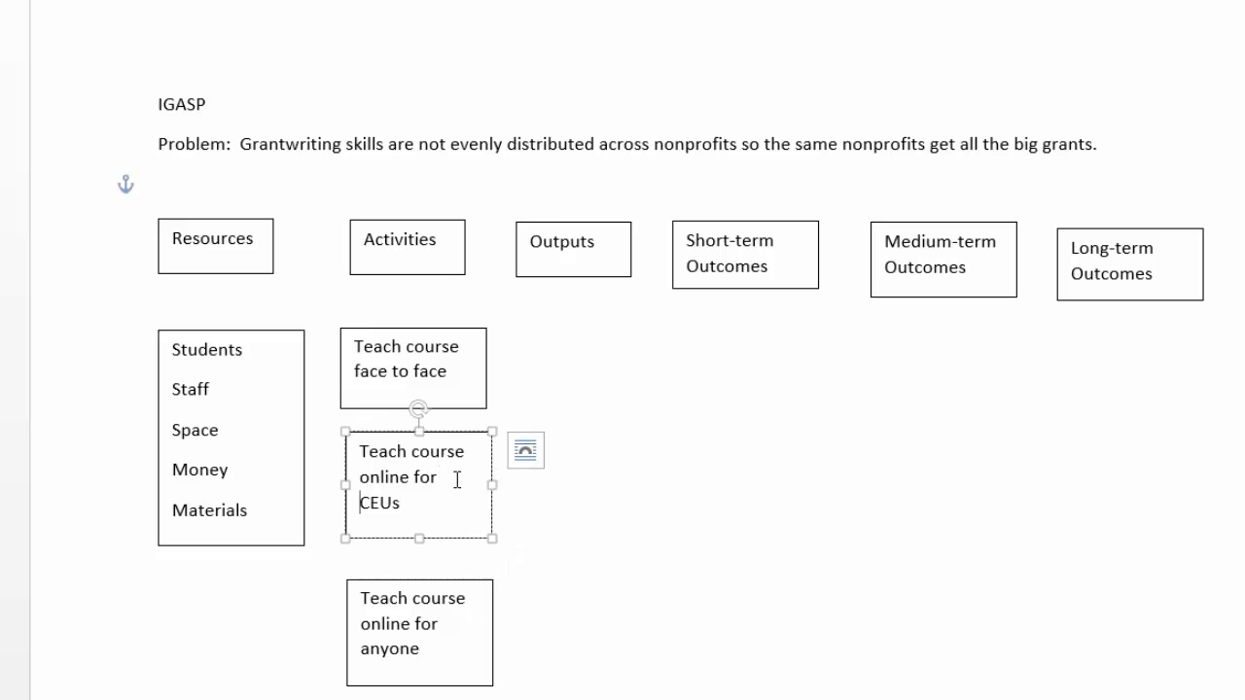
type("Social Work")
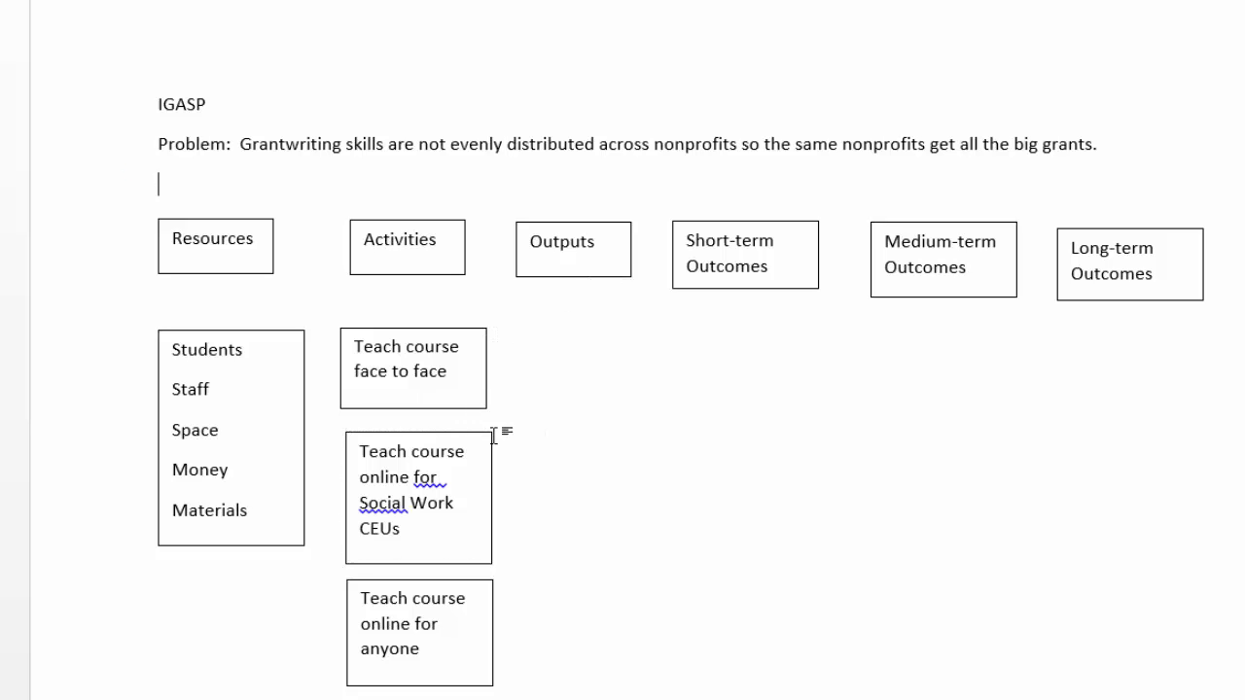
left_click(418, 496)
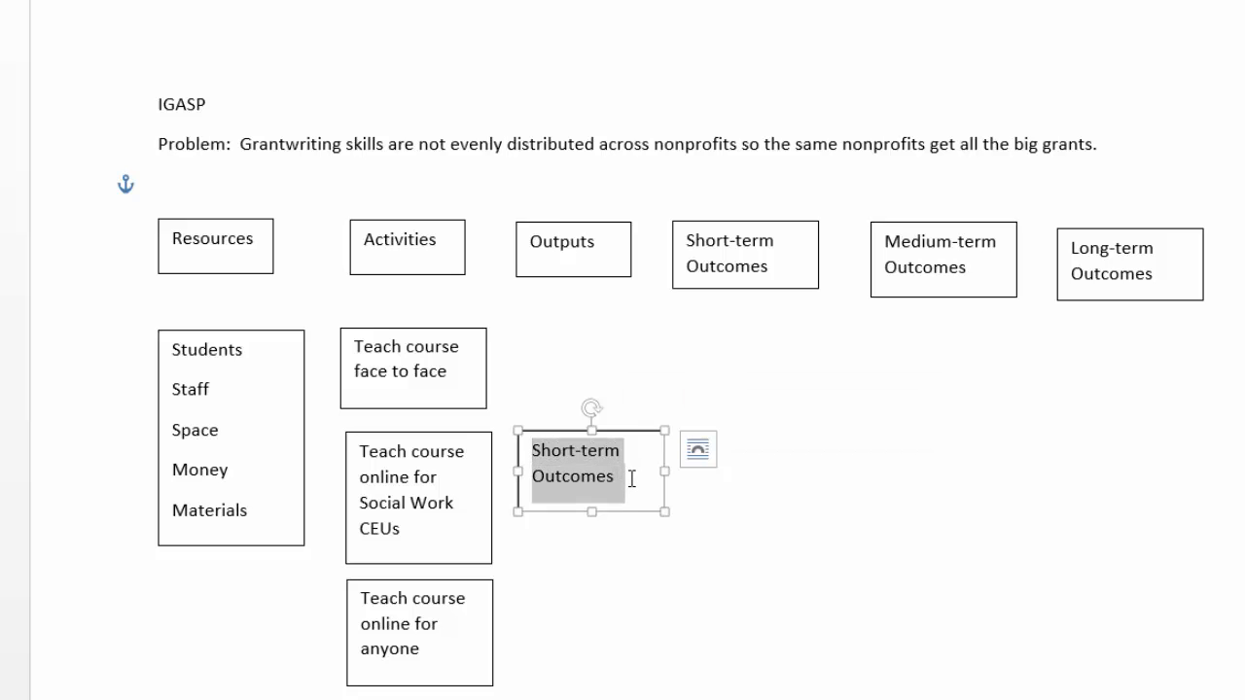
Fill the Outputs box with Quizzes completed, Tests taken and Proposals written.
key("Delete")
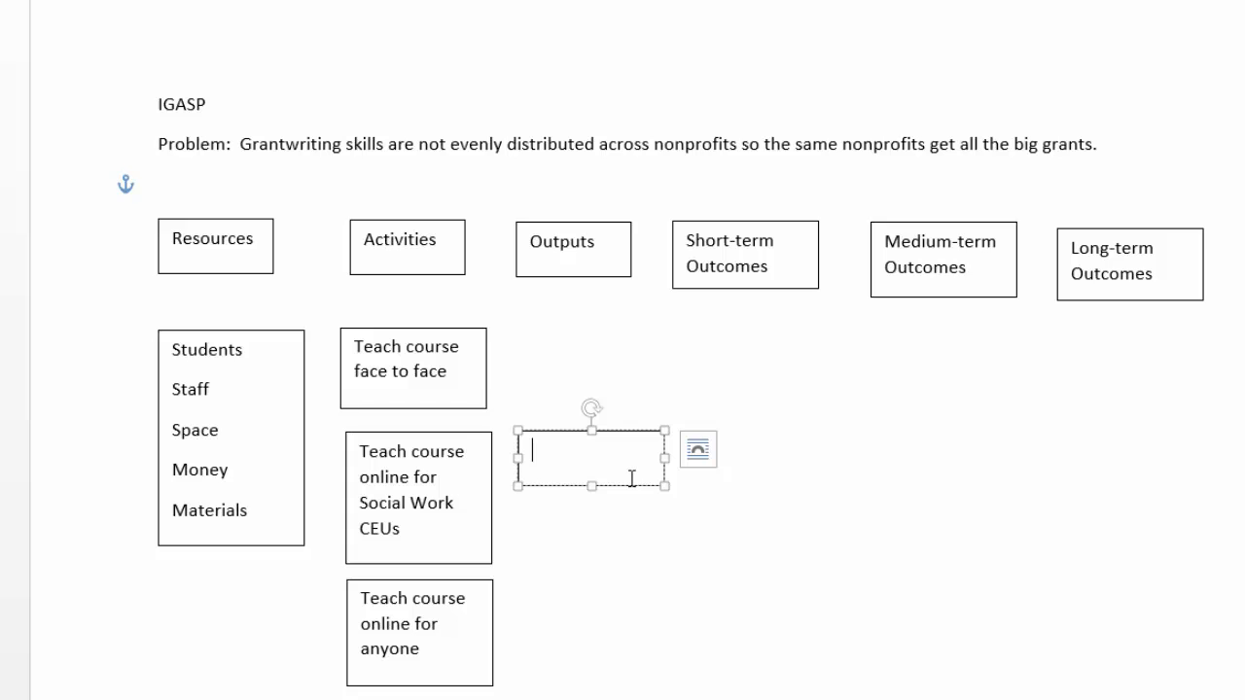
type("Quizzes")
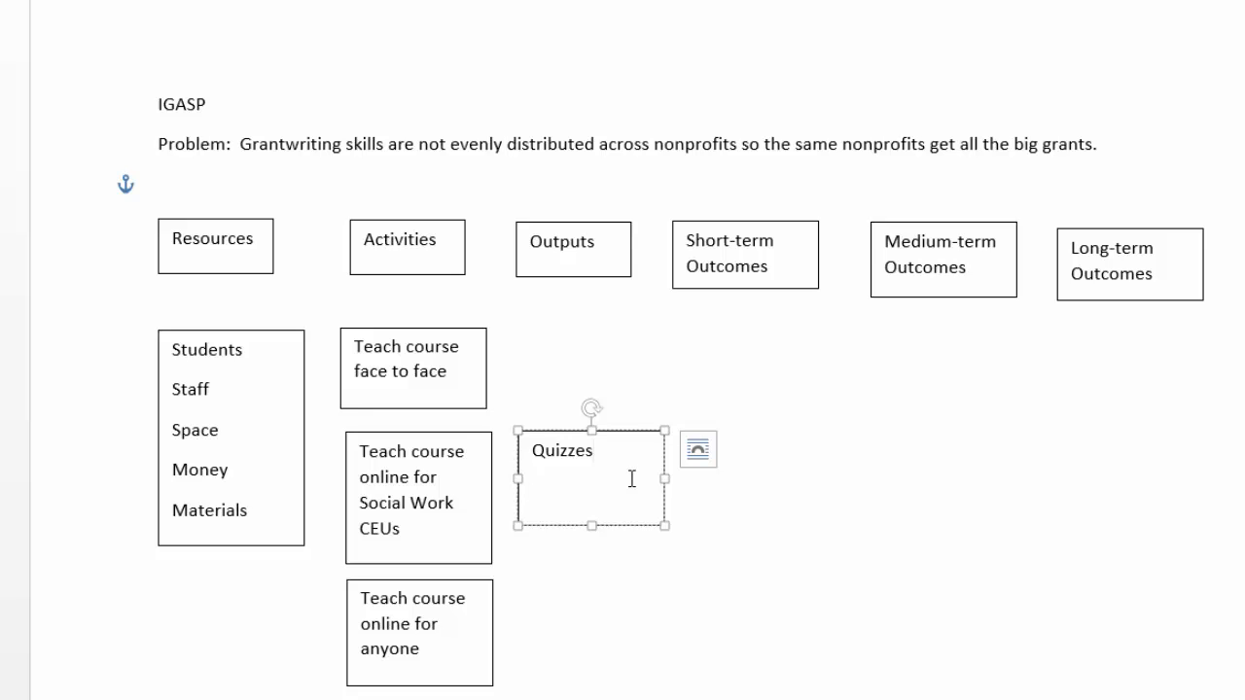
type("completed")
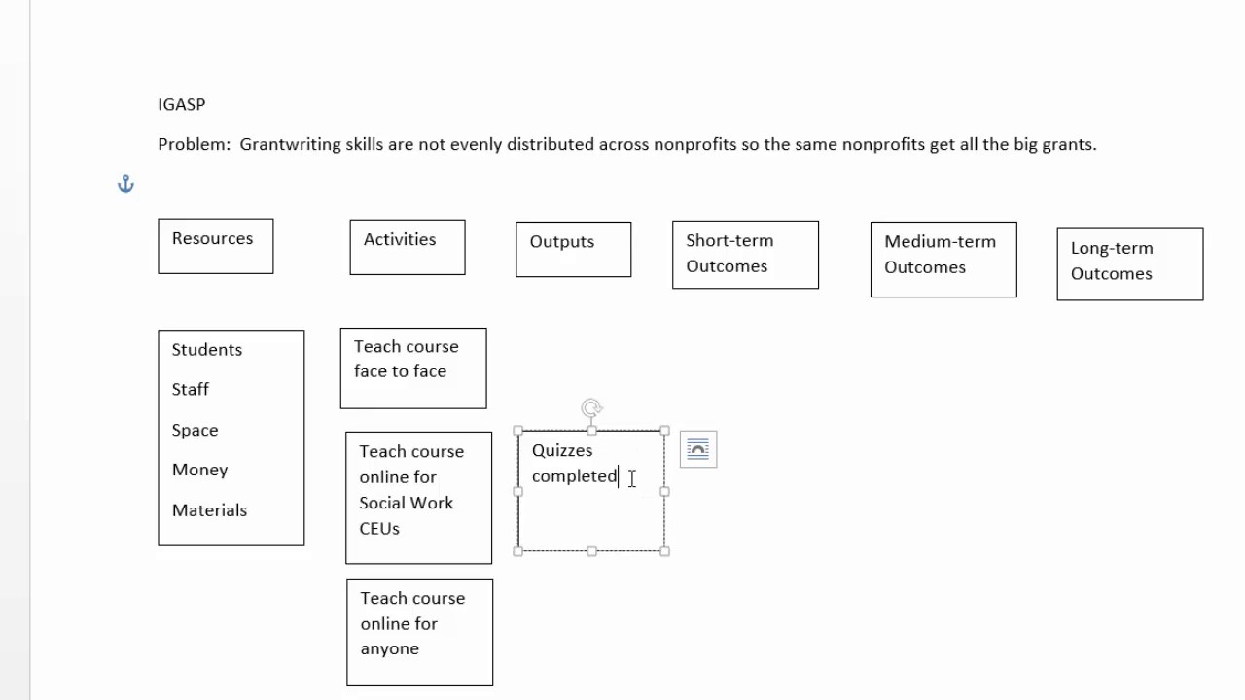
key("enter")
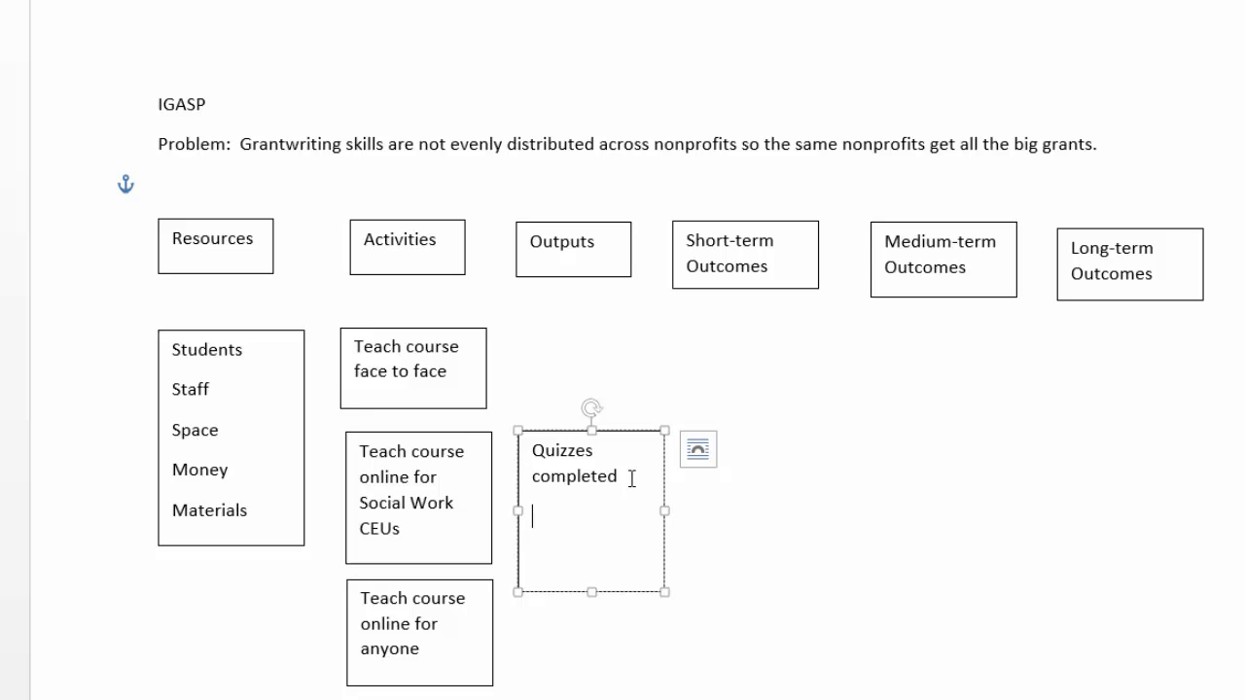
type("Tests")
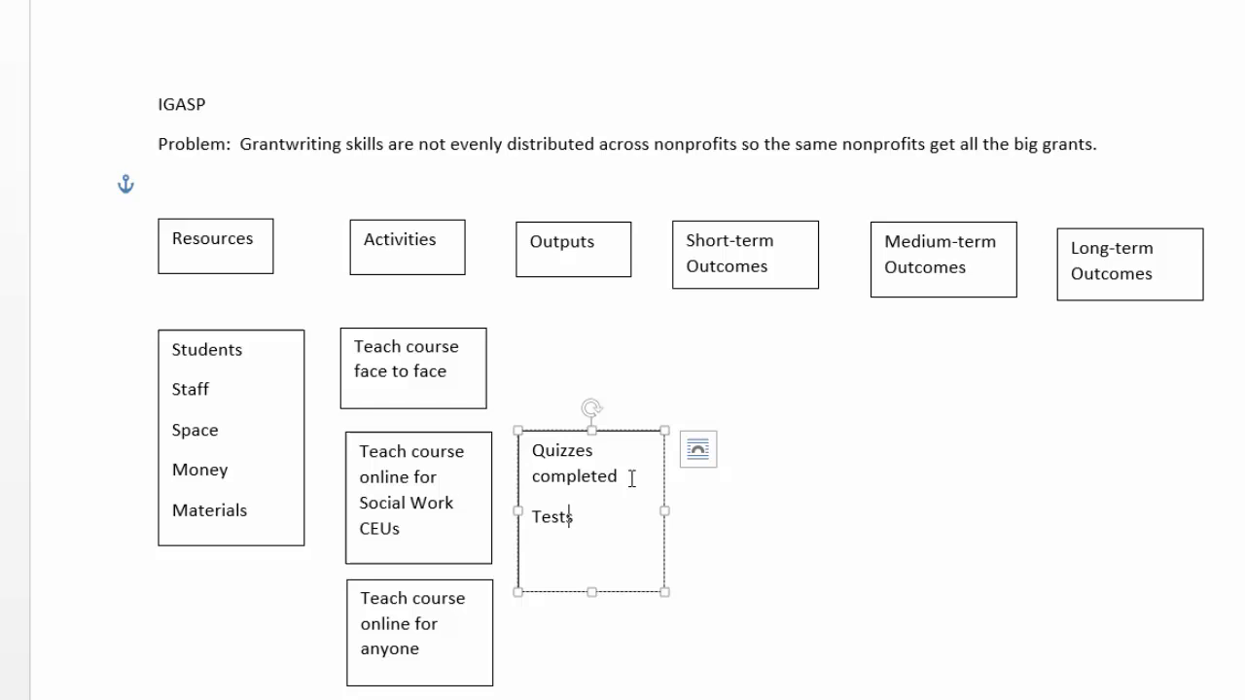
type("taken")
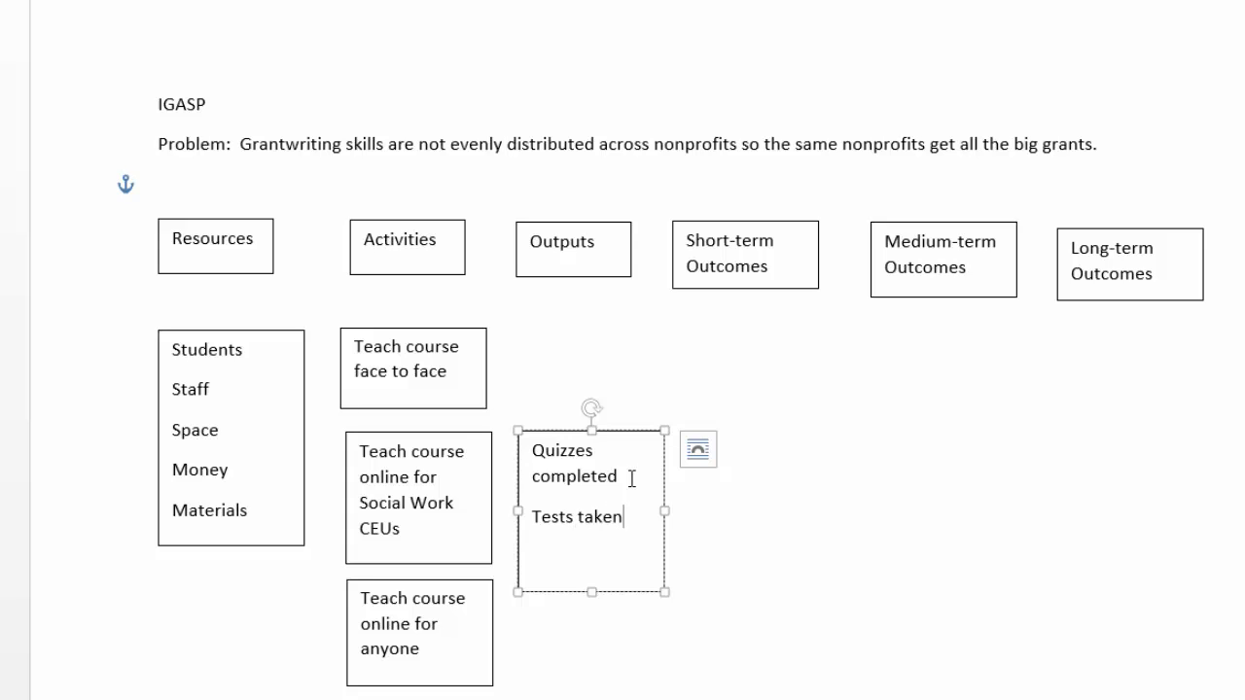
type("Pro")
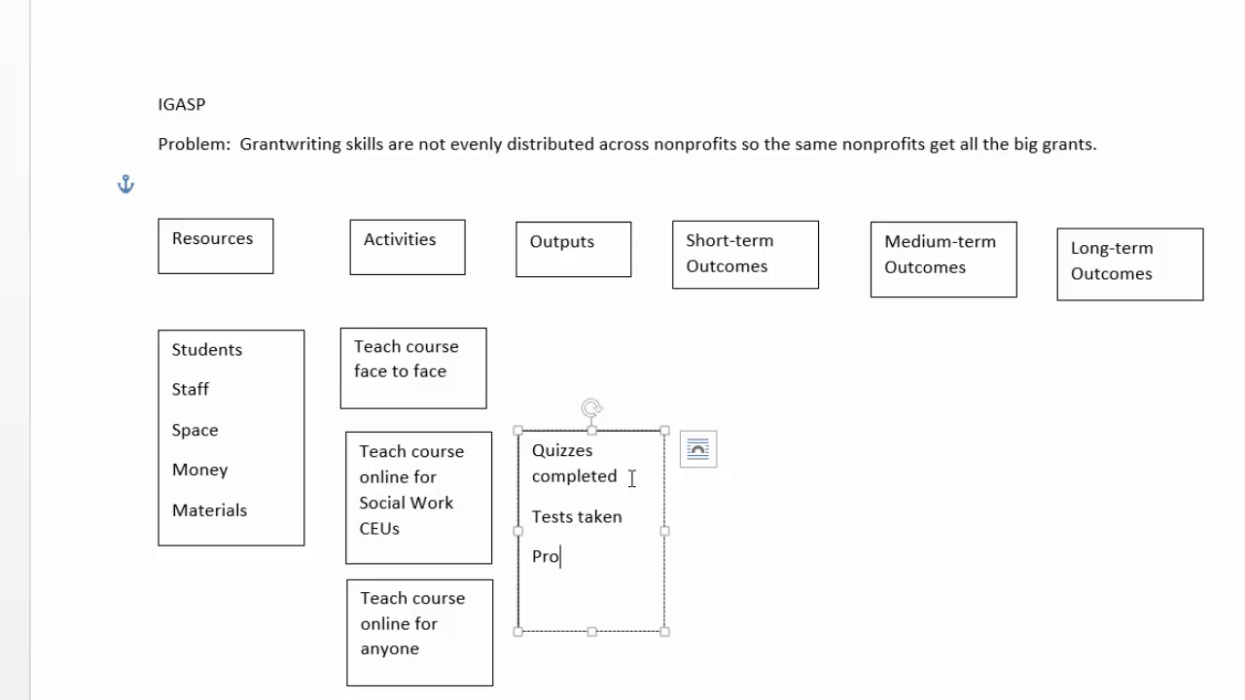
type("posal")
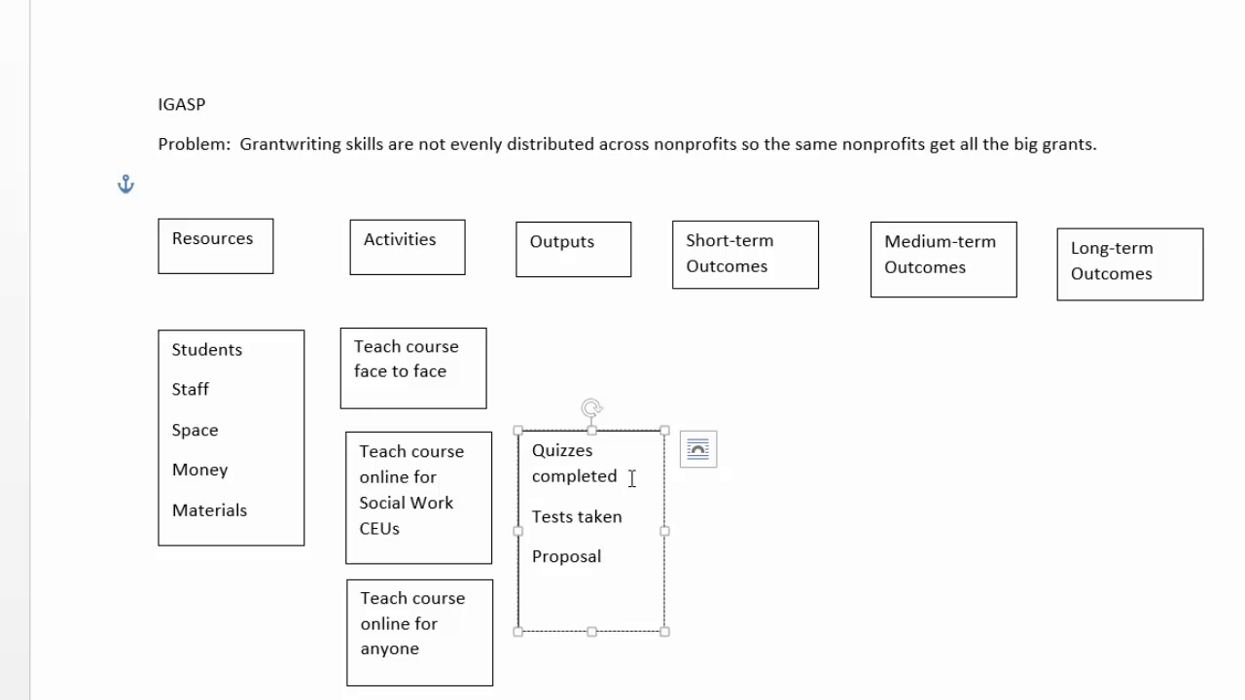
type("s")
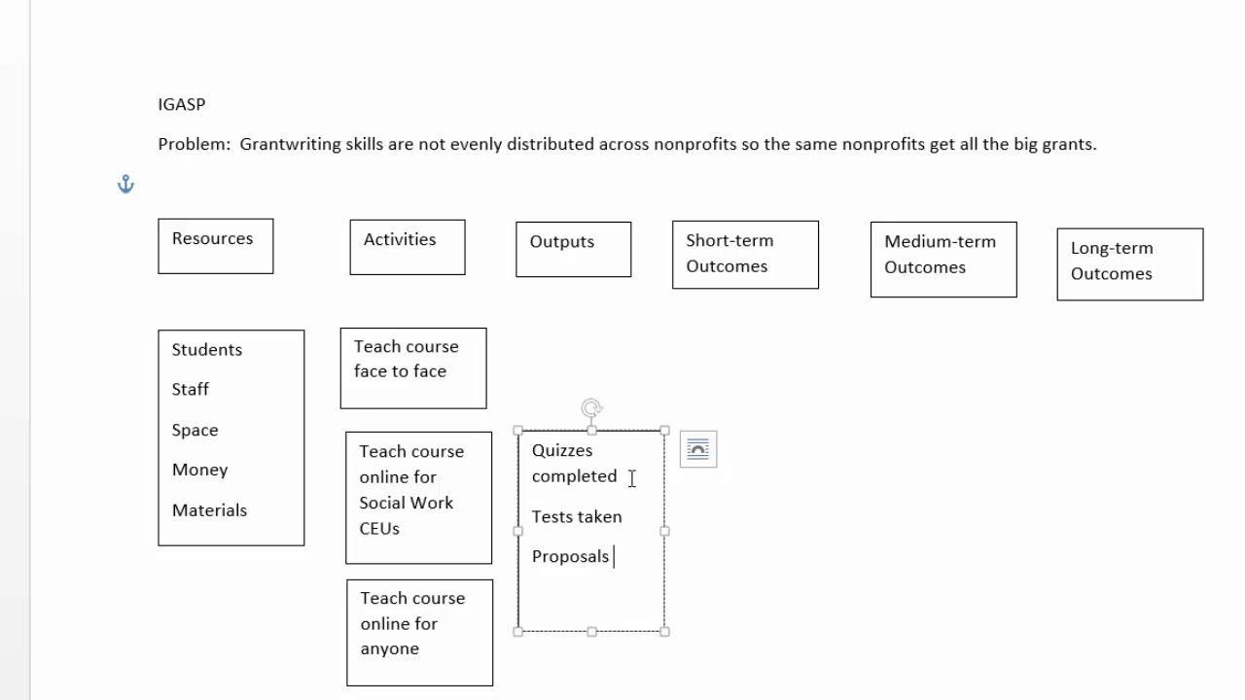
type("written")
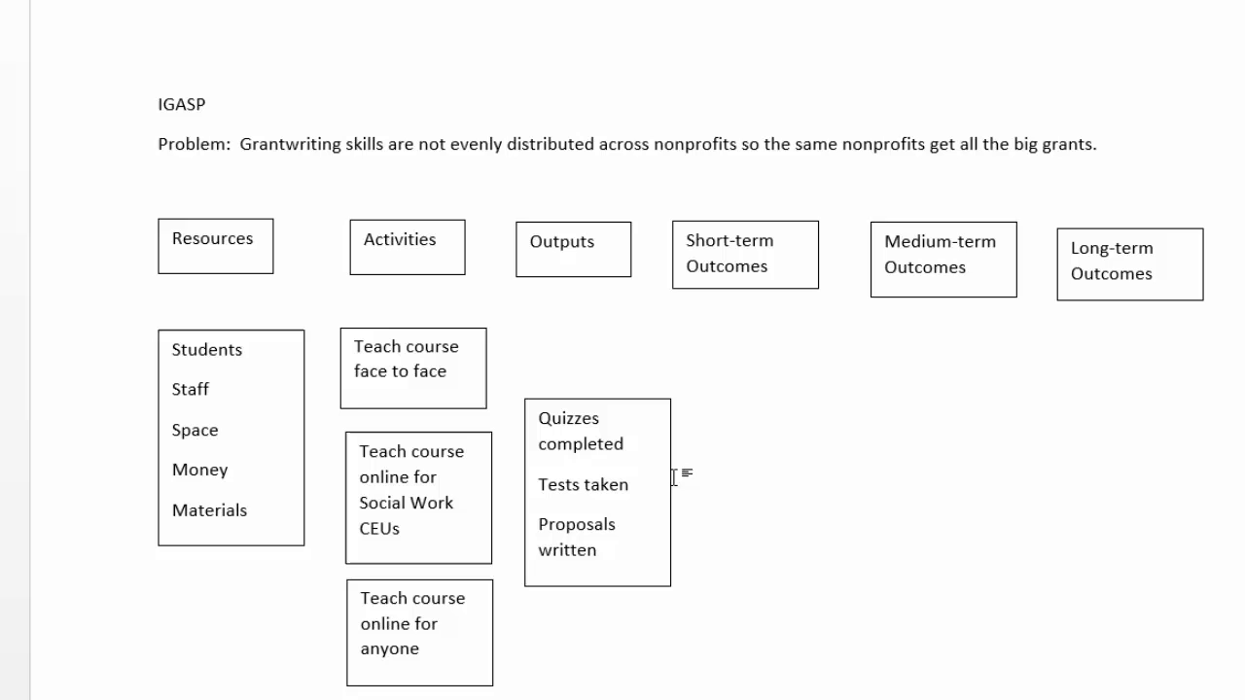
left_click(597, 444)
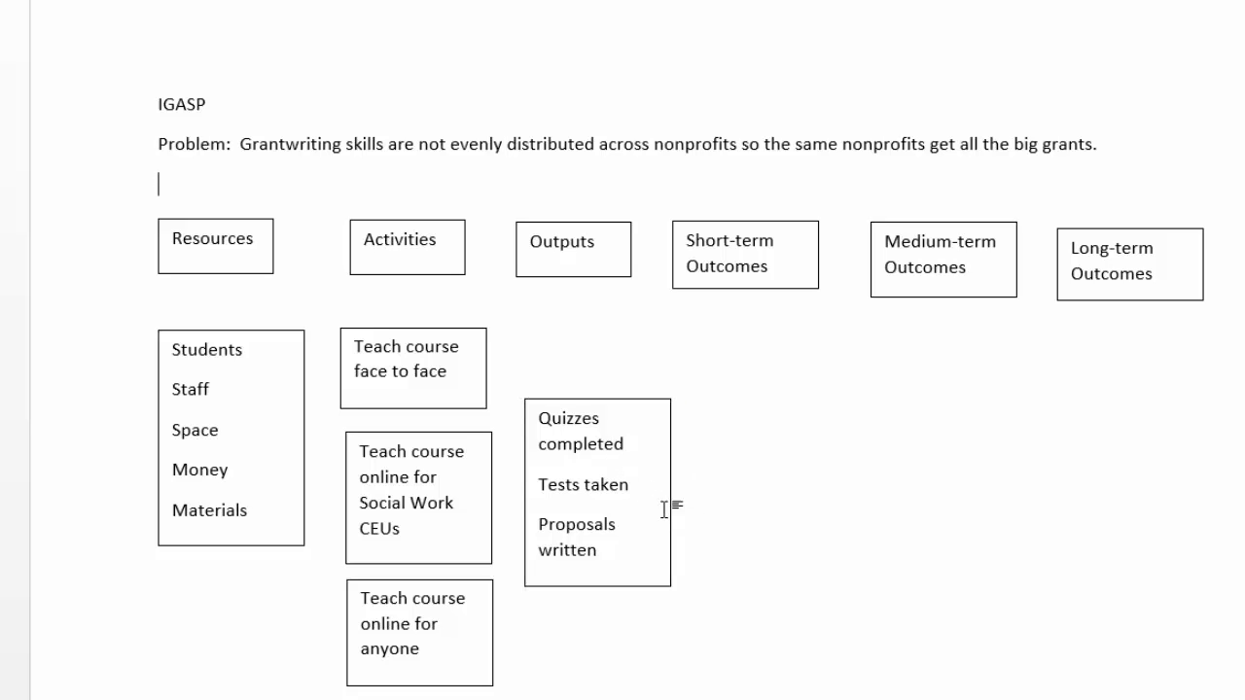
left_click(584, 485)
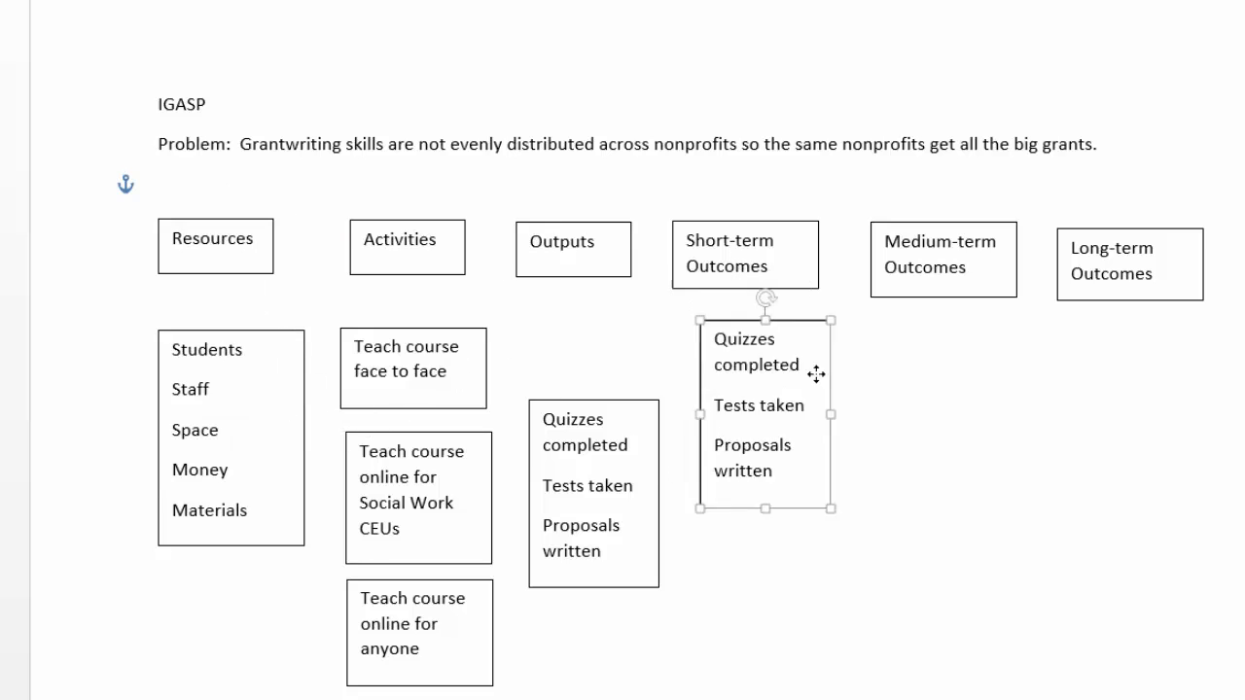
Position the Short-term Outcomes box and write 'Improved knowledge of grantwriting skills'.
left_click_drag(762, 418, 747, 505)
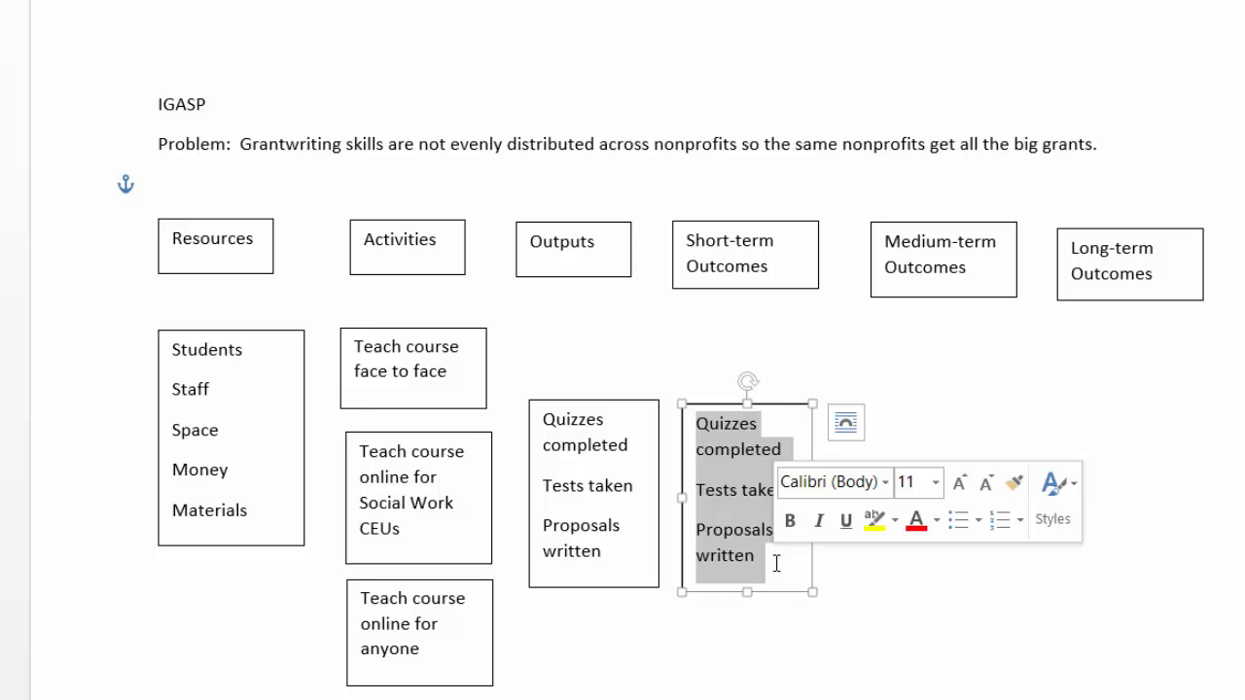
type("Know")
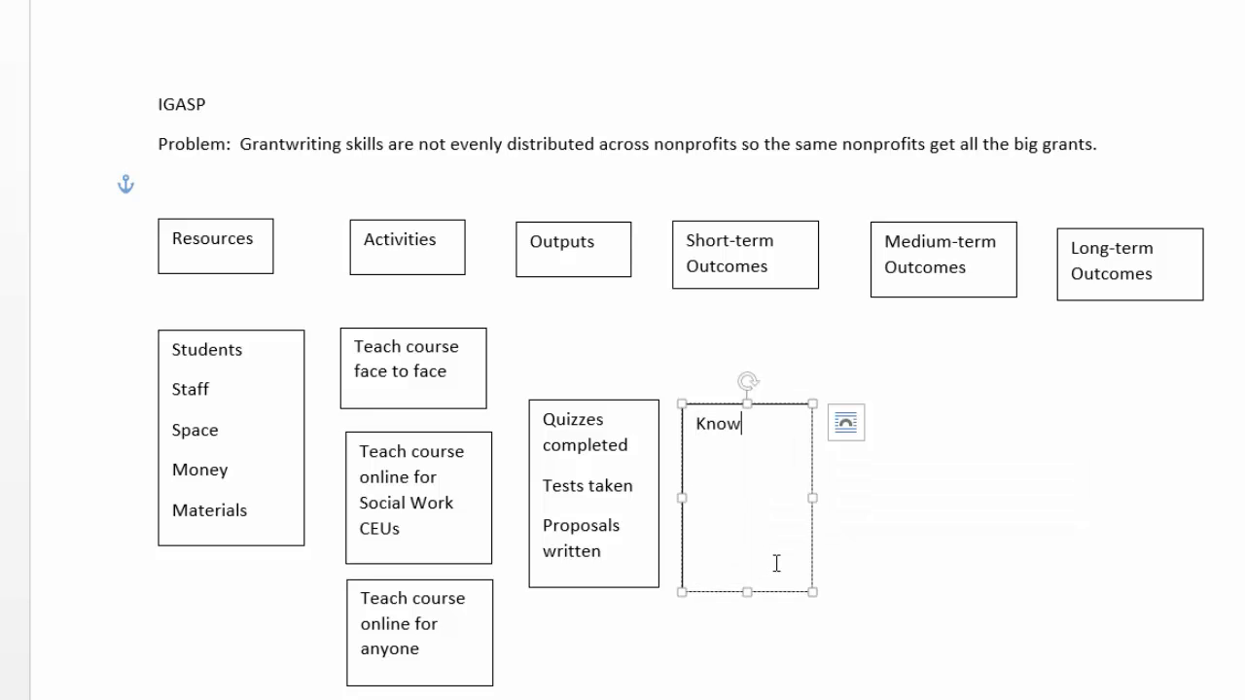
type("ledge")
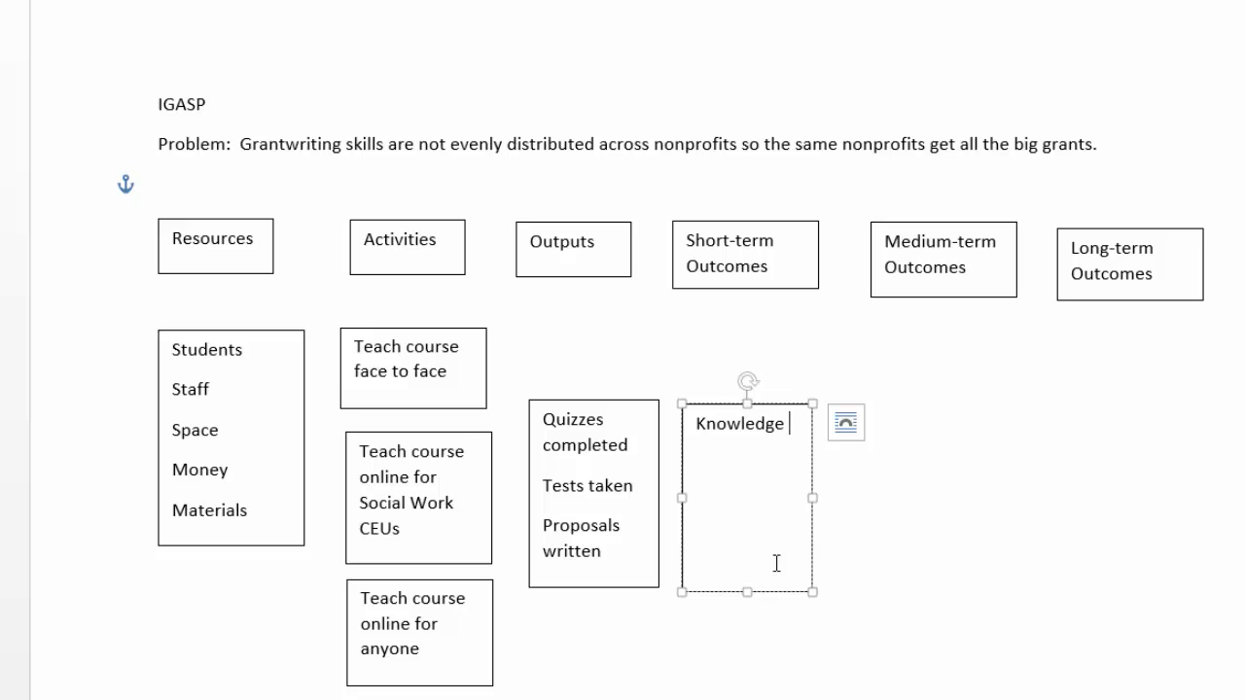
type("of grantwriting sk")
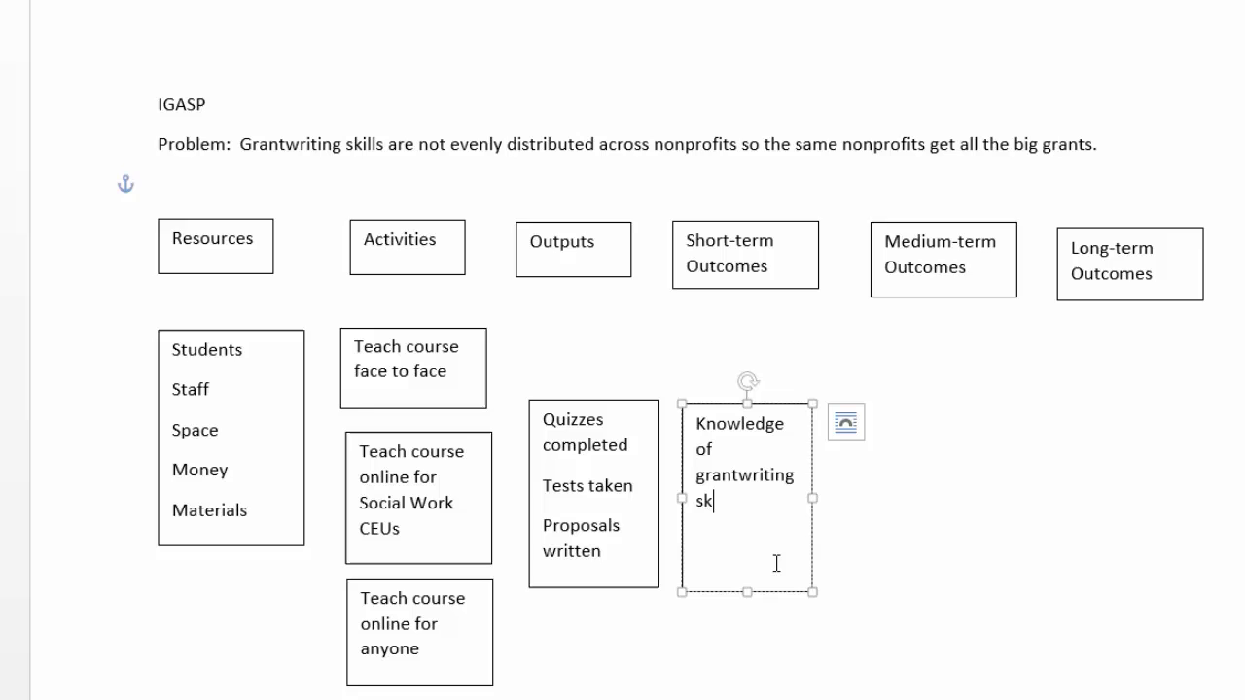
type("ills")
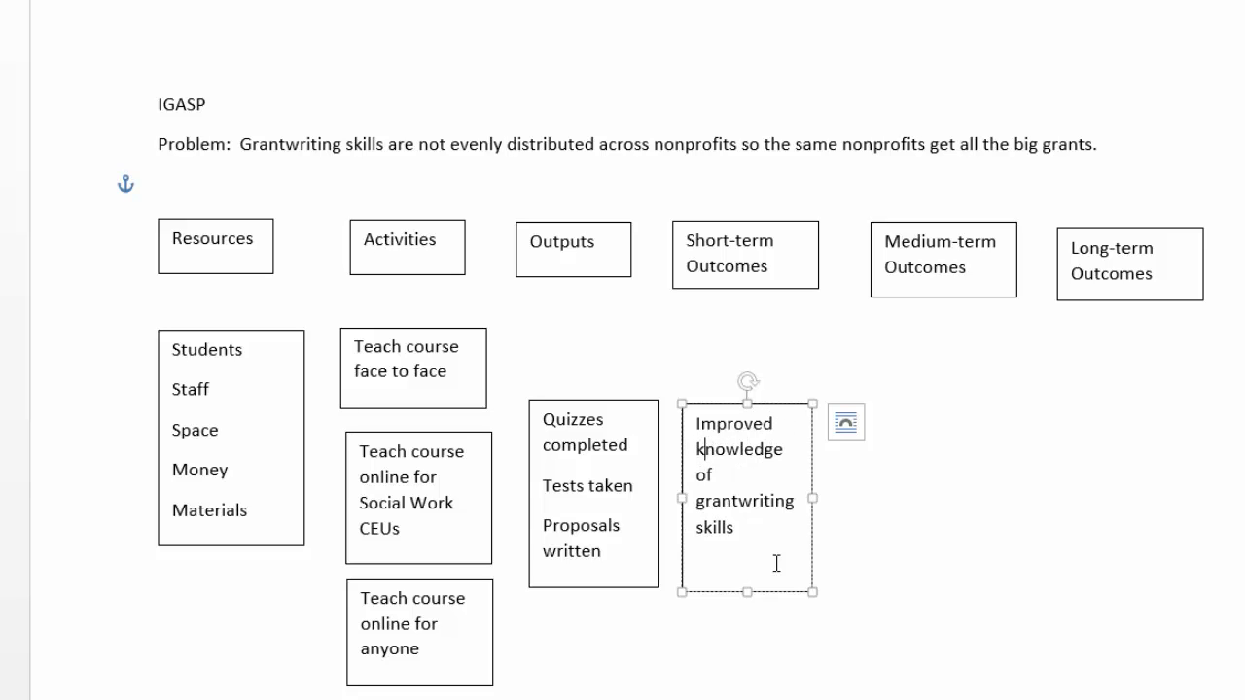
mouse_move(748, 591)
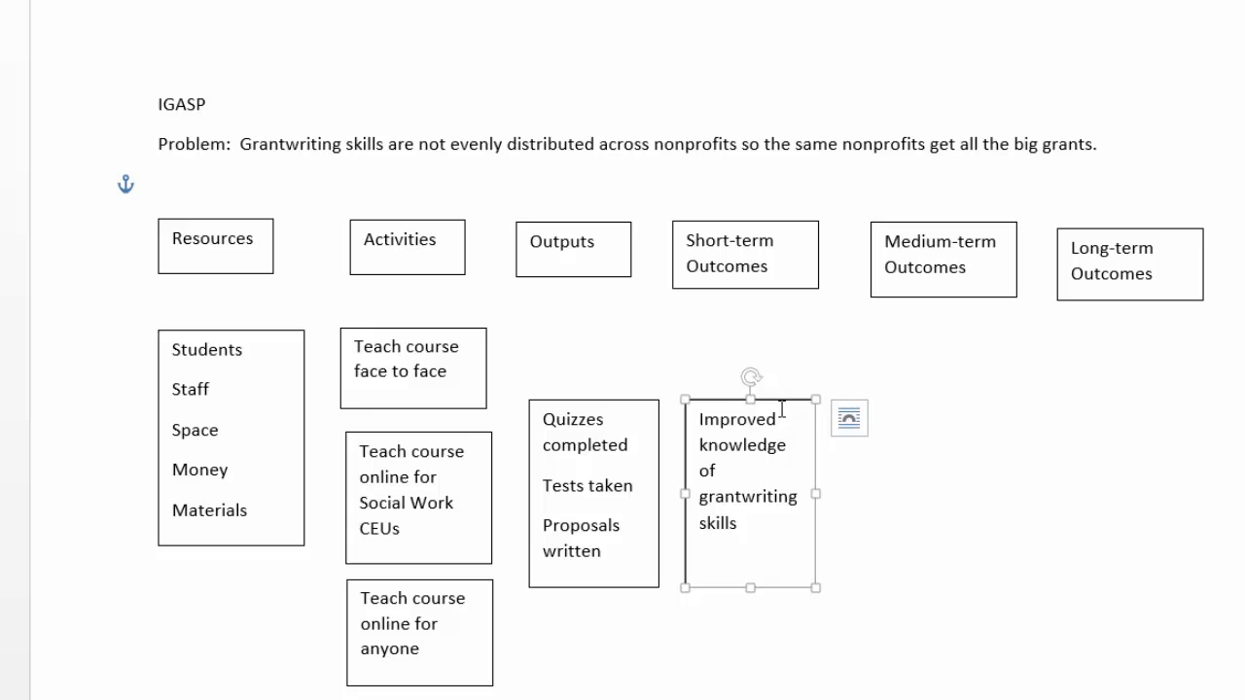
mouse_move(784, 401)
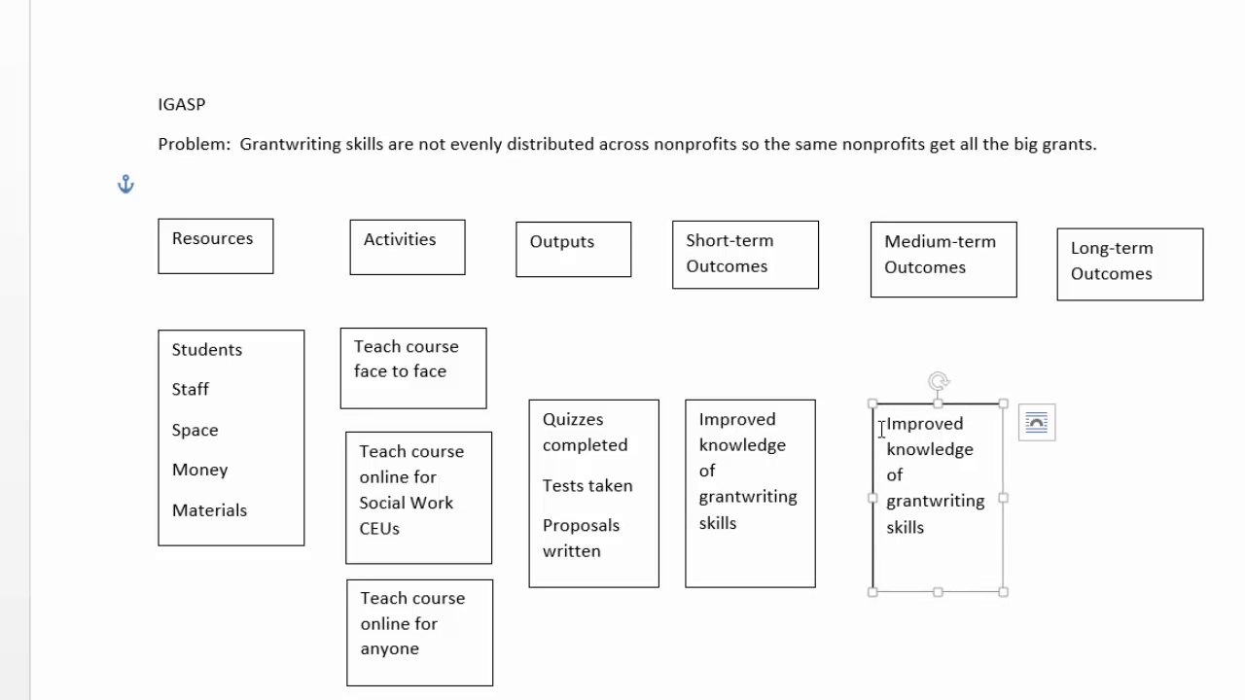
Position the Medium-term Outcomes box and write 'Grantwriting concepts are successfully applied'.
left_click_drag(879, 424, 988, 501)
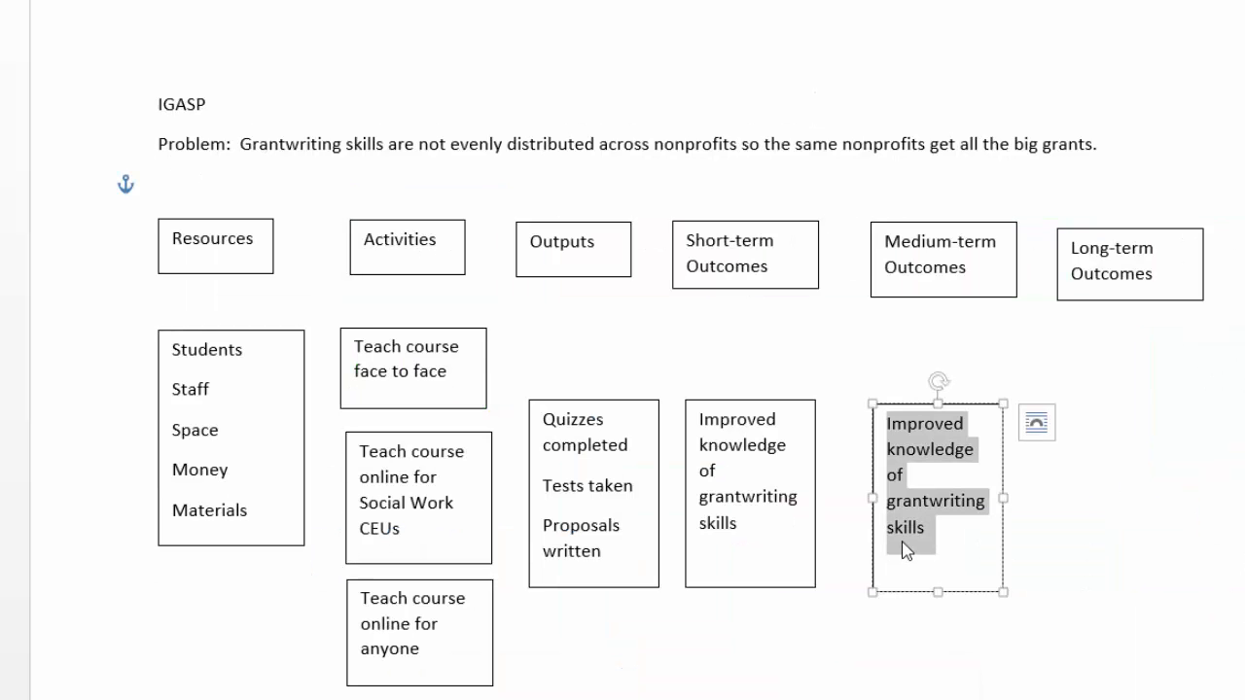
type("Co")
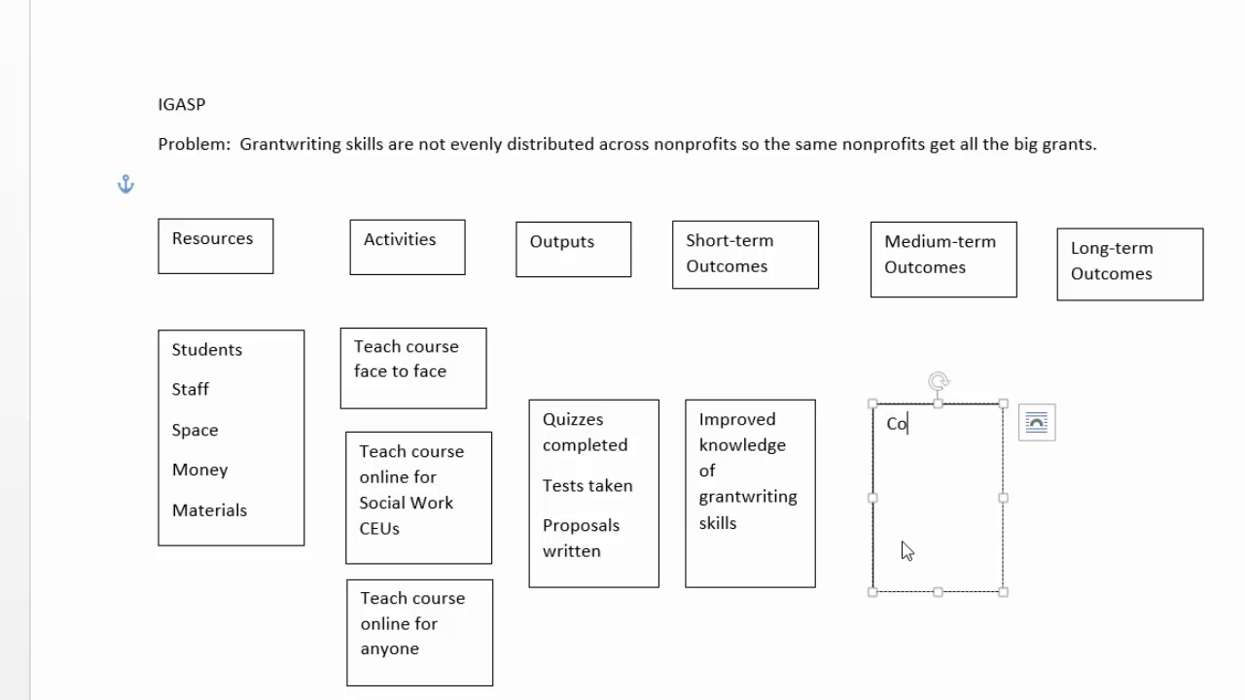
type("ncepts")
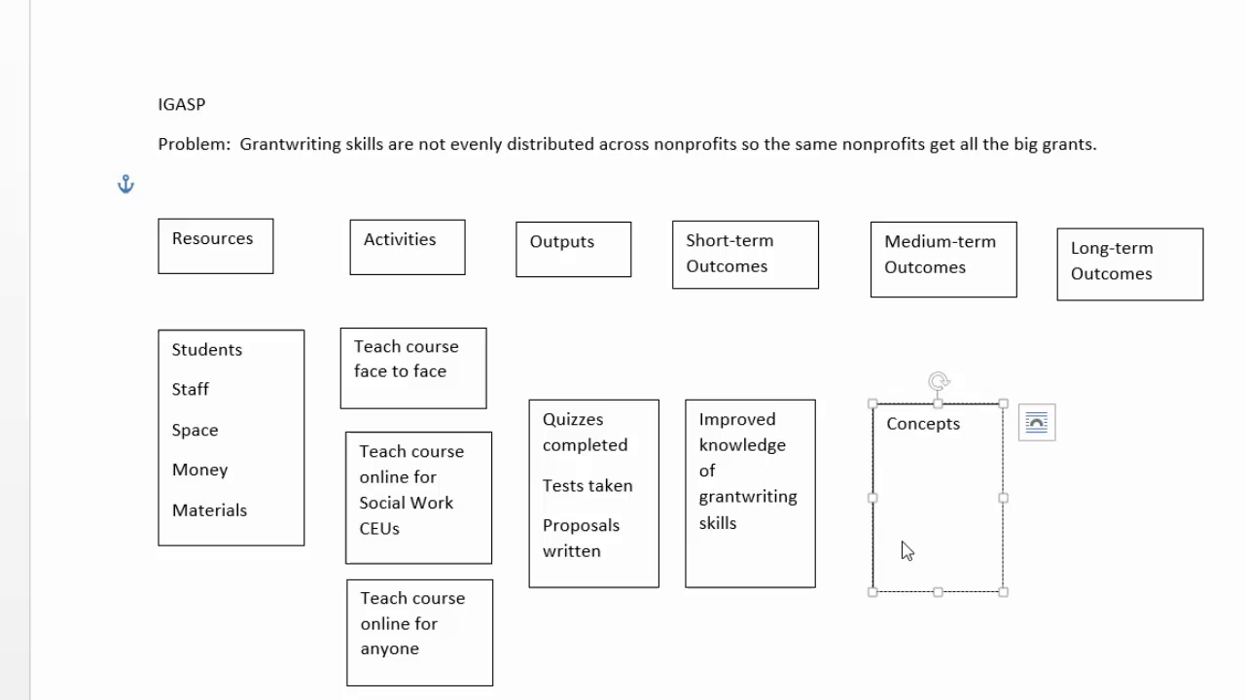
type("are successfully applied")
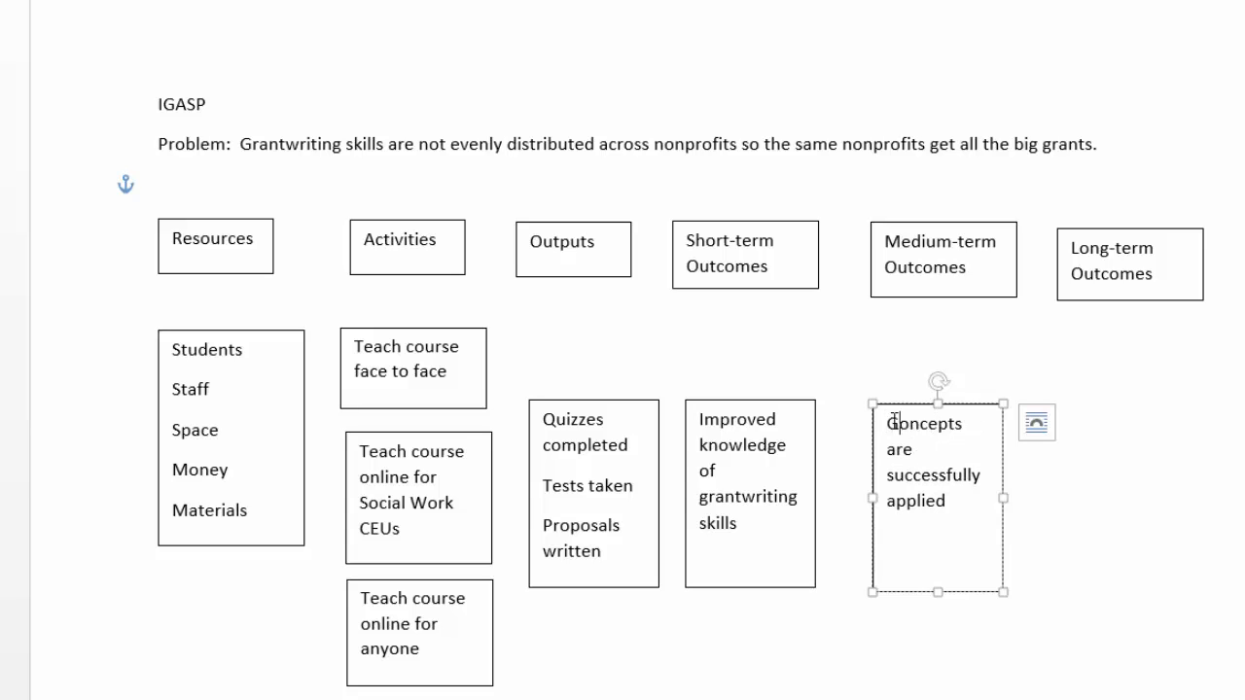
type("Grantwriting c")
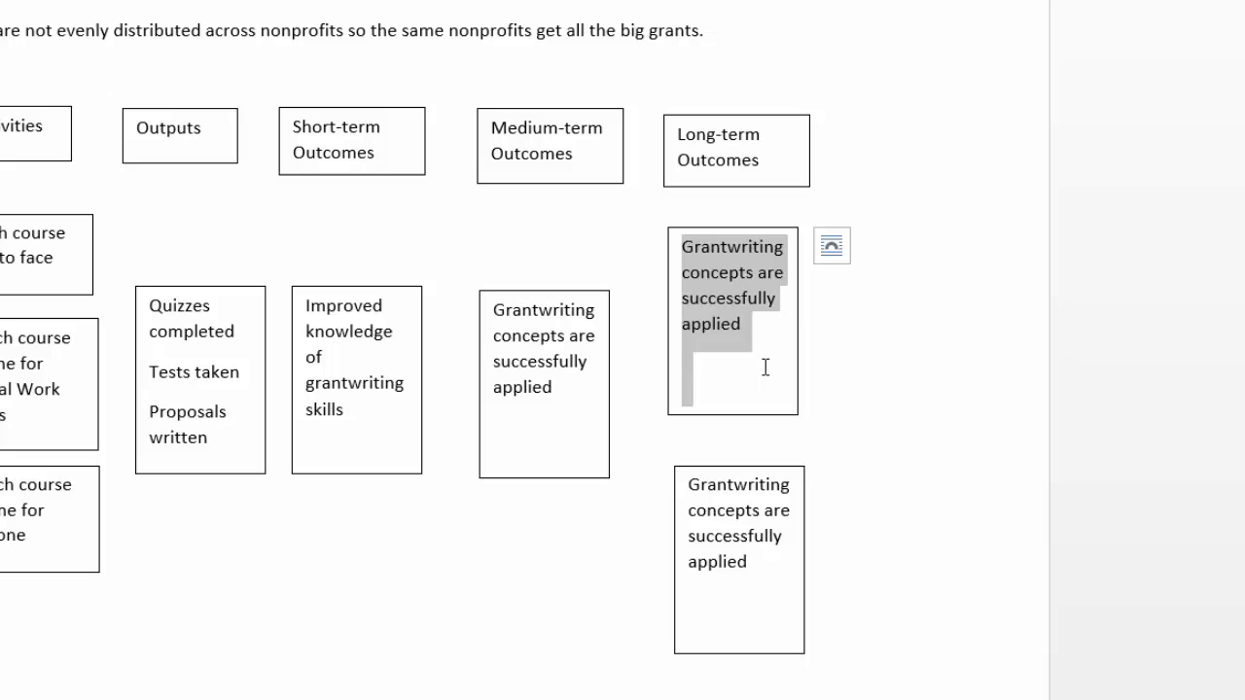
Fill the first Long-term box with "More widespread knowledge of grantwriting concepts".
type("More widespread kno")
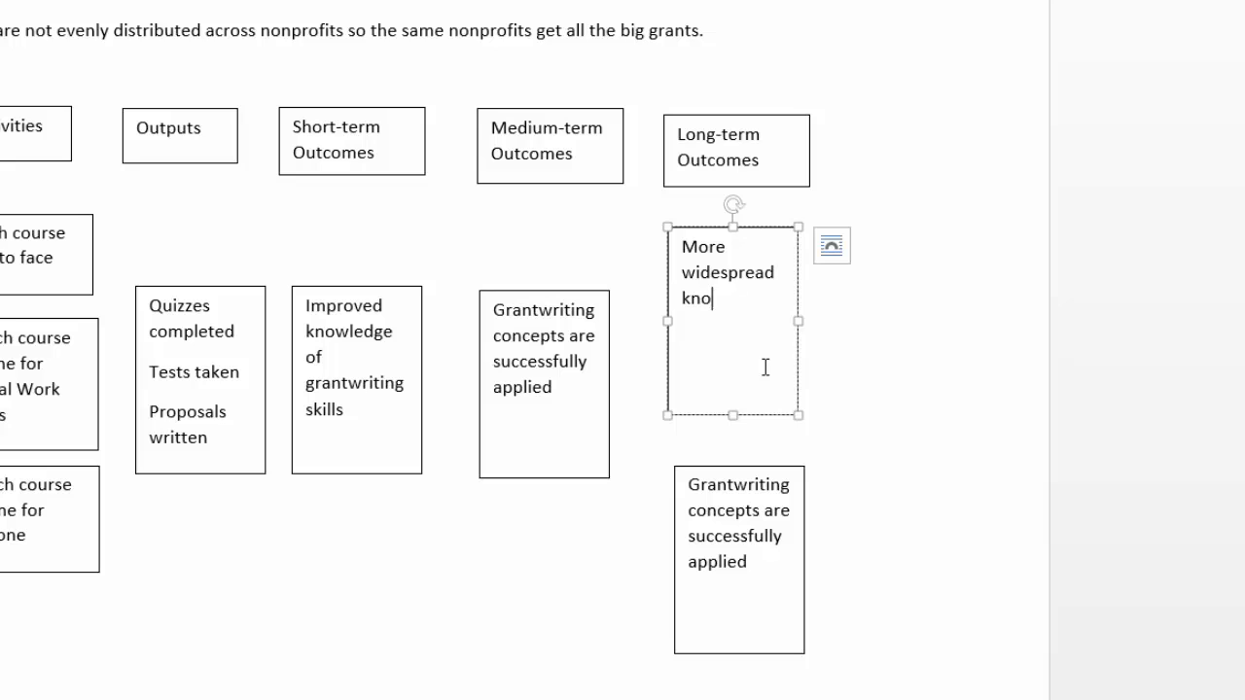
type("wledge of")
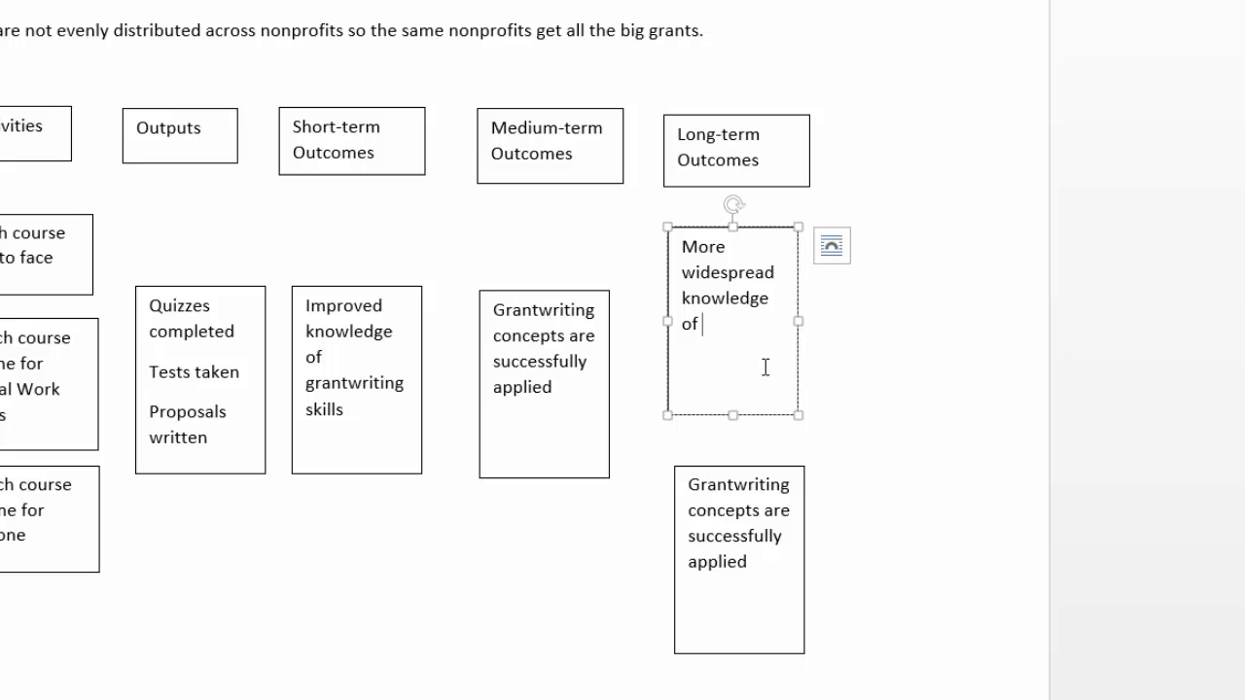
type("grantwriting")
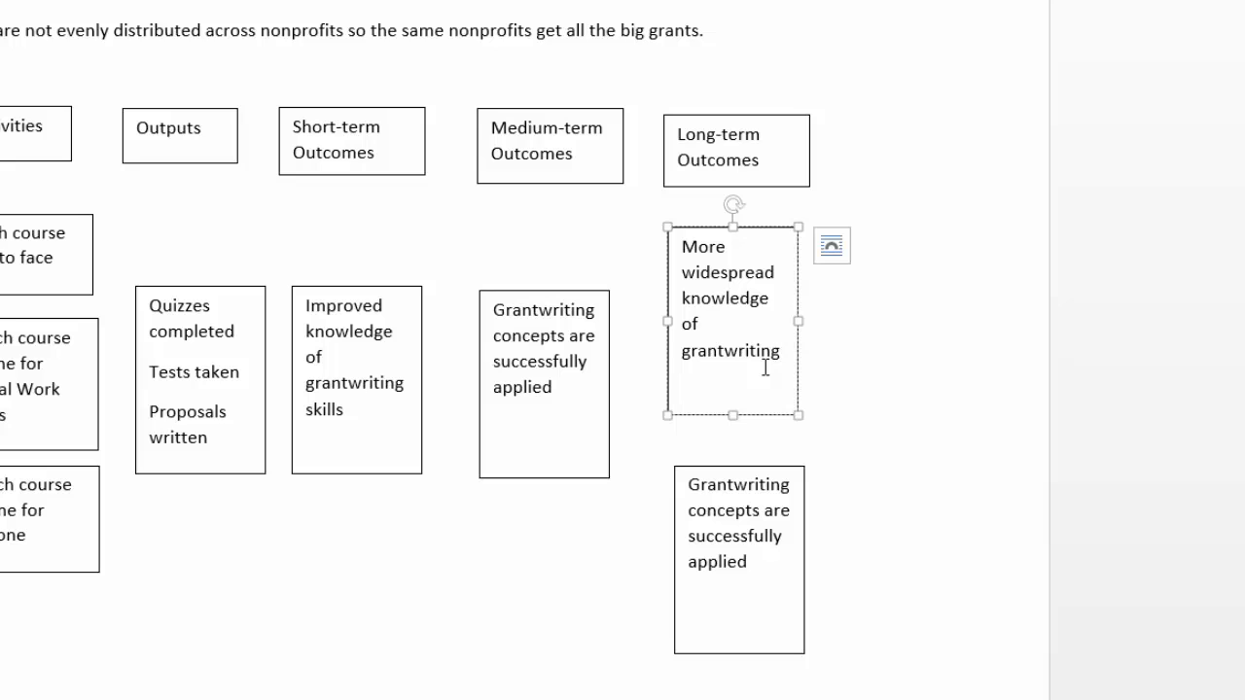
type("concept")
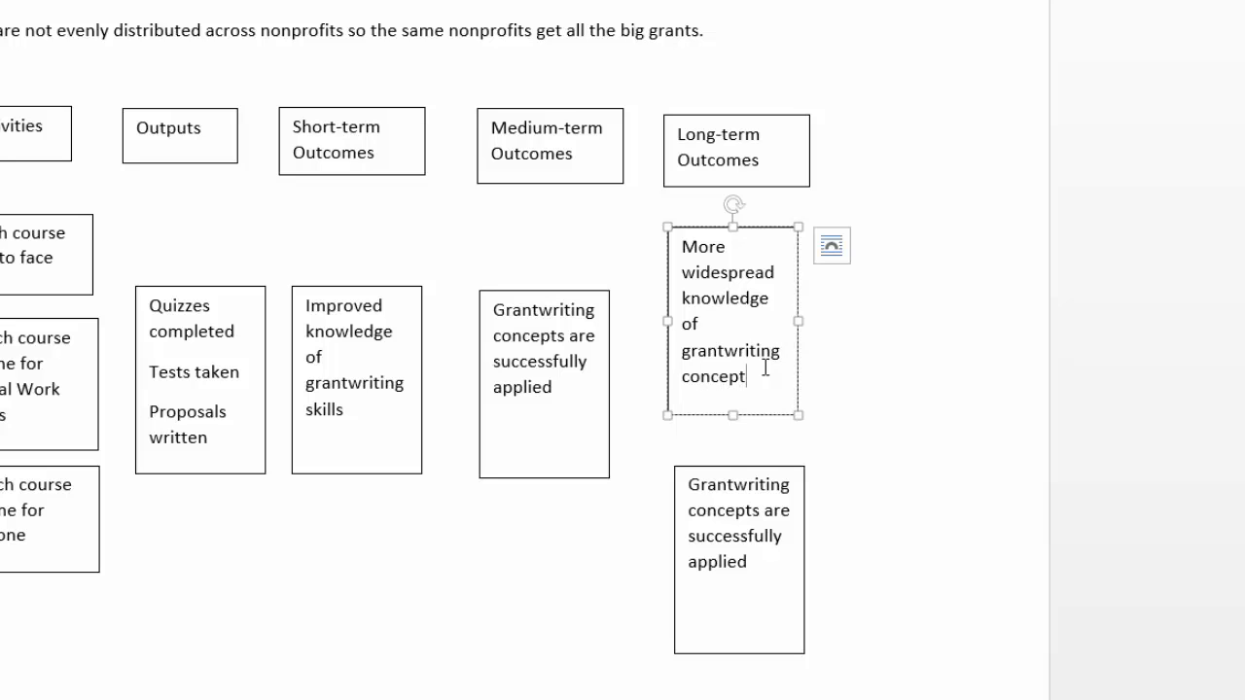
type("s")
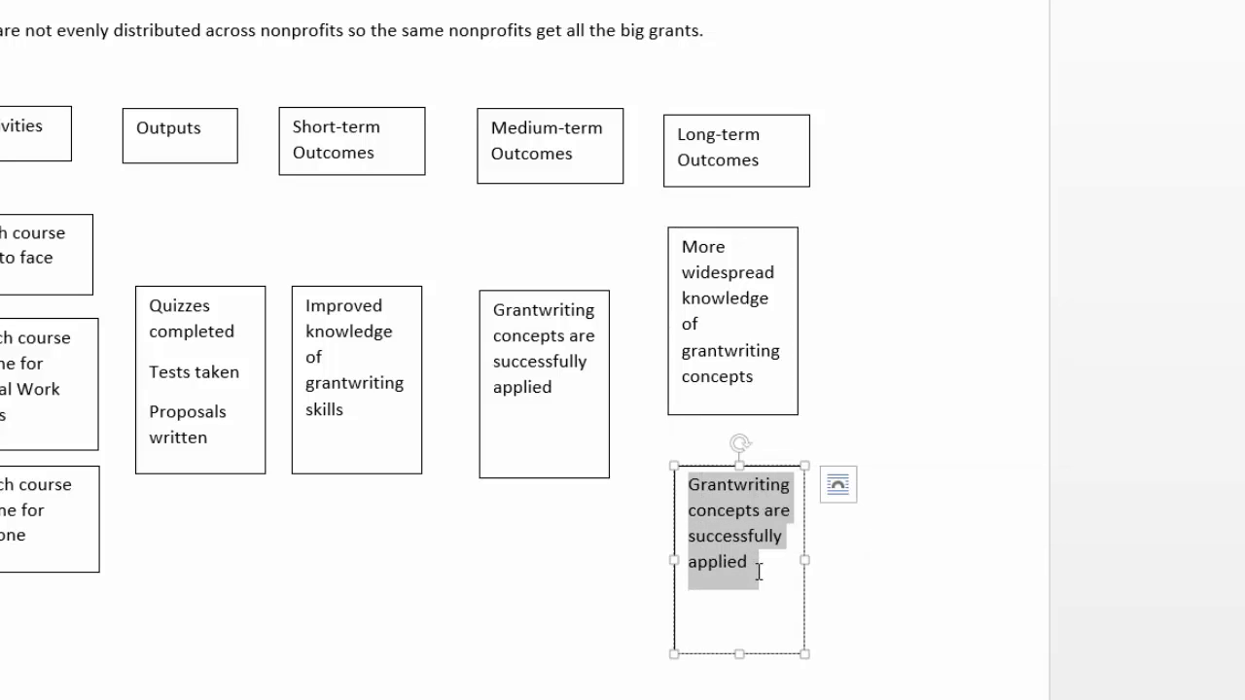
Fill the second Long-term box with "More nonprofits get grants".
type("More")
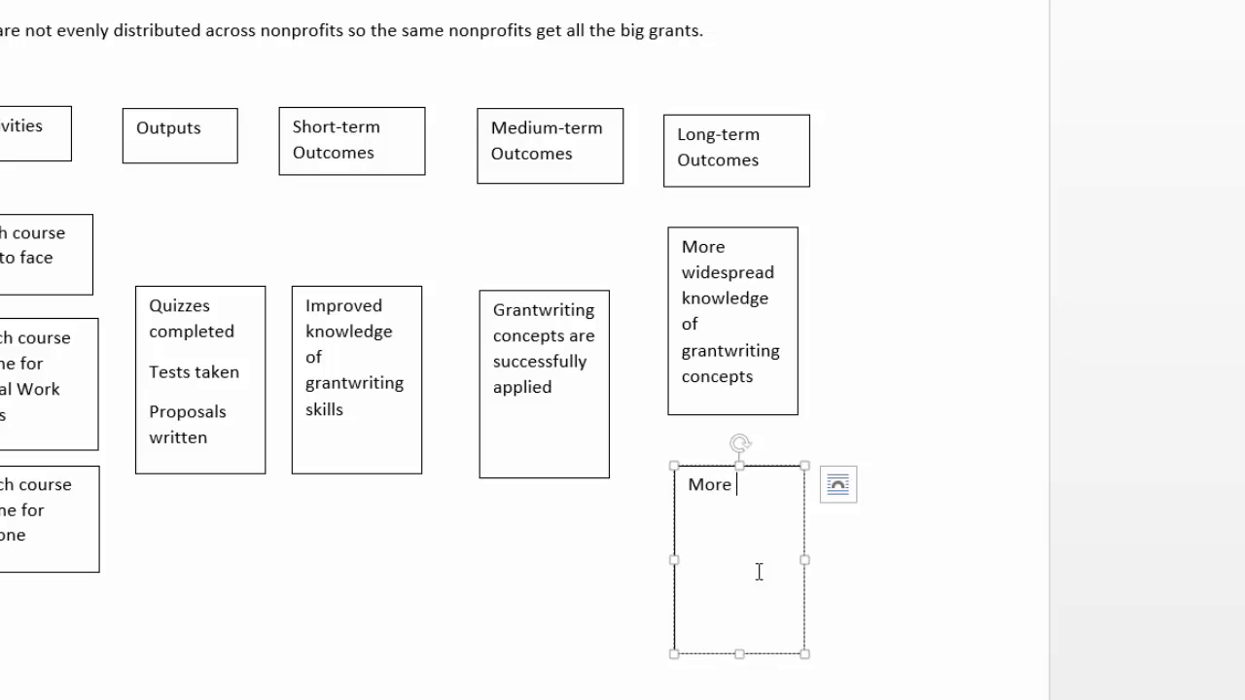
type("nonpro")
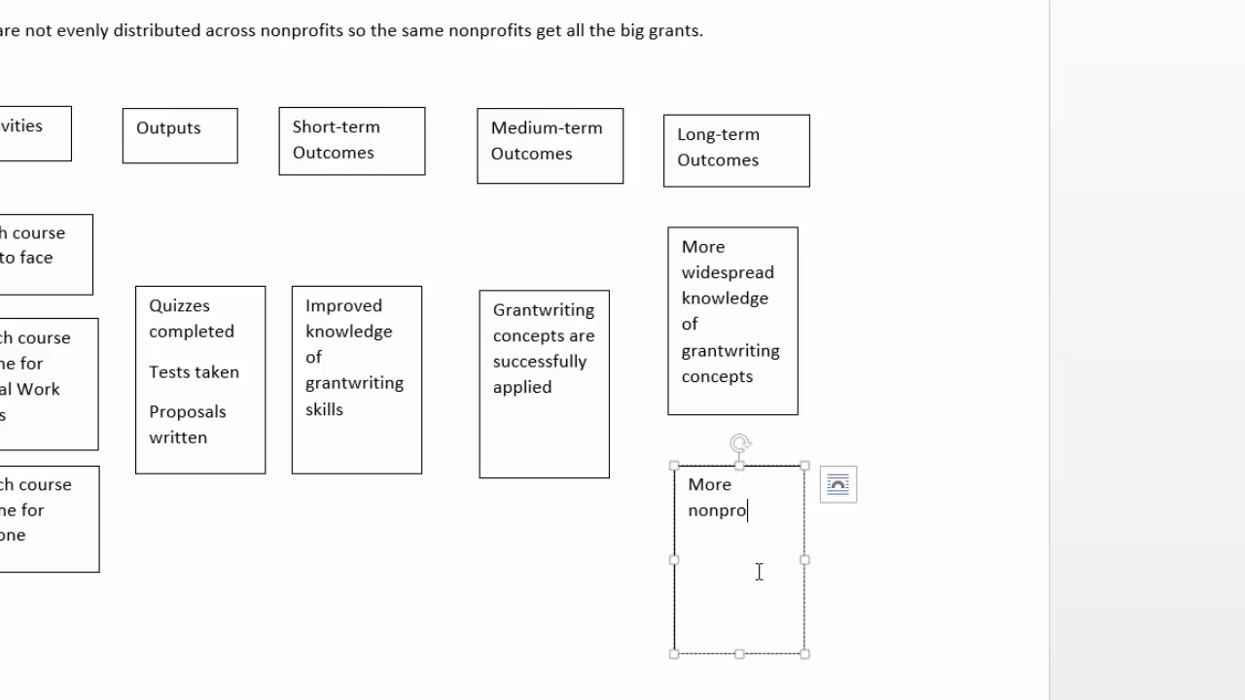
type("fits")
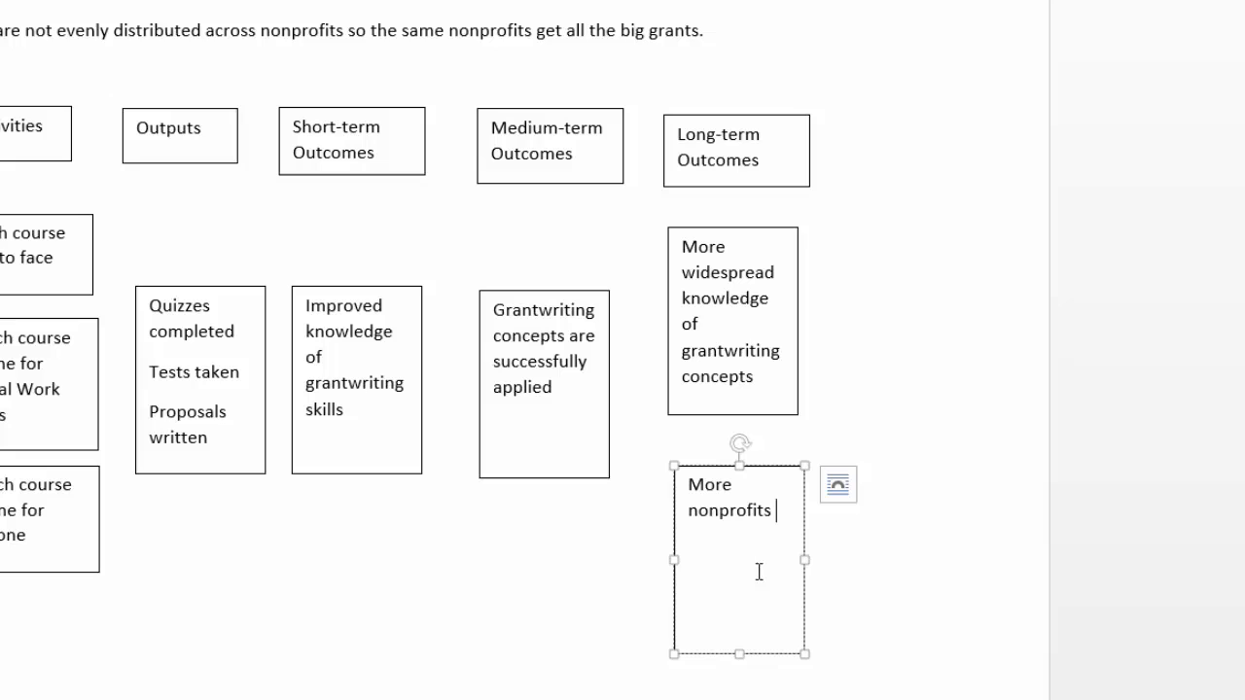
type("get grant")
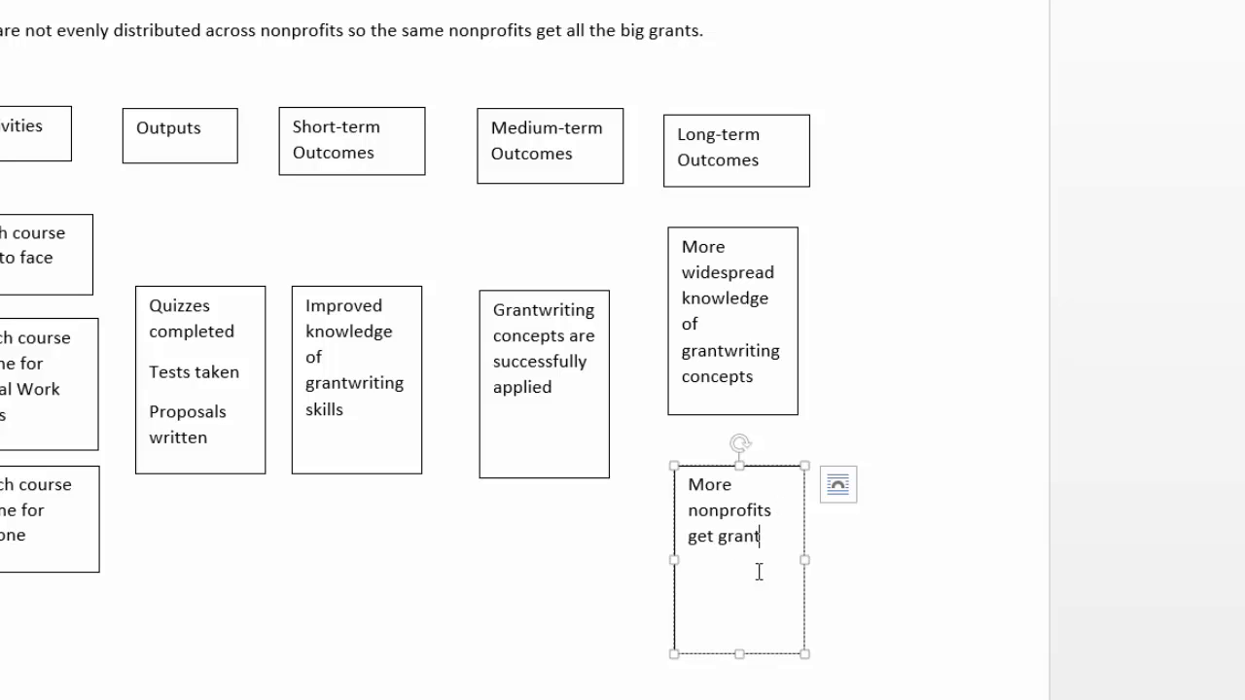
type("s")
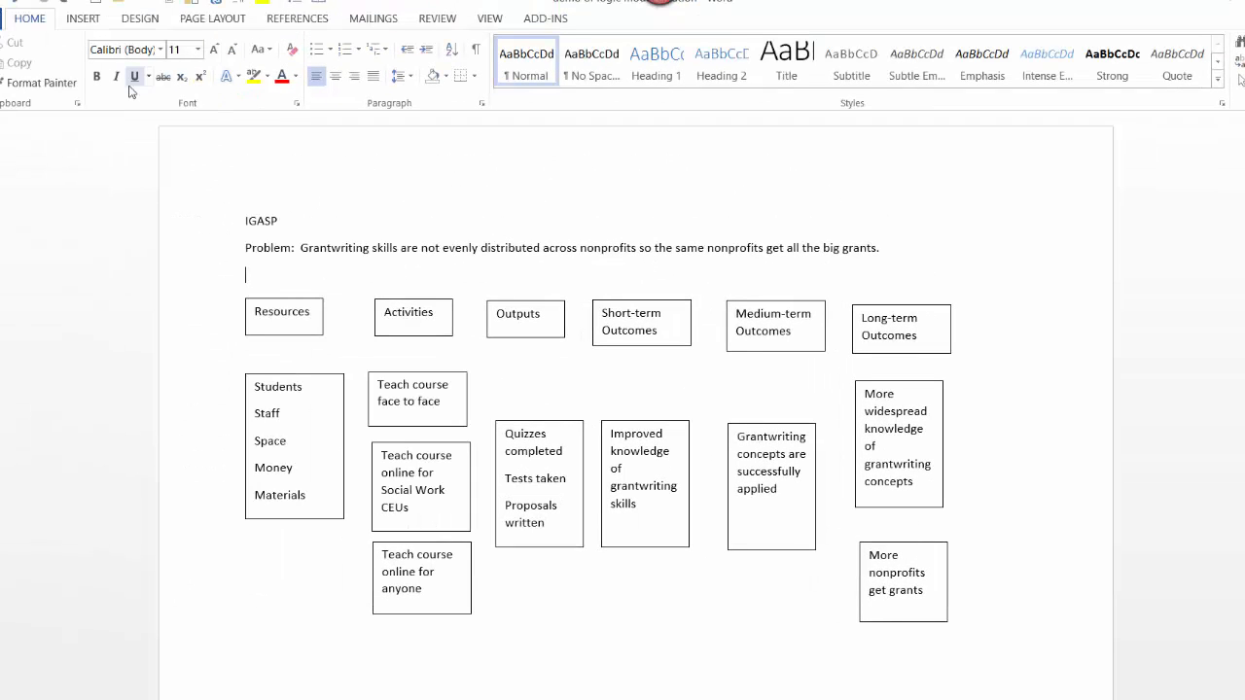
Bring up the Insert shapes tools to draw arrows between the content boxes.
left_click(134, 76)
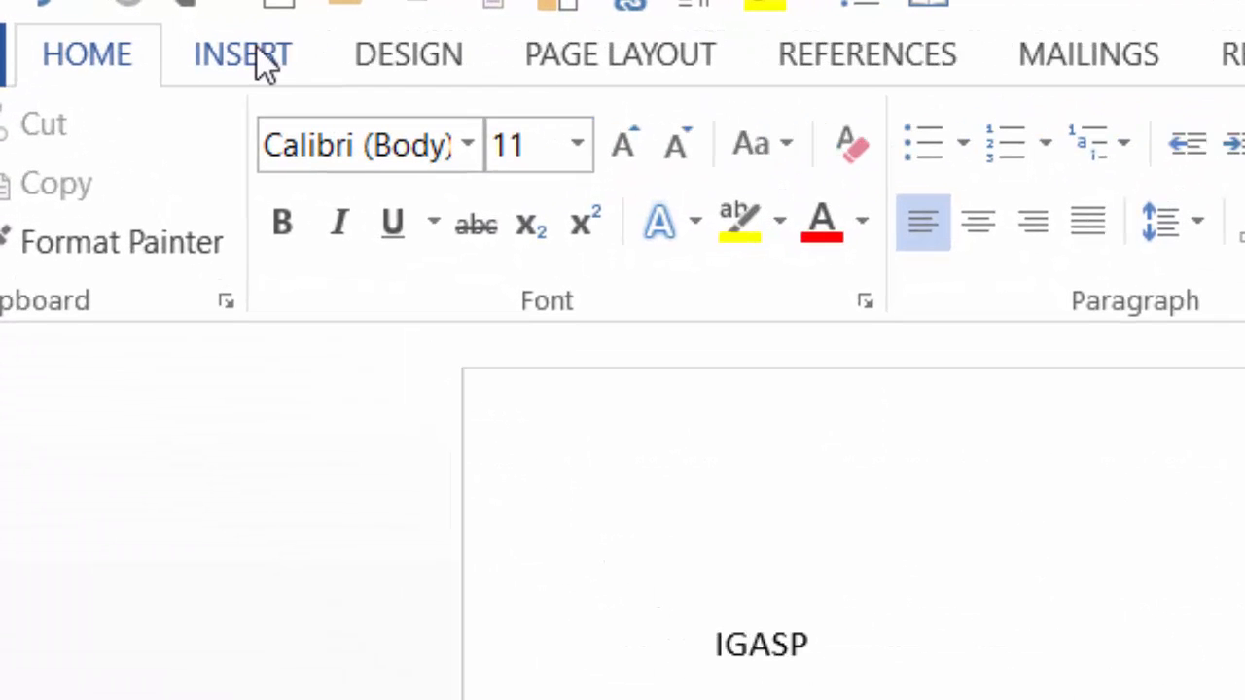
left_click(242, 54)
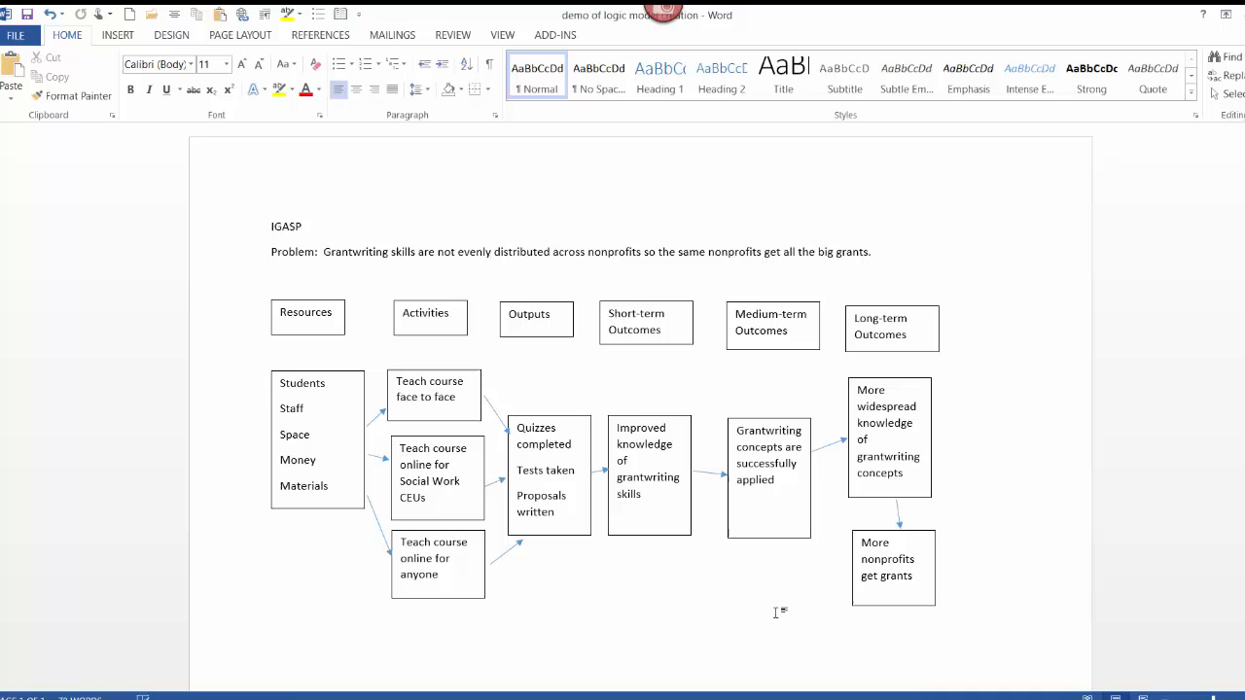
Expand the title to "Increasing Grantwriters' Access to Skills Program (IGASP)".
left_click(272, 277)
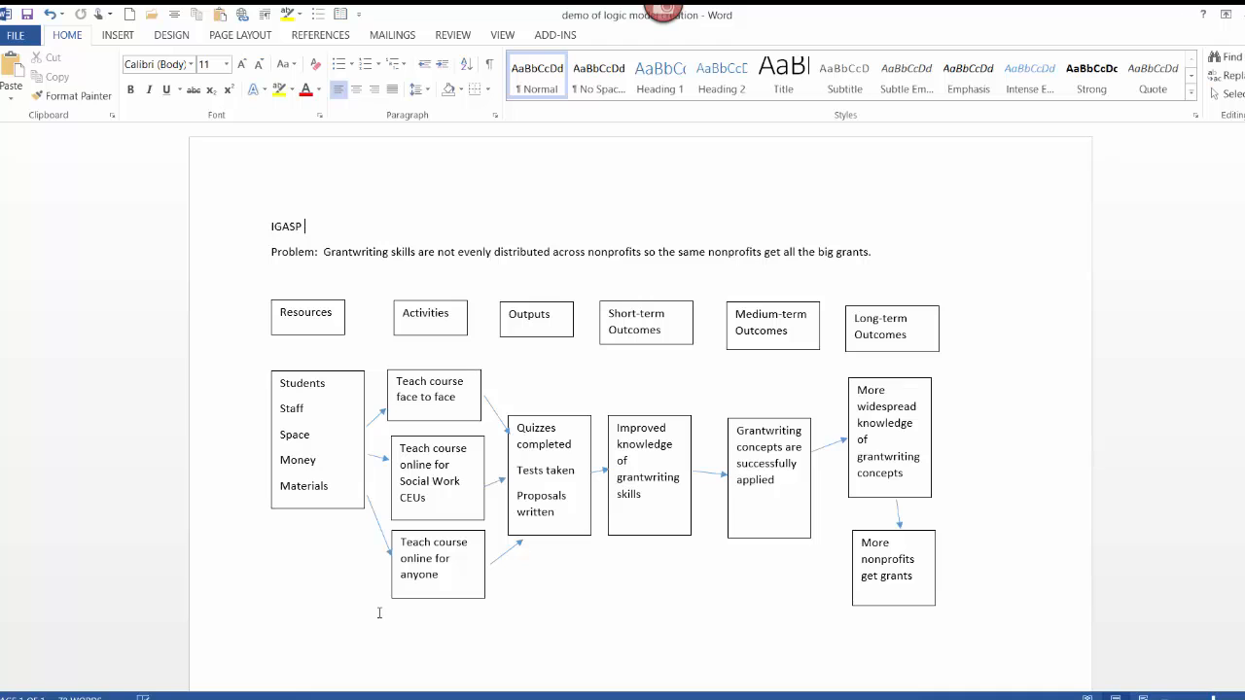
mouse_move(601, 688)
type("ncreasing Grantwriters’ Access to Skills Progra")
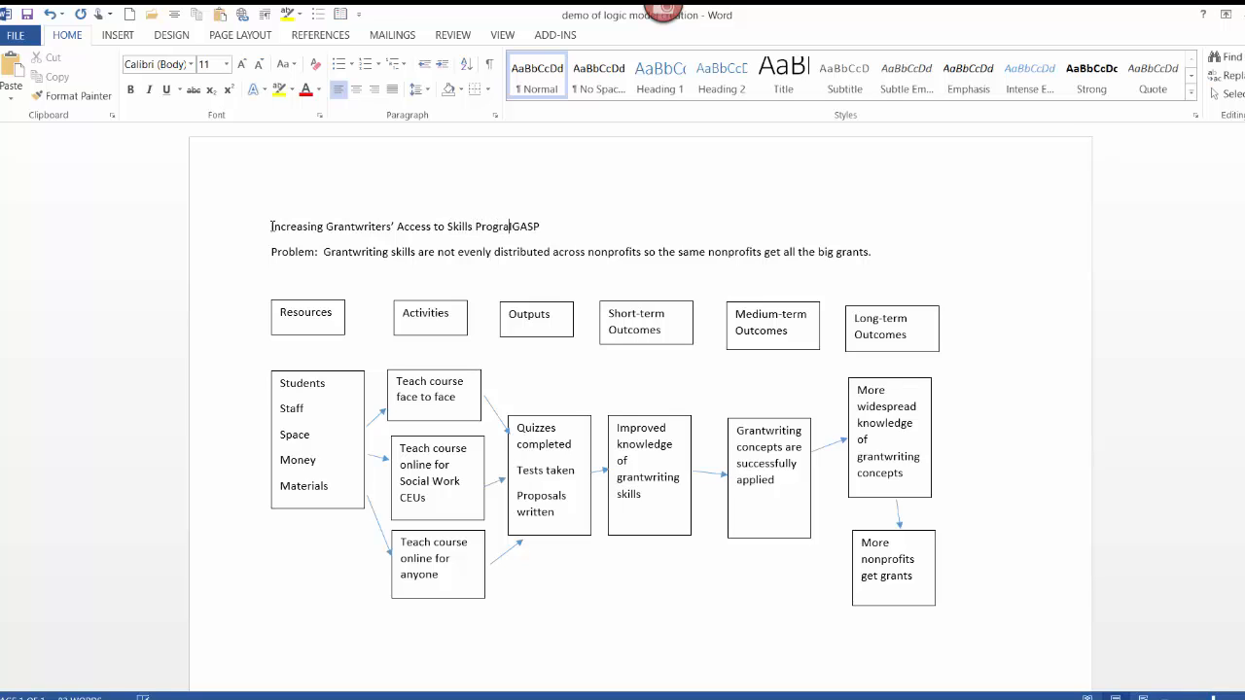
type("(I")
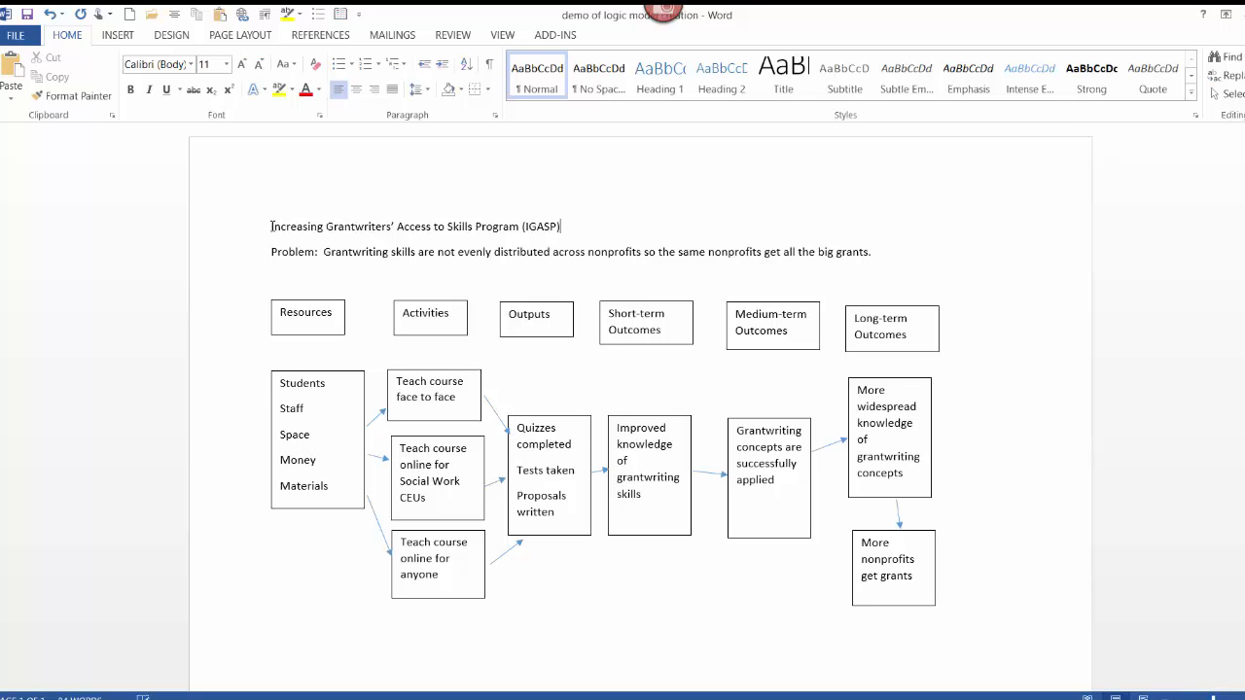
mouse_move(580, 243)
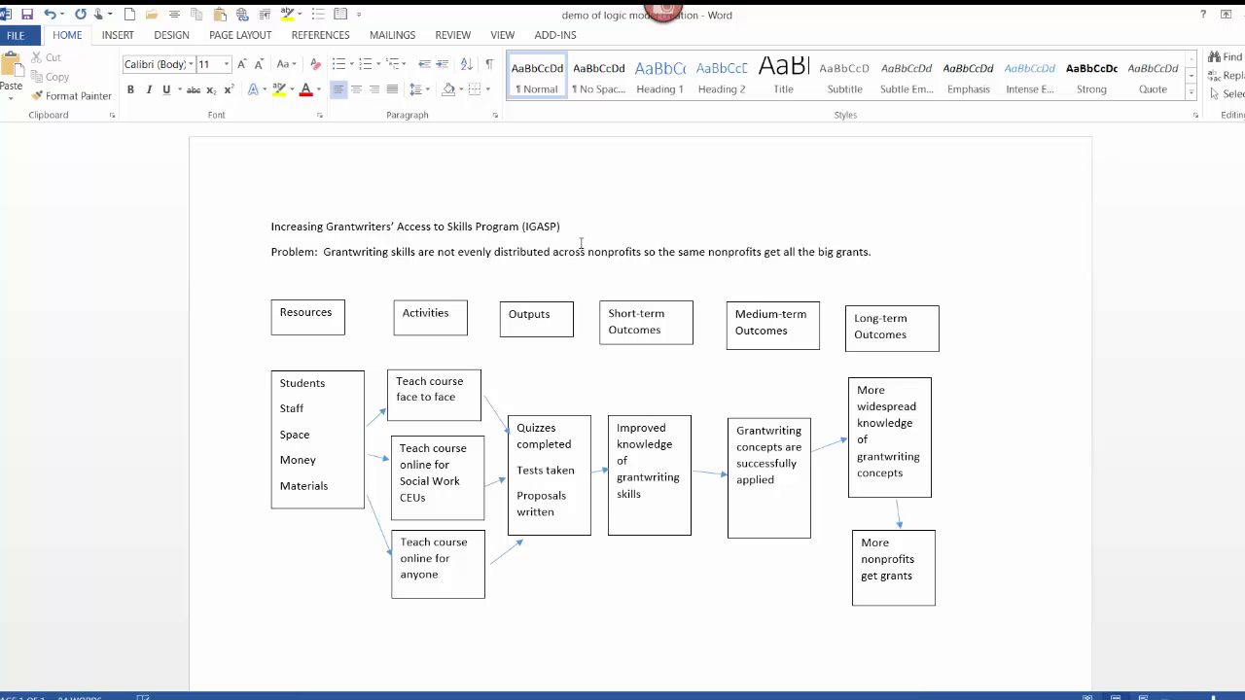
scroll("down", 3)
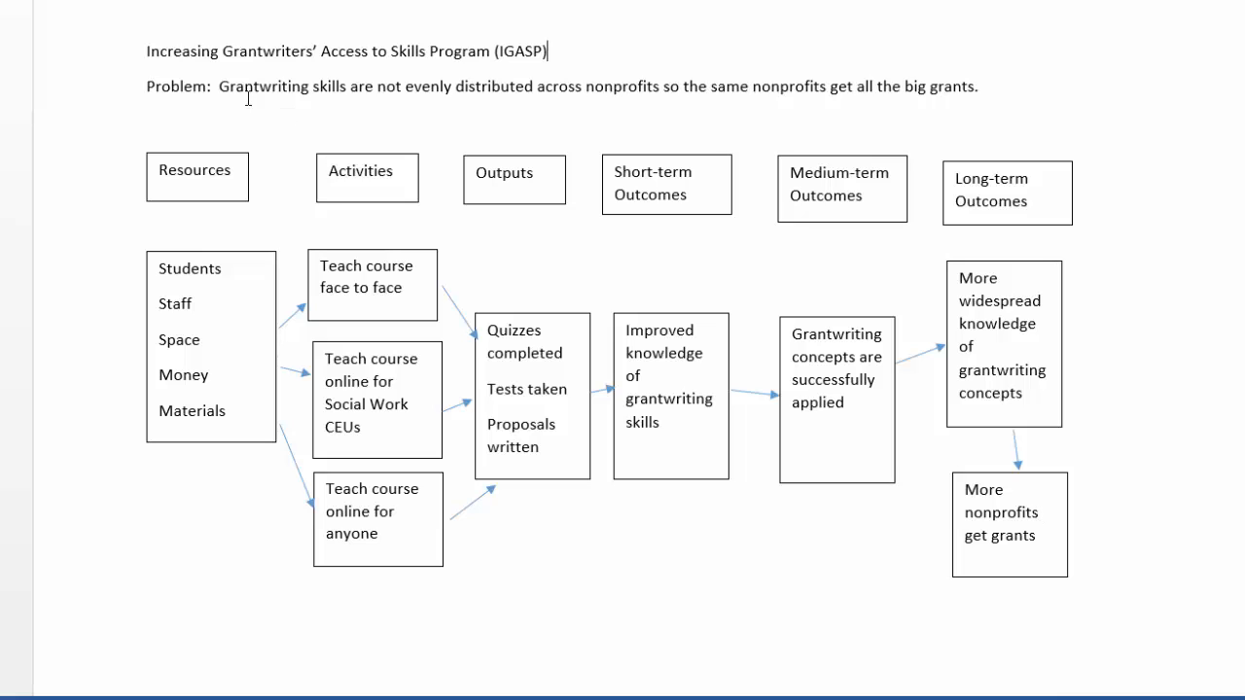
mouse_move(459, 100)
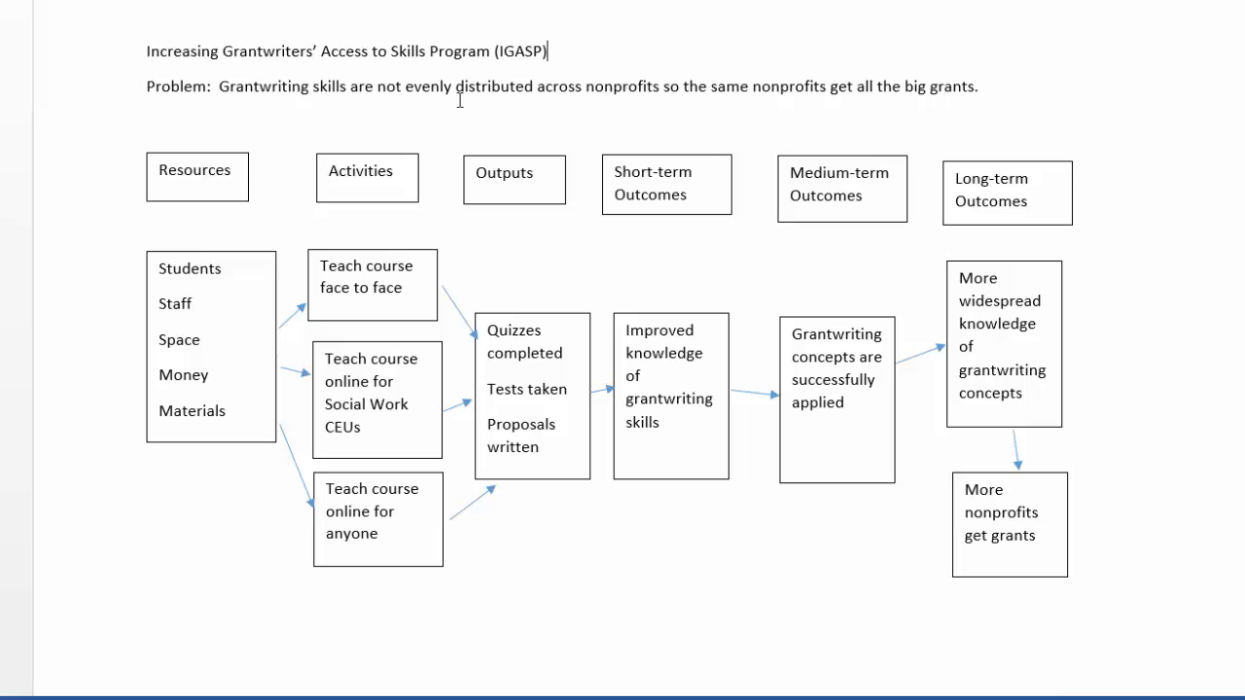
mouse_move(474, 105)
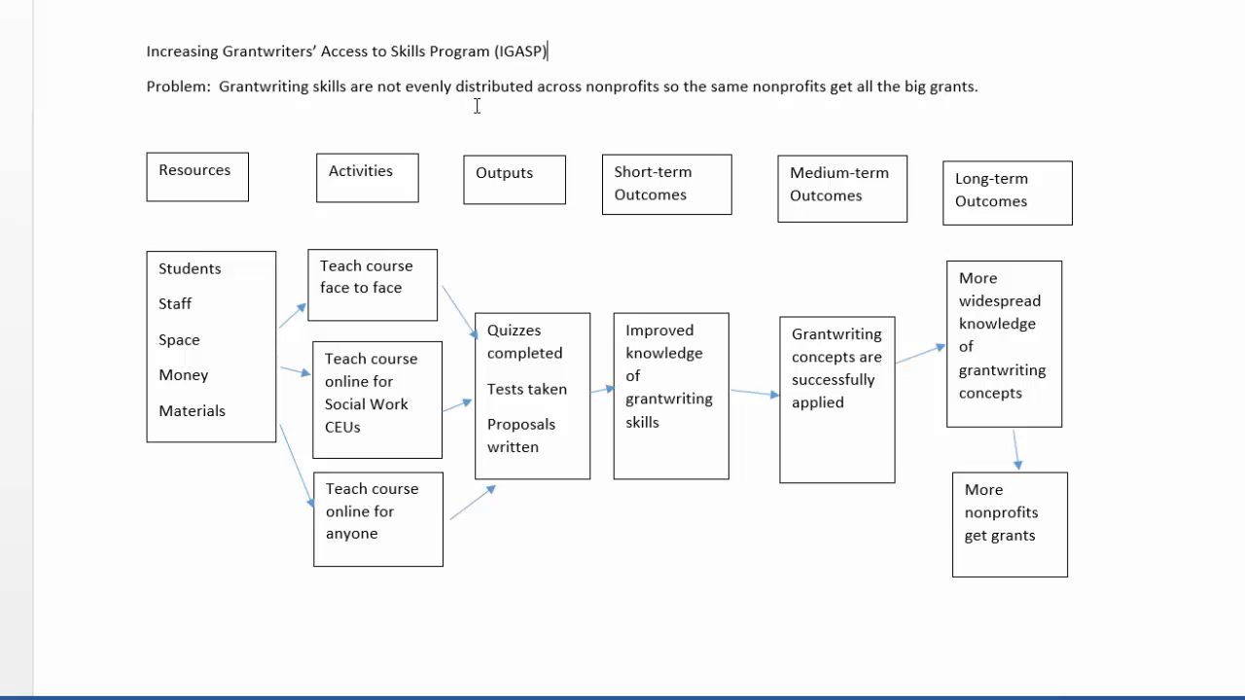